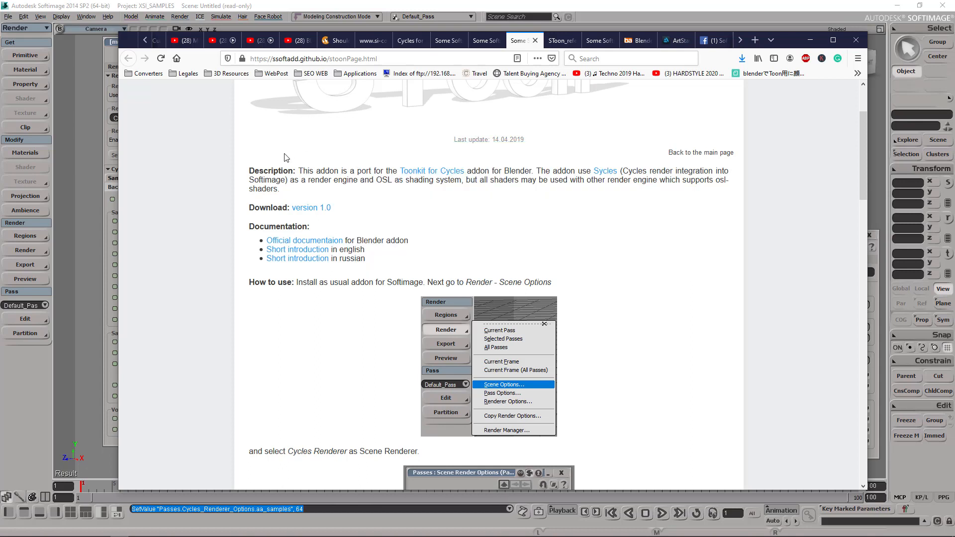
mouse_move(310, 210)
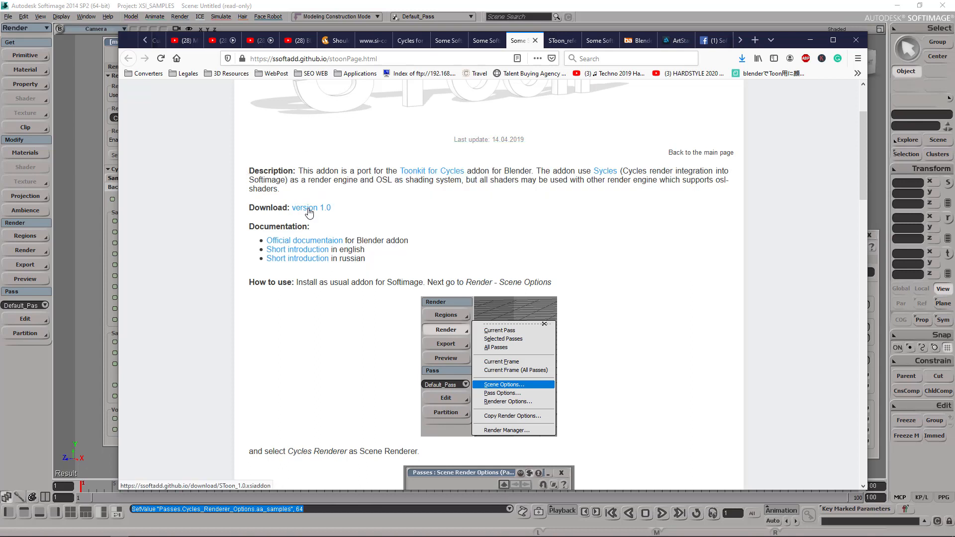
mouse_move(315, 230)
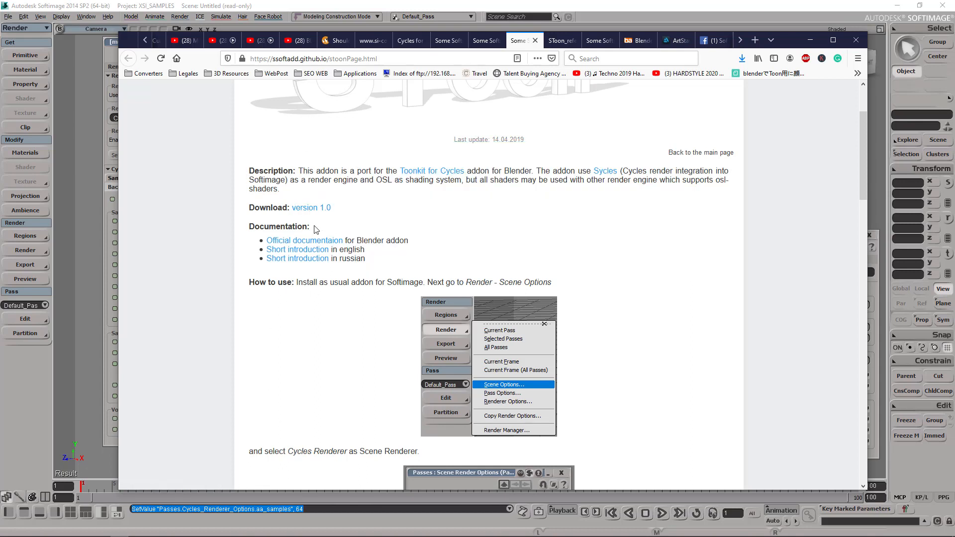
Leave the SToon add-on page in Firefox and return to the Softimage T-rex scene.
left_click(501, 384)
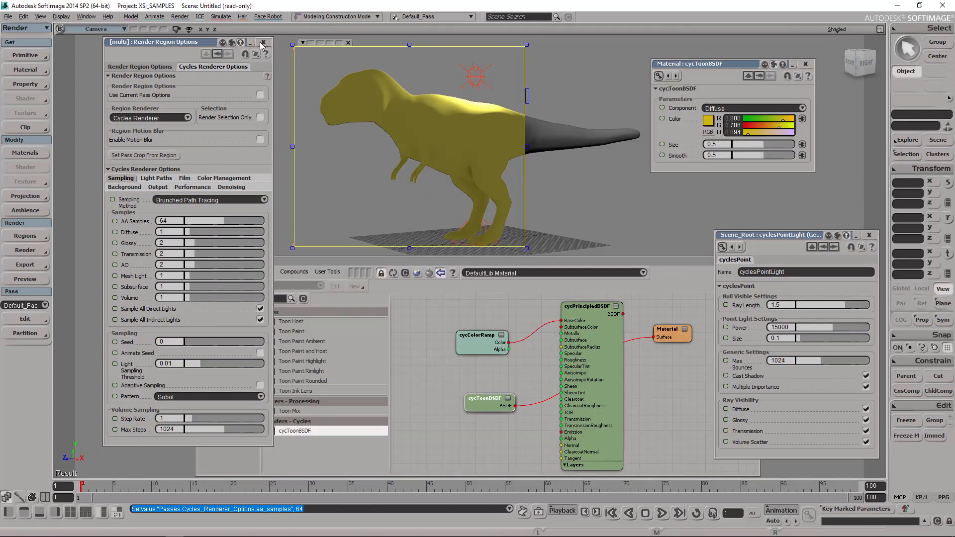
Close the Render Region Options panel so the plain shaded T-rex model shows.
left_click(263, 42)
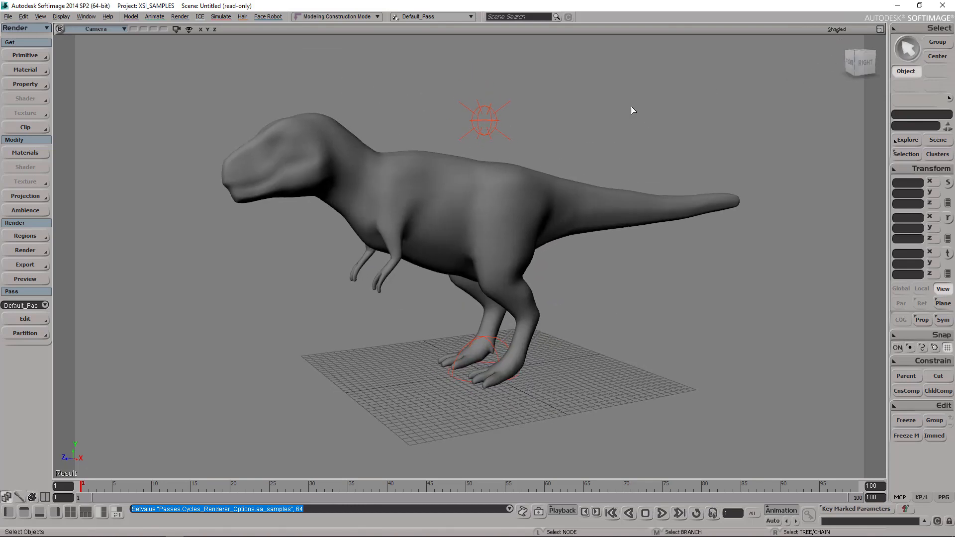
mouse_move(150, 82)
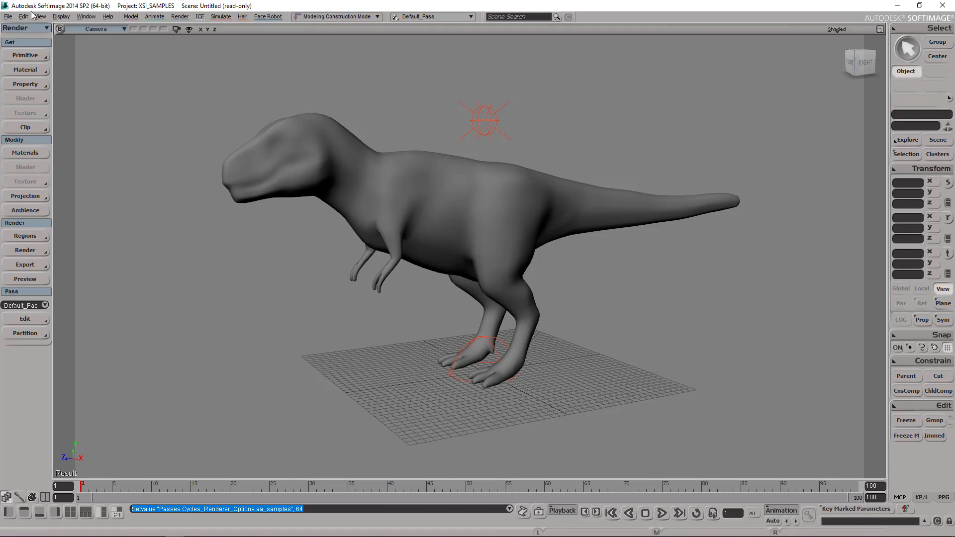
mouse_move(401, 157)
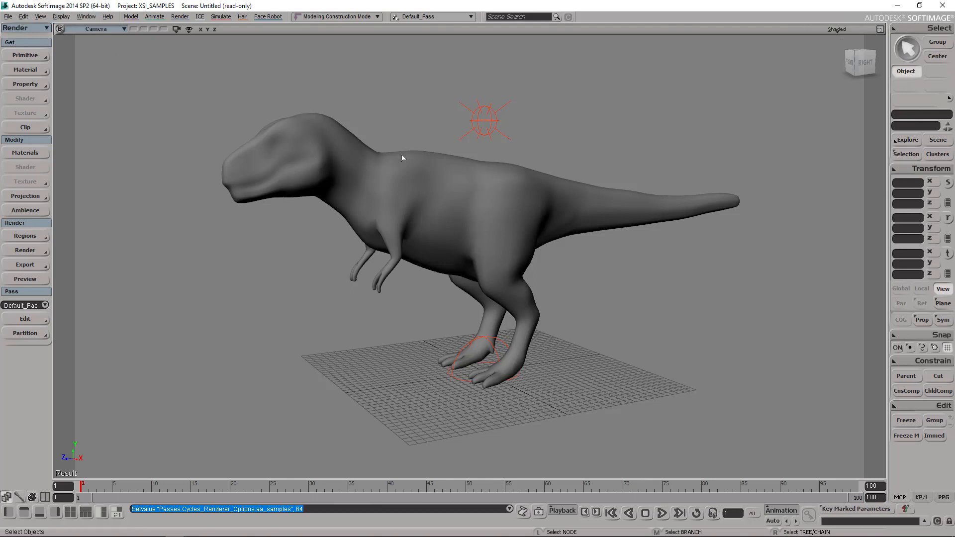
mouse_move(178, 222)
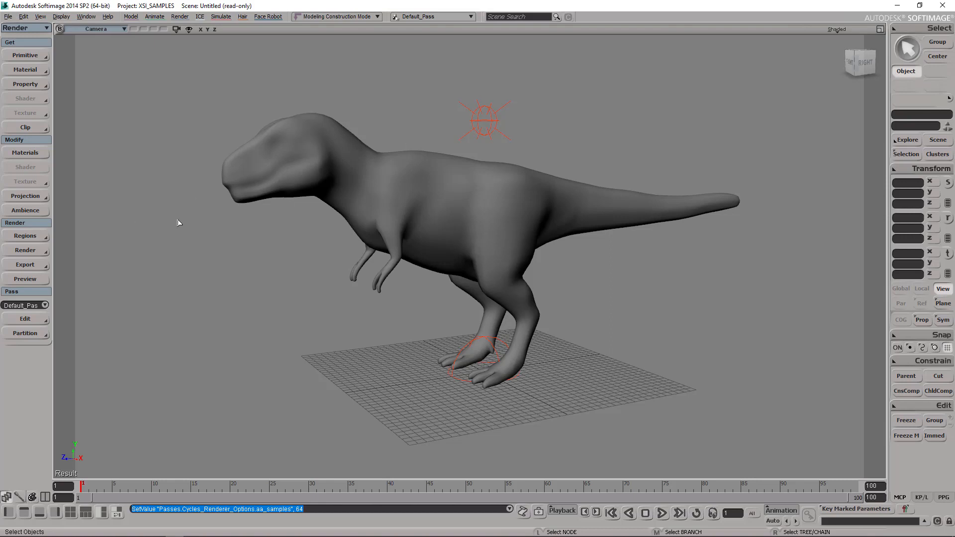
mouse_move(92, 238)
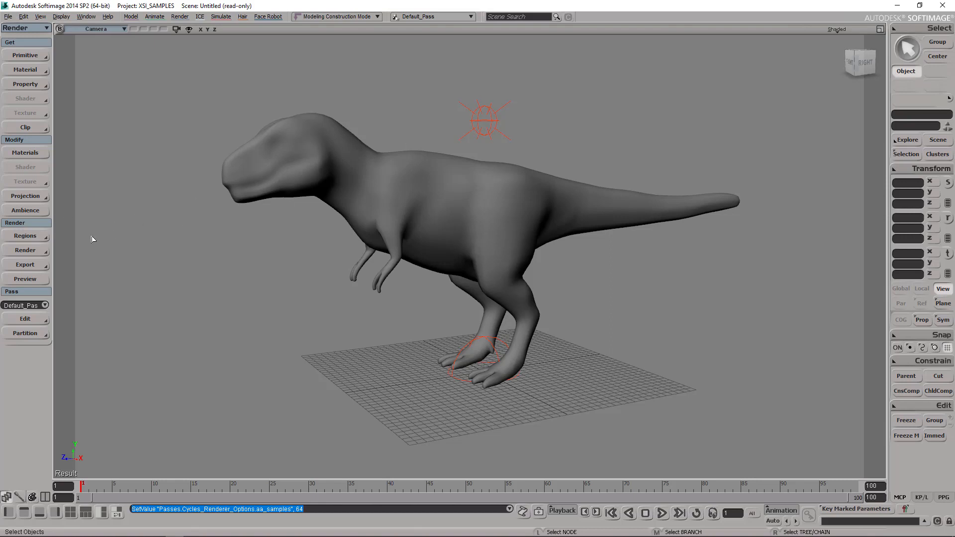
Bring up the Render Manager and choose Cycles Renderer as the Default Pass renderer.
left_click(23, 251)
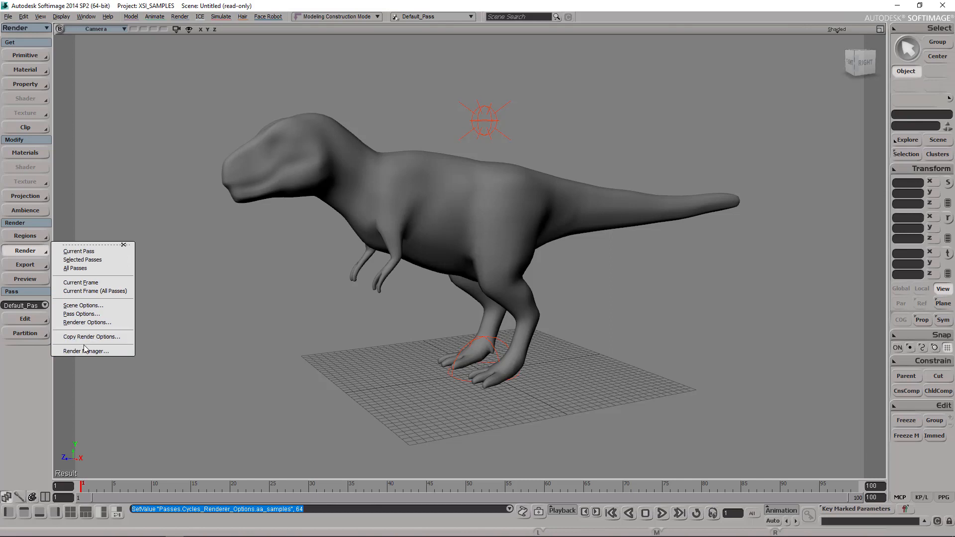
left_click(89, 351)
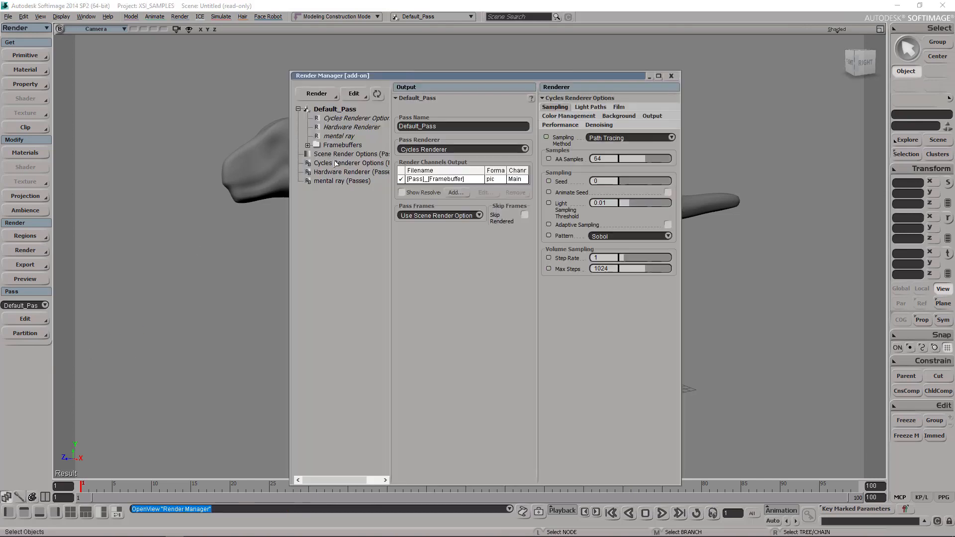
left_click(522, 149)
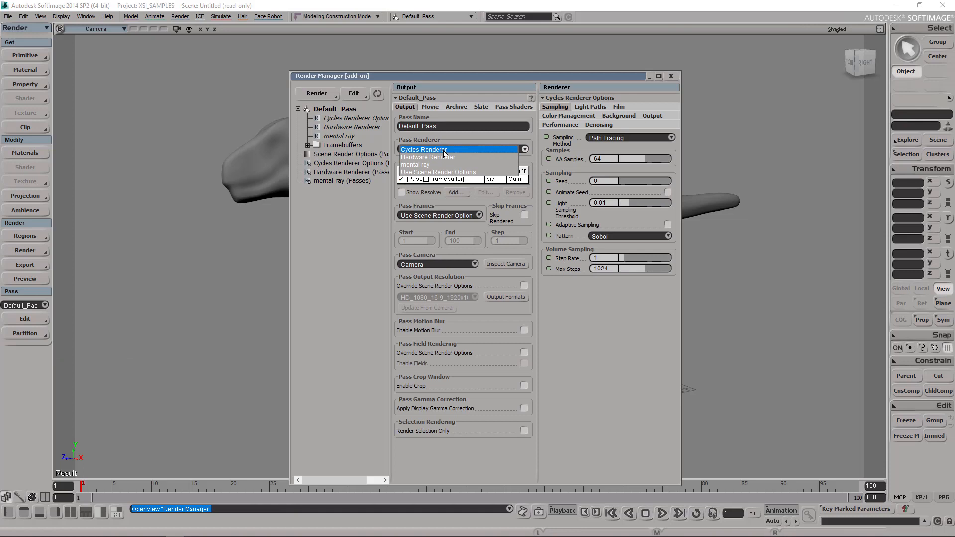
left_click(423, 149)
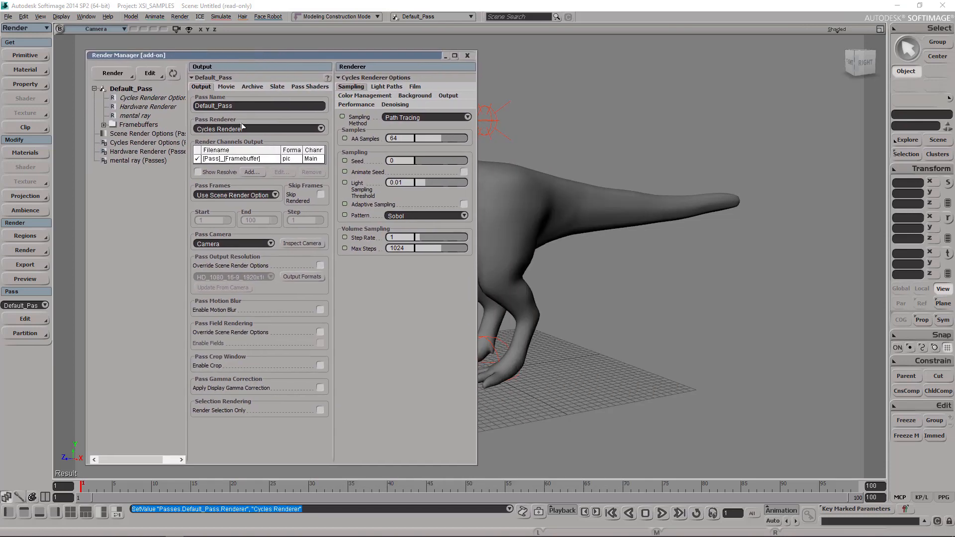
mouse_move(262, 135)
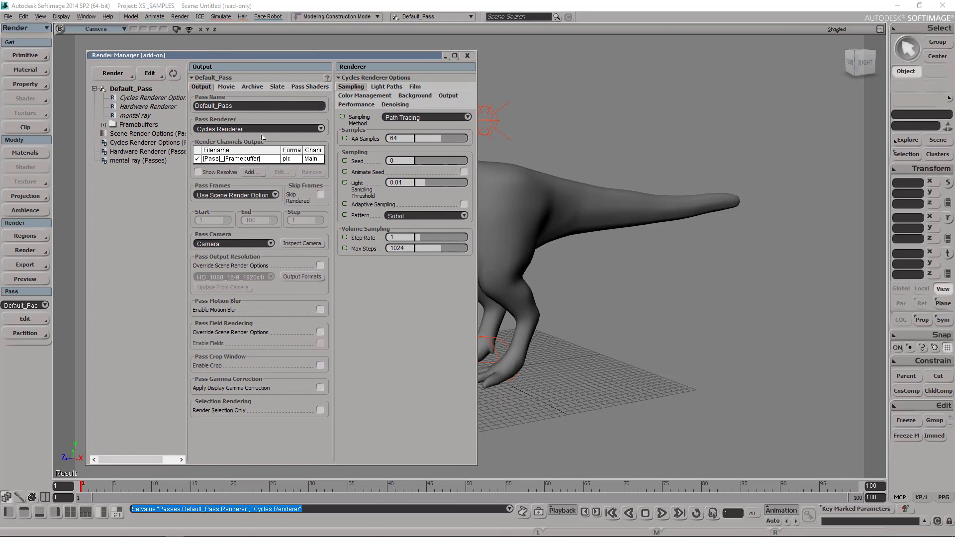
mouse_move(375, 95)
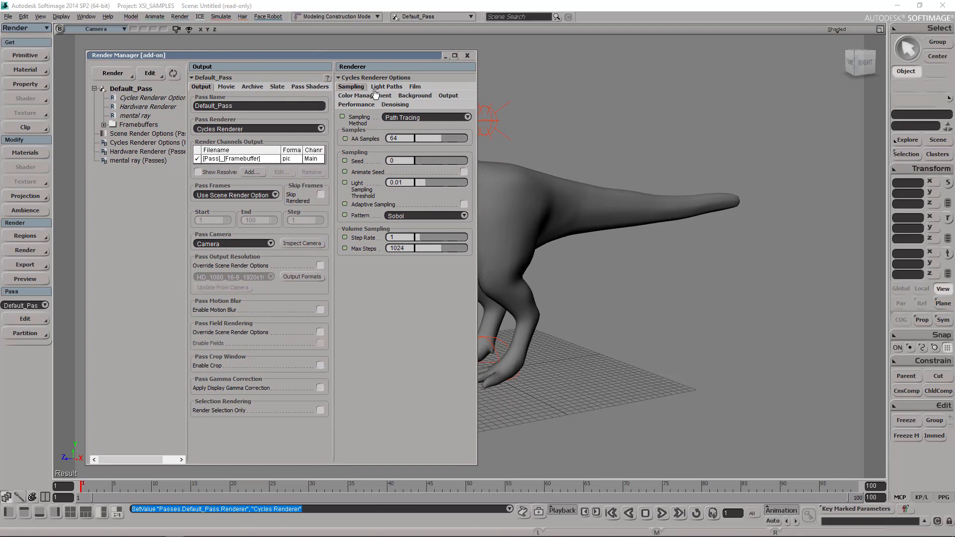
Raise the Cycles AA Samples value stepwise through 512 and 1024 up to 4088.
left_click(399, 138)
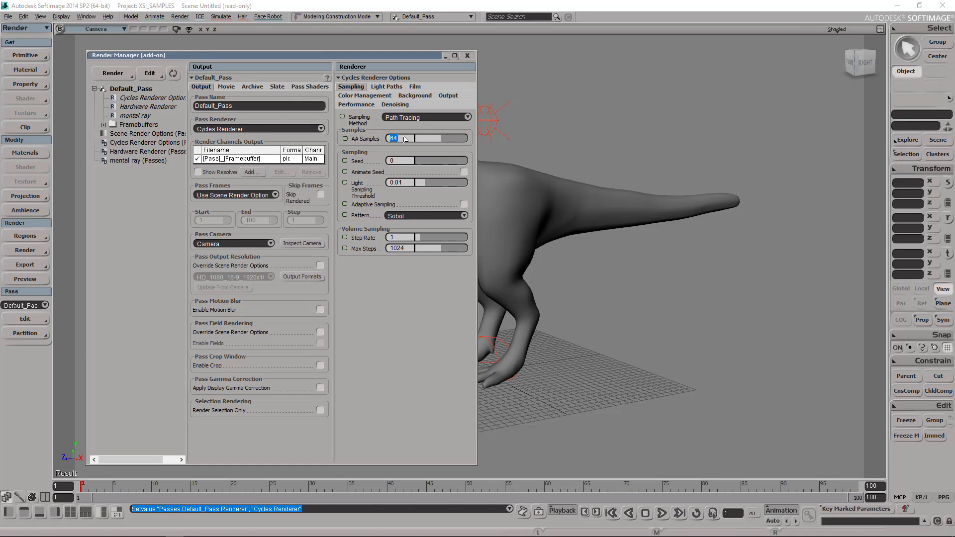
type("4")
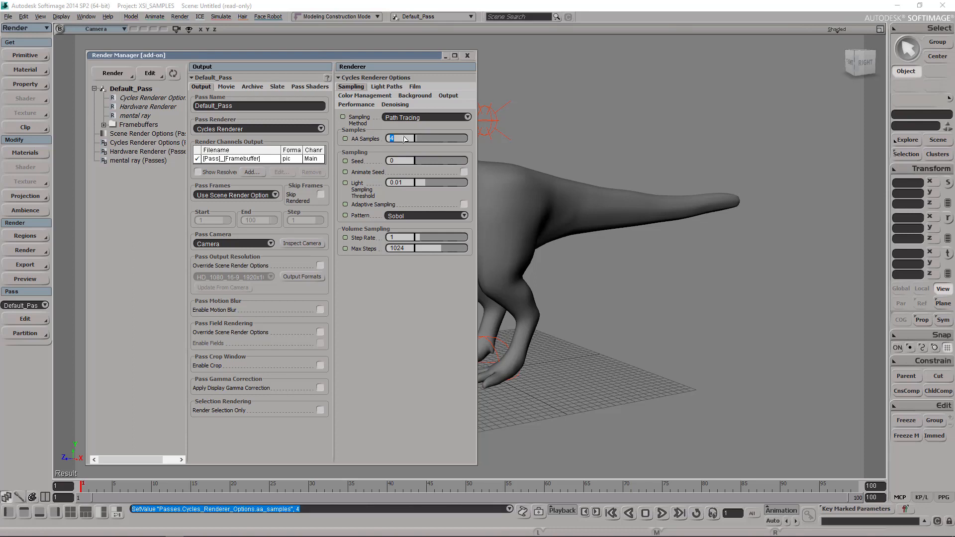
type("634")
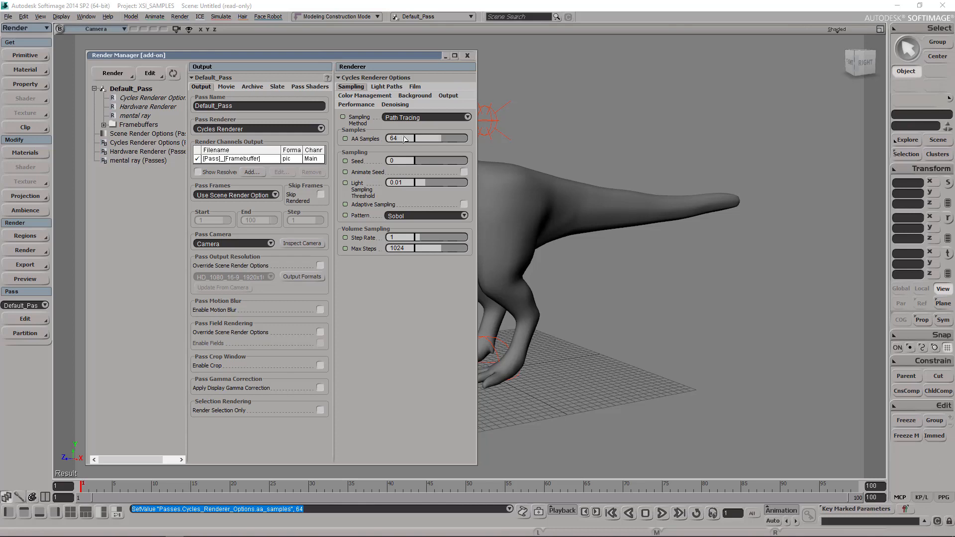
double_click(392, 138)
type("128")
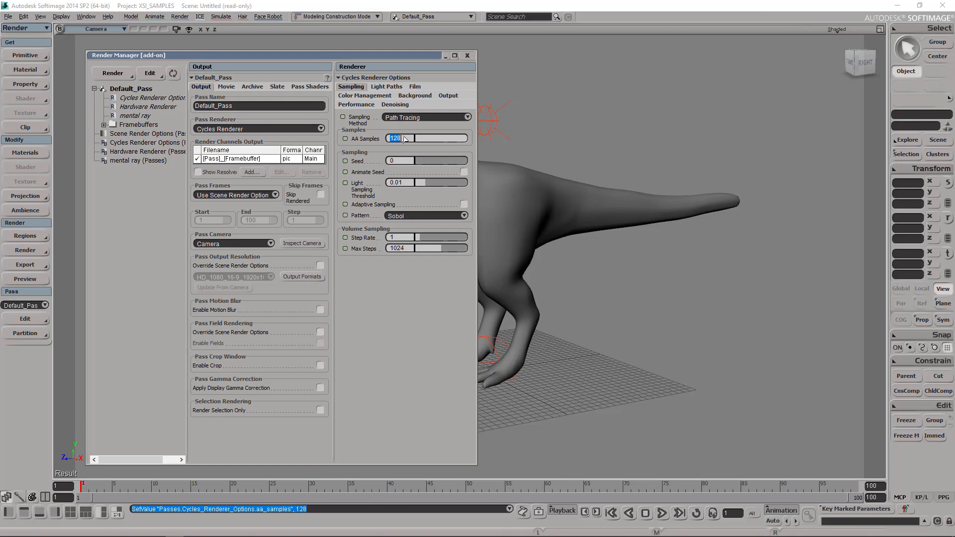
type("512")
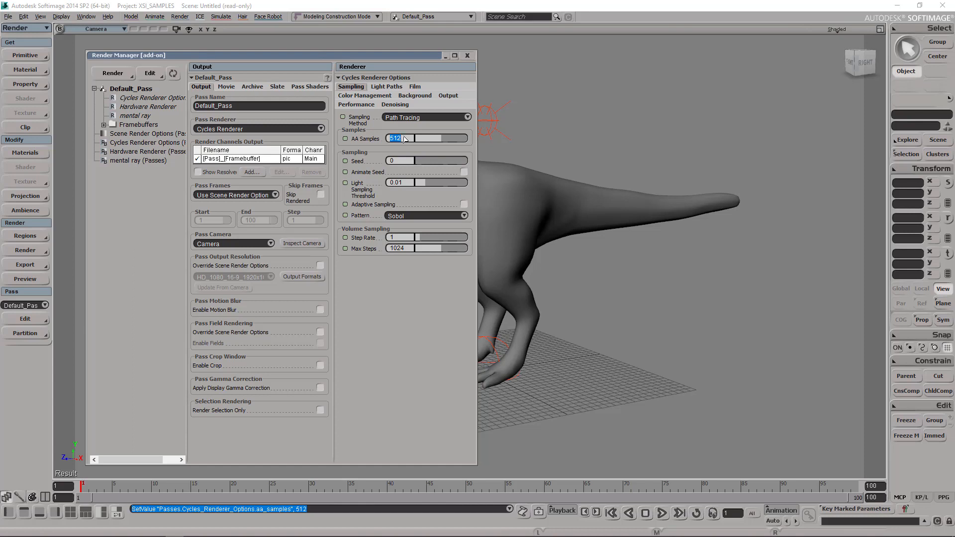
type("1024")
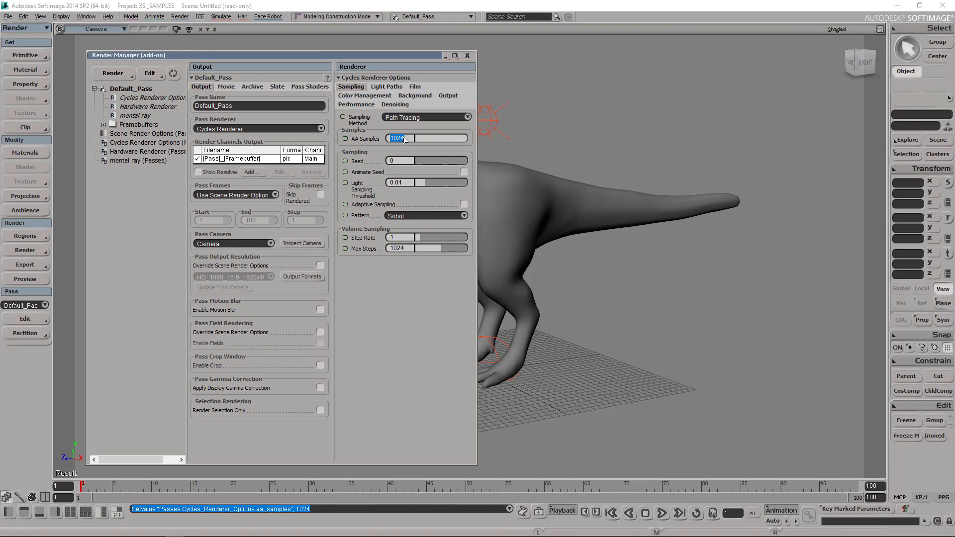
type("4088")
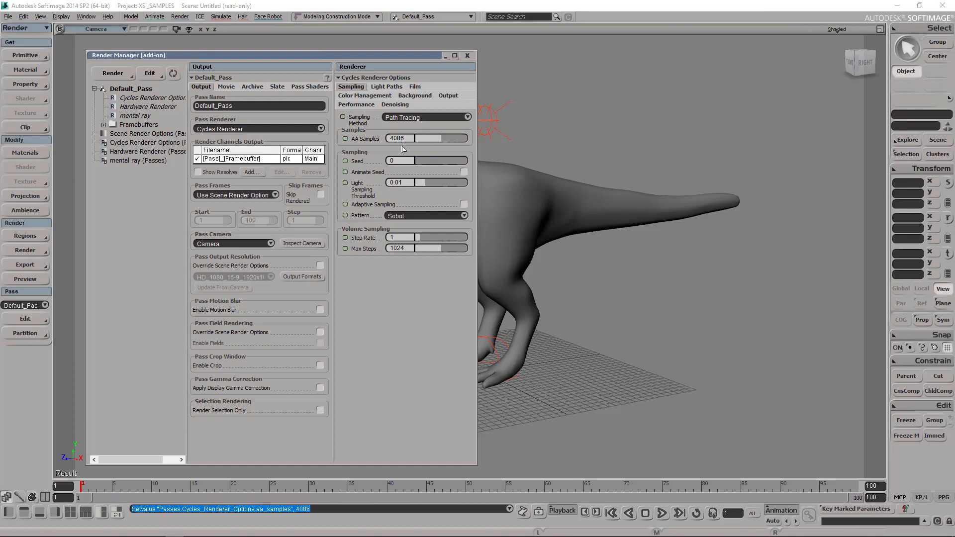
mouse_move(385, 147)
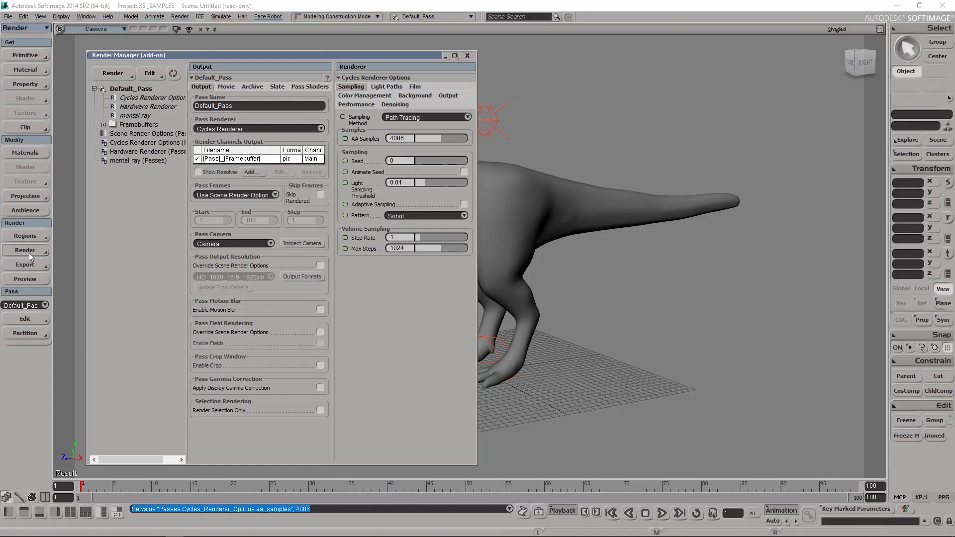
In the Cycles Performance options, set the render Tile Size to 128x128.
left_click(25, 250)
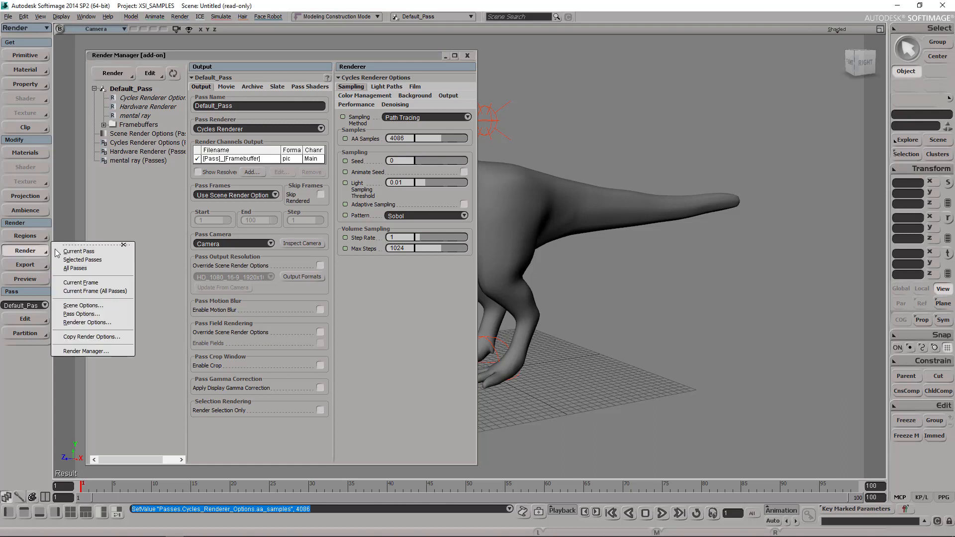
mouse_move(38, 257)
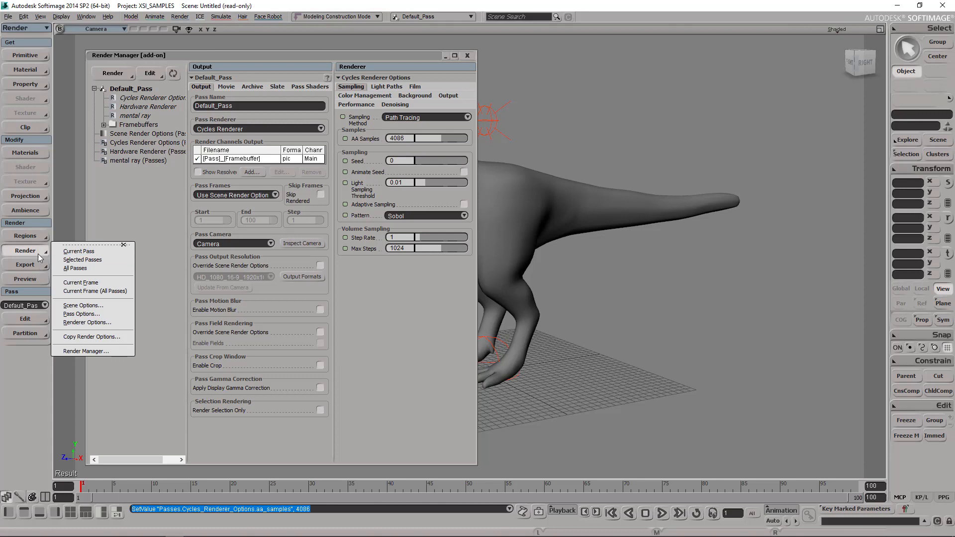
left_click(23, 236)
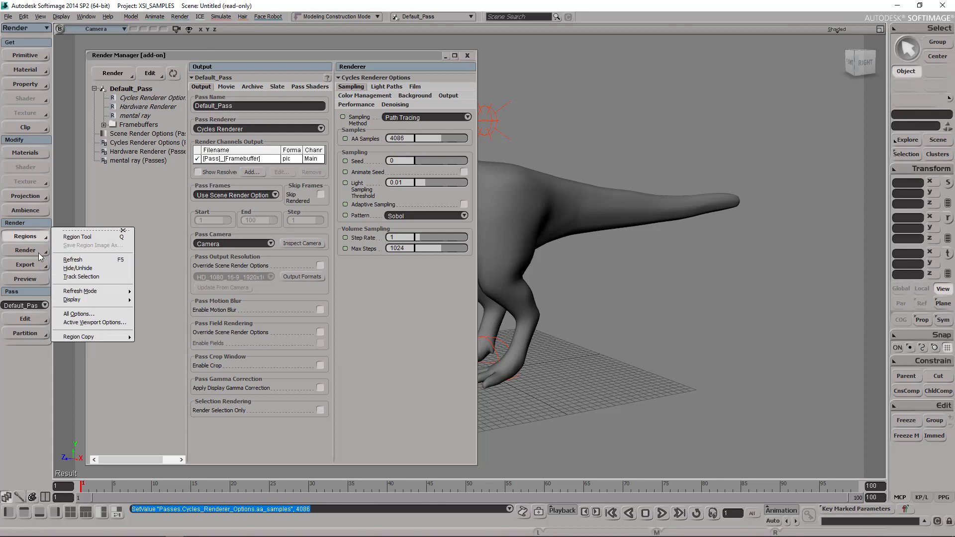
left_click(25, 250)
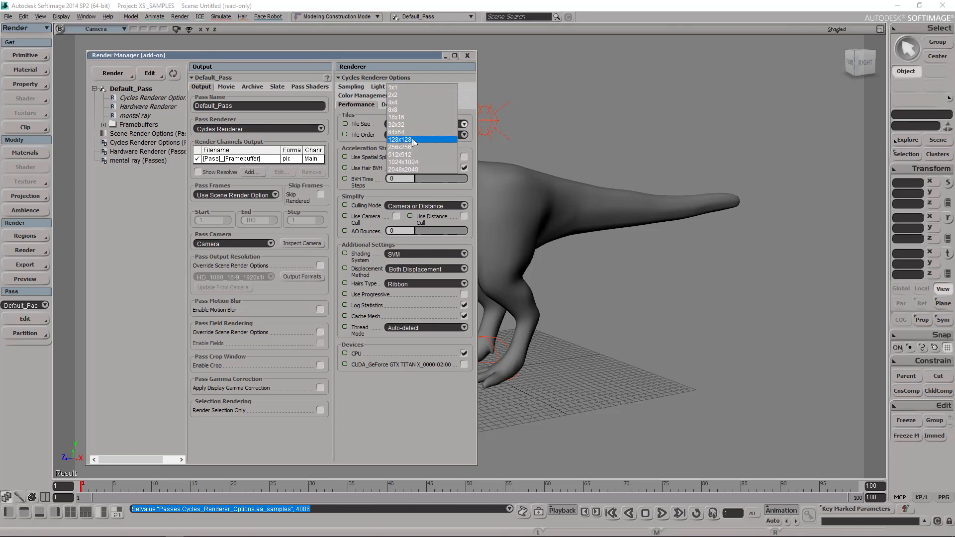
mouse_move(400, 147)
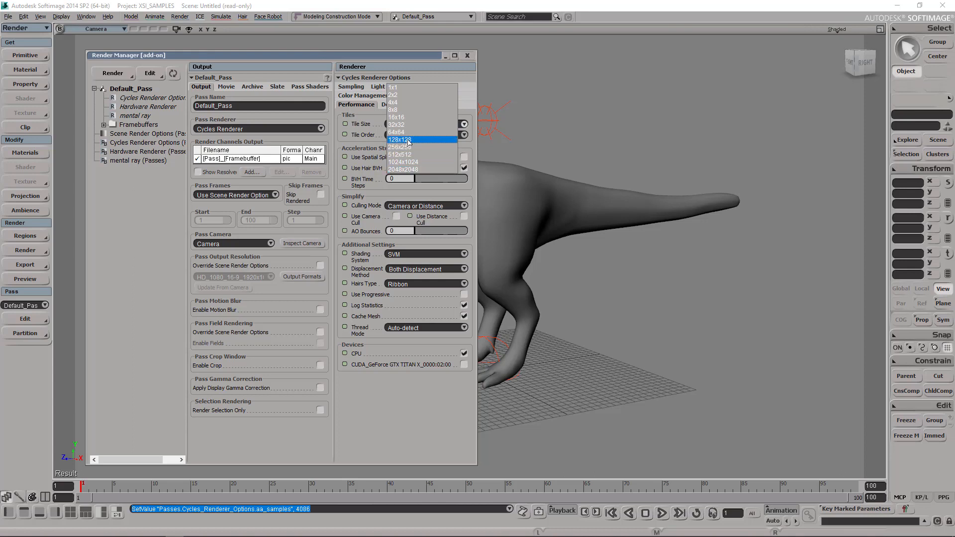
left_click(399, 139)
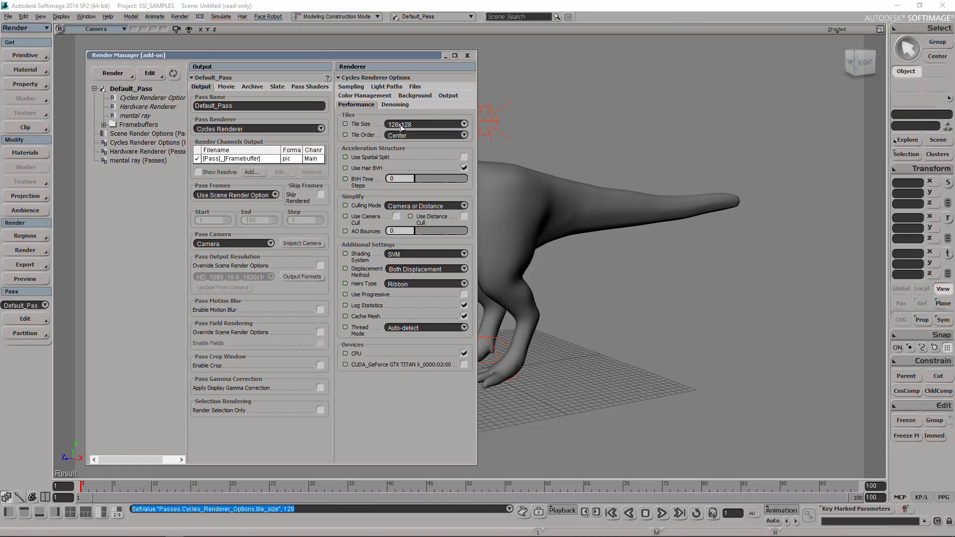
mouse_move(411, 163)
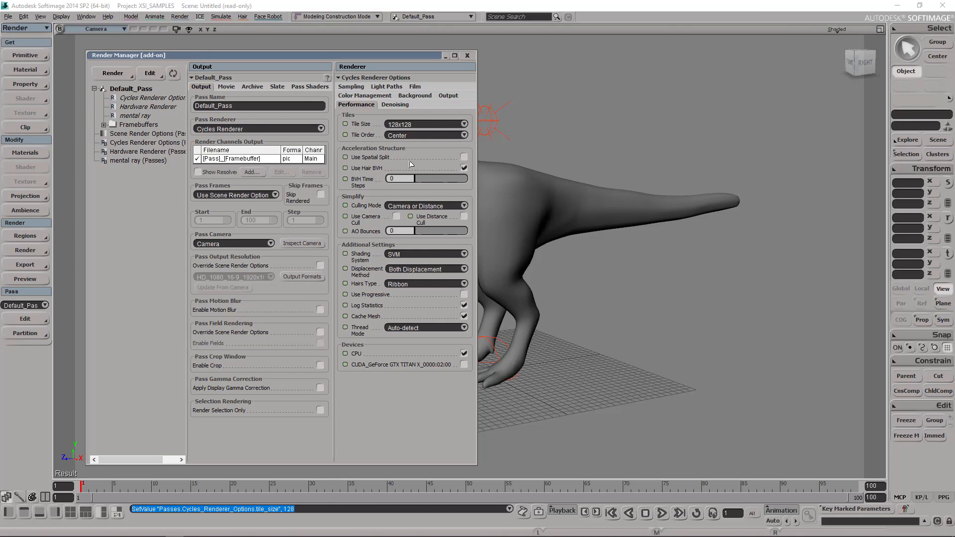
mouse_move(441, 240)
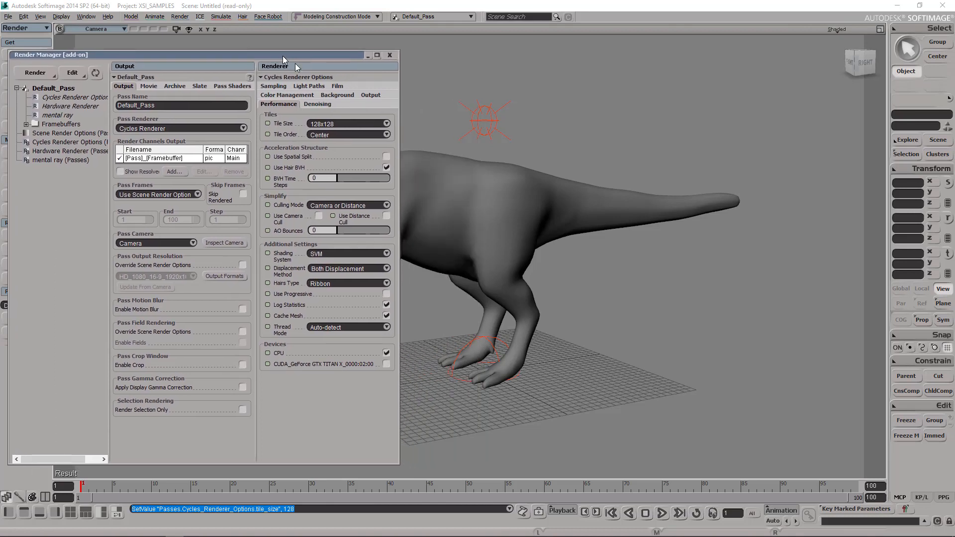
mouse_move(298, 259)
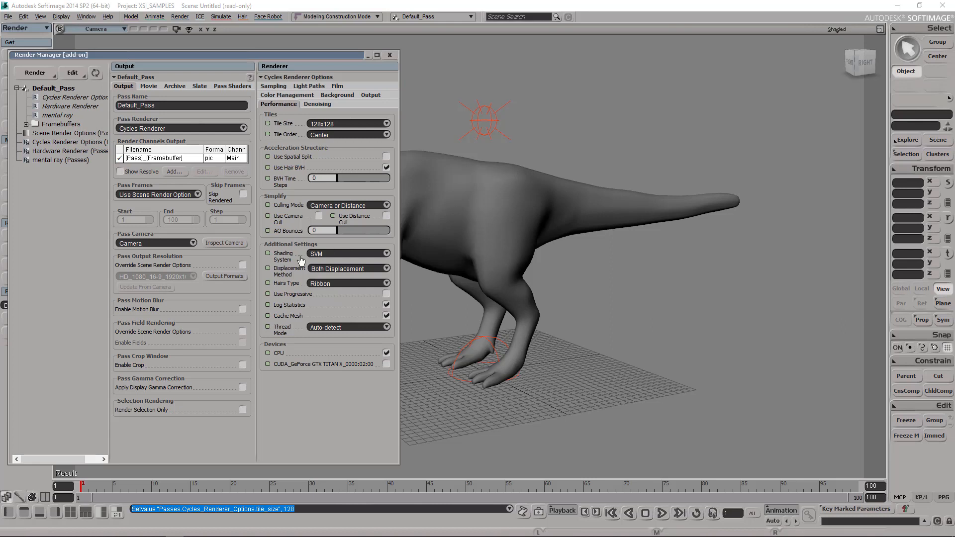
Change the Cycles Shading System from SVM to OSL in Additional Settings.
left_click(347, 253)
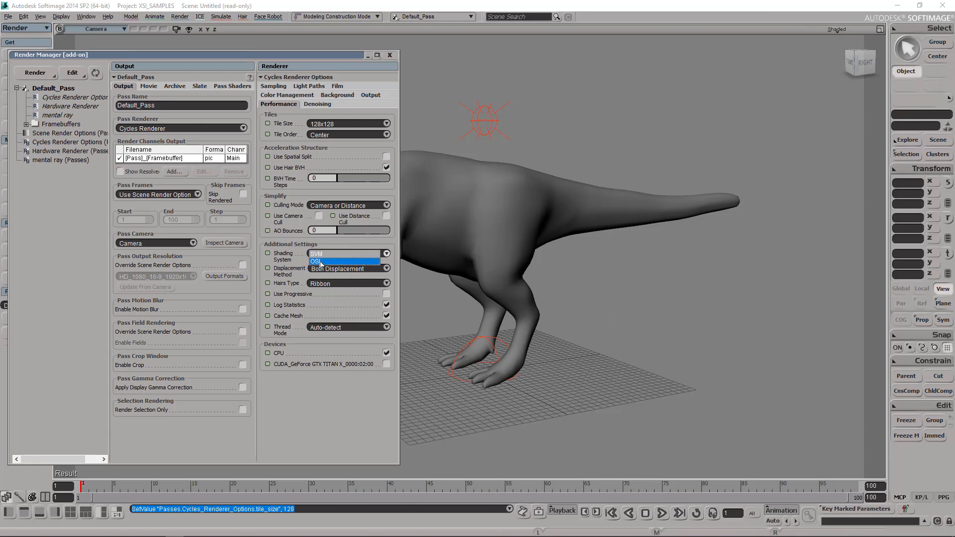
left_click(316, 261)
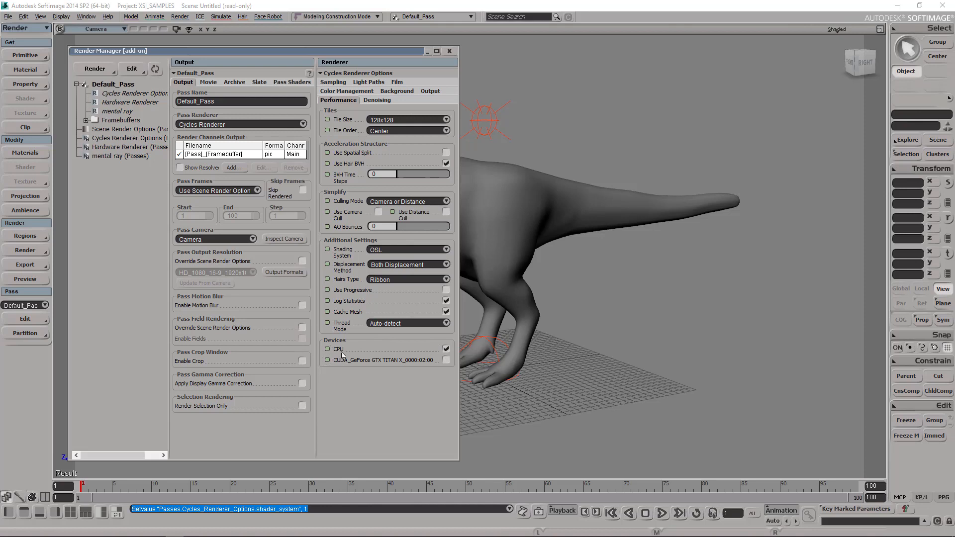
mouse_move(347, 359)
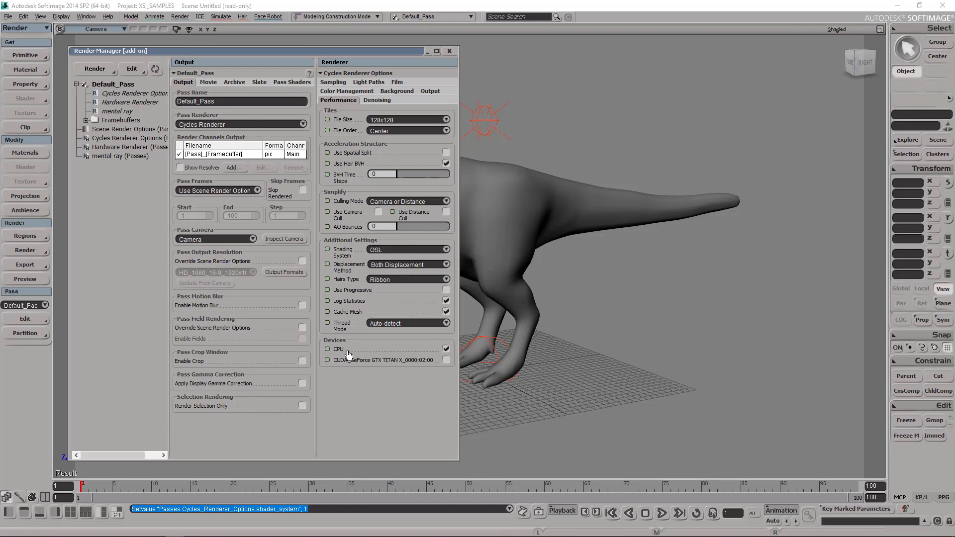
left_click(407, 249)
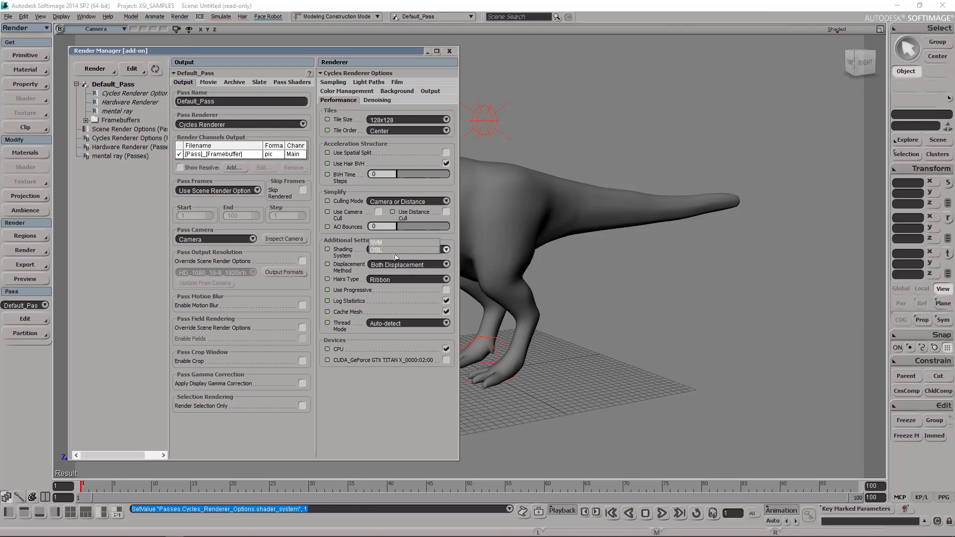
left_click(377, 250)
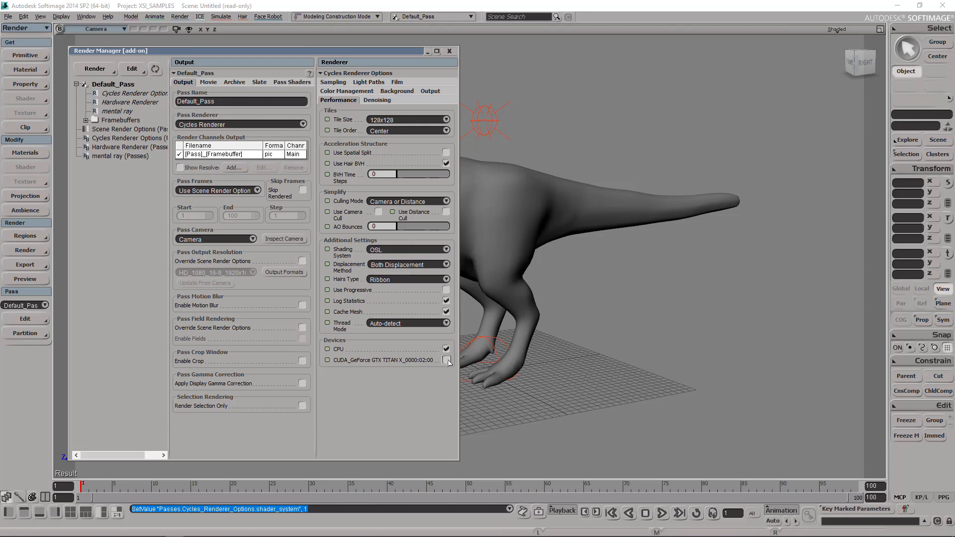
Try the CUDA GPU device, revert to CPU only, then collapse the Render Manager.
left_click(446, 360)
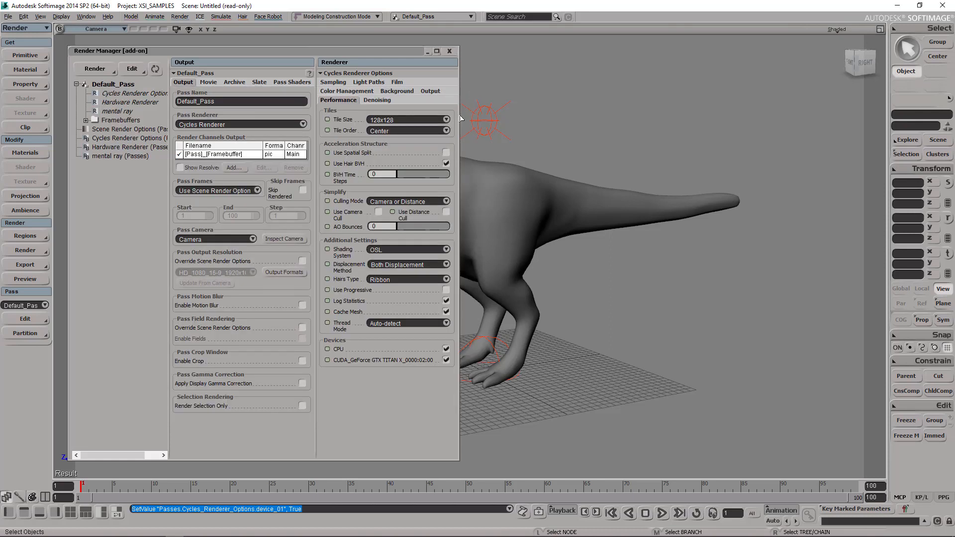
left_click(327, 349)
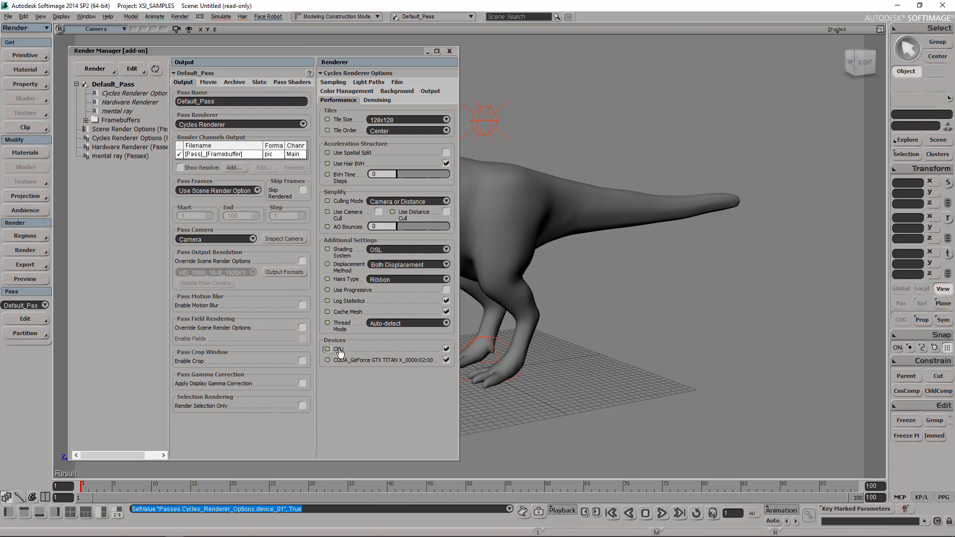
left_click(327, 349)
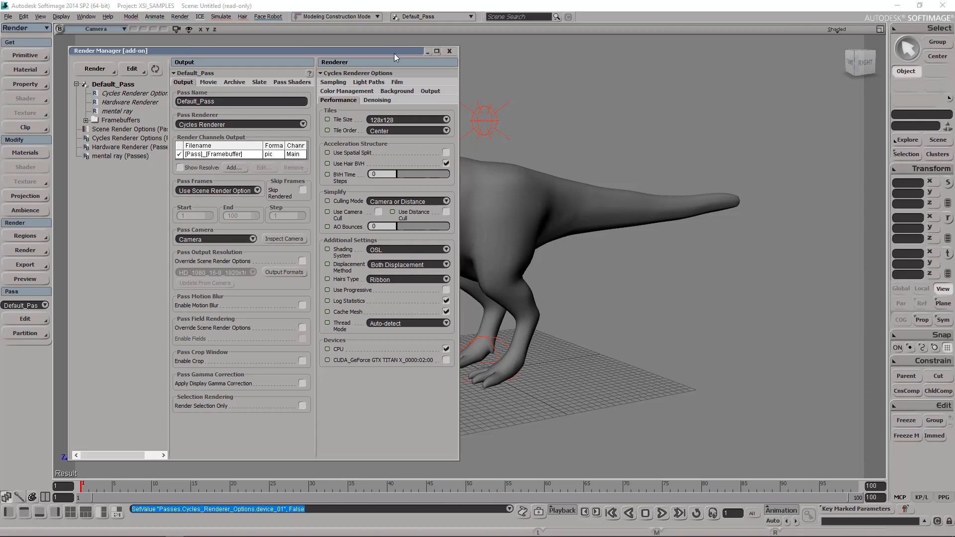
left_click(427, 51)
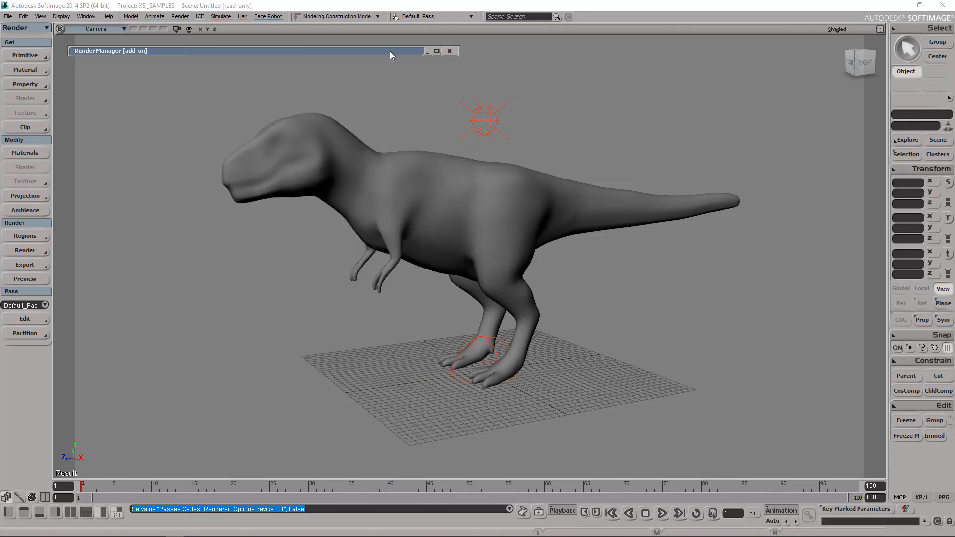
left_click(23, 251)
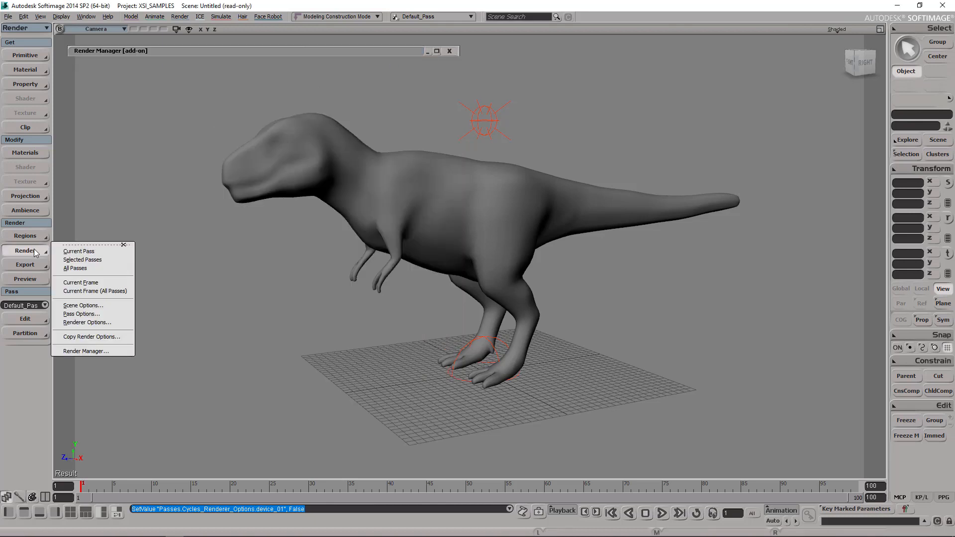
Show all render region options and select cyclesPointLight to see its power of 15000.
left_click(24, 237)
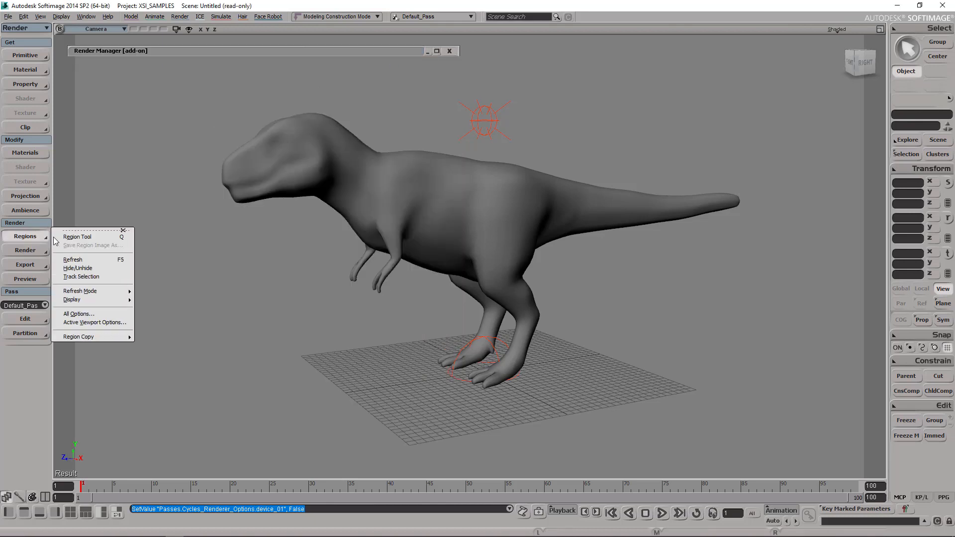
left_click(77, 313)
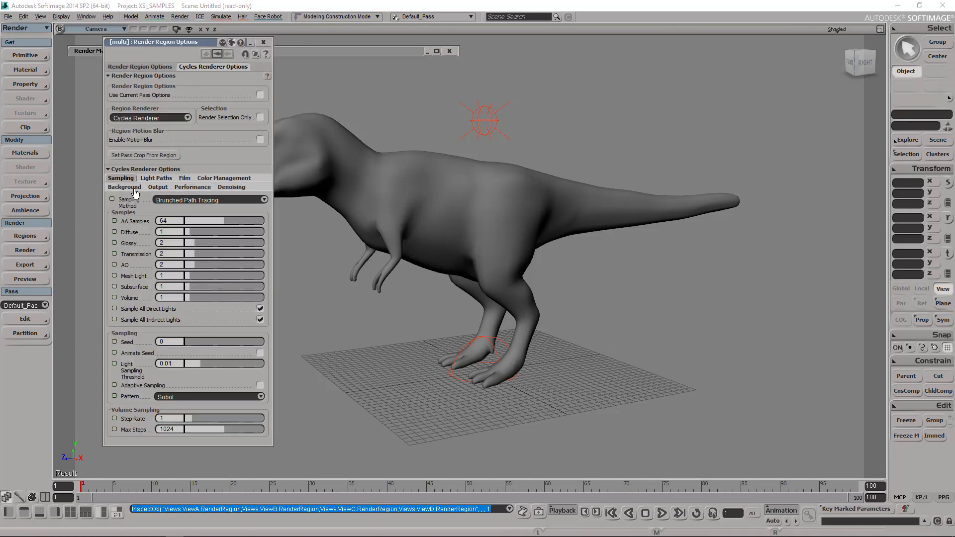
left_click(191, 187)
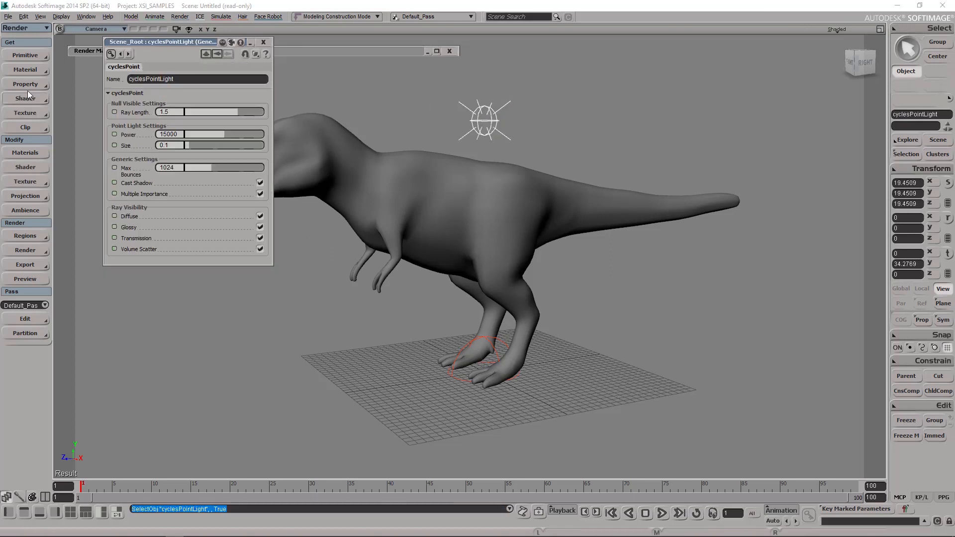
Create a Cycles Point Light from the Primitive > Light menu.
left_click(25, 56)
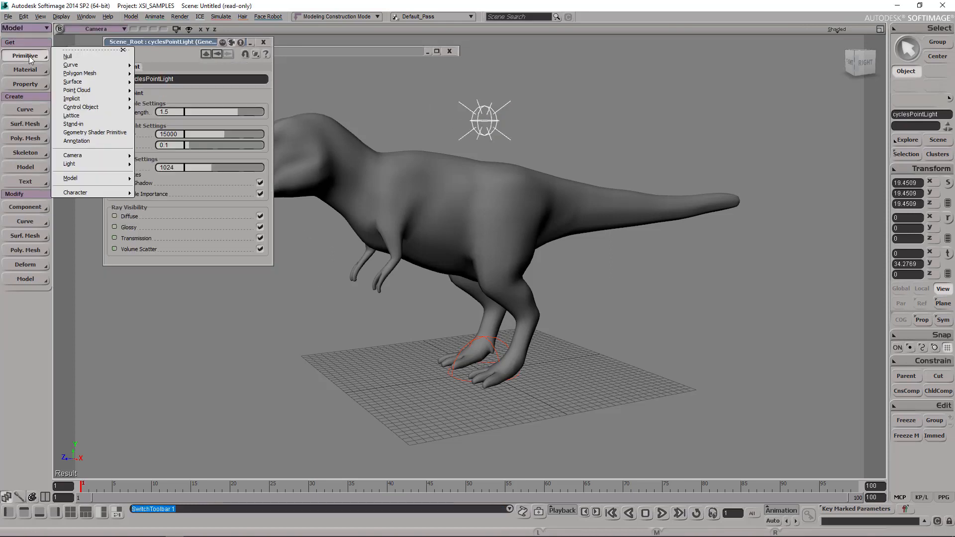
mouse_move(86, 163)
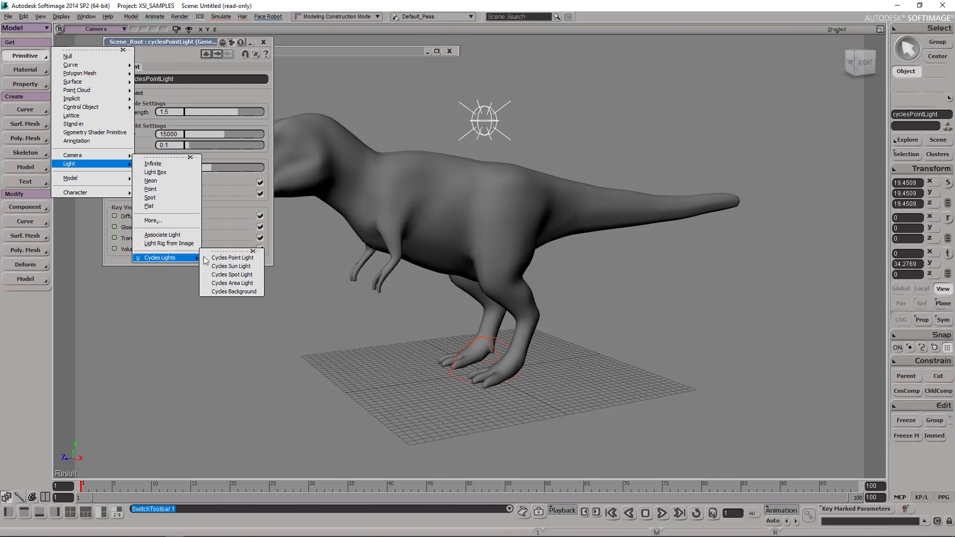
mouse_move(232, 257)
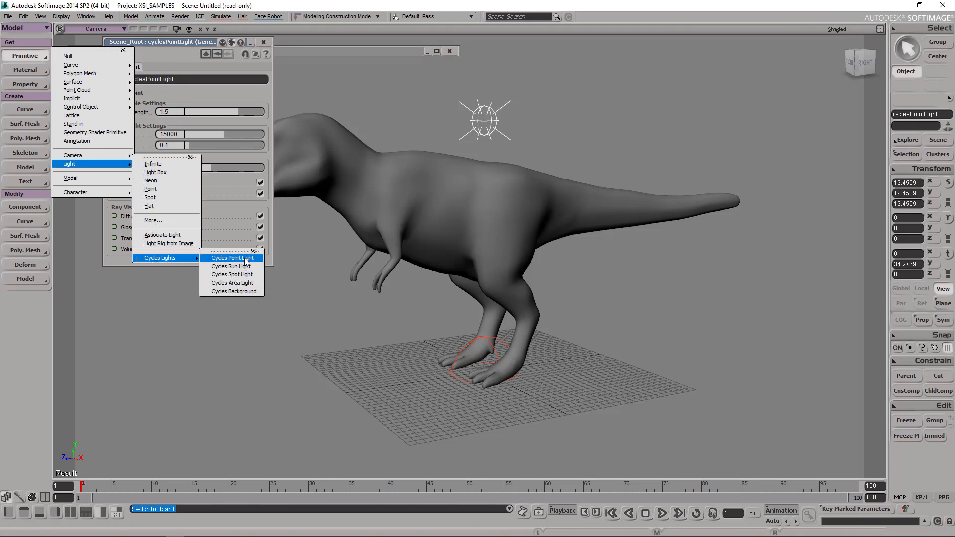
left_click(230, 257)
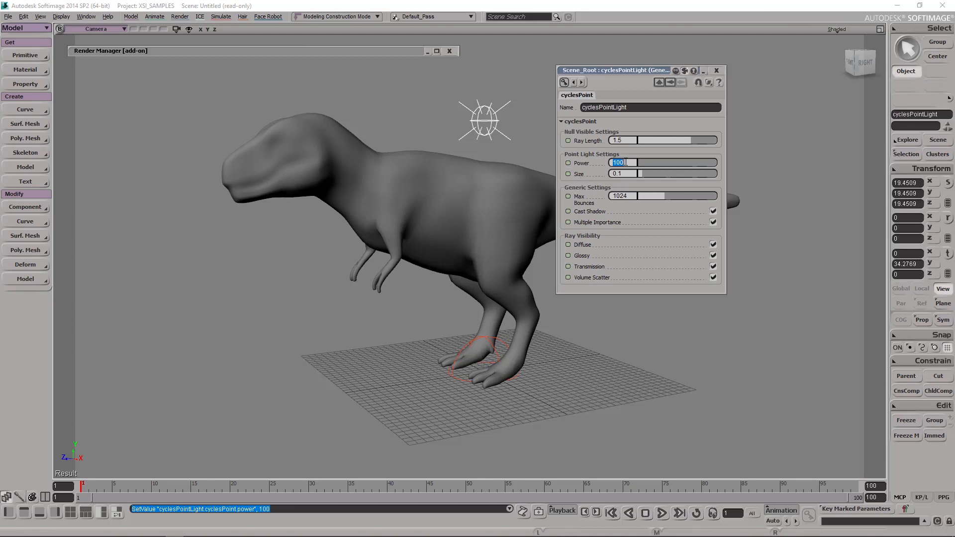
Set the point light's Power to 2500 and then to 7800.
type("2500")
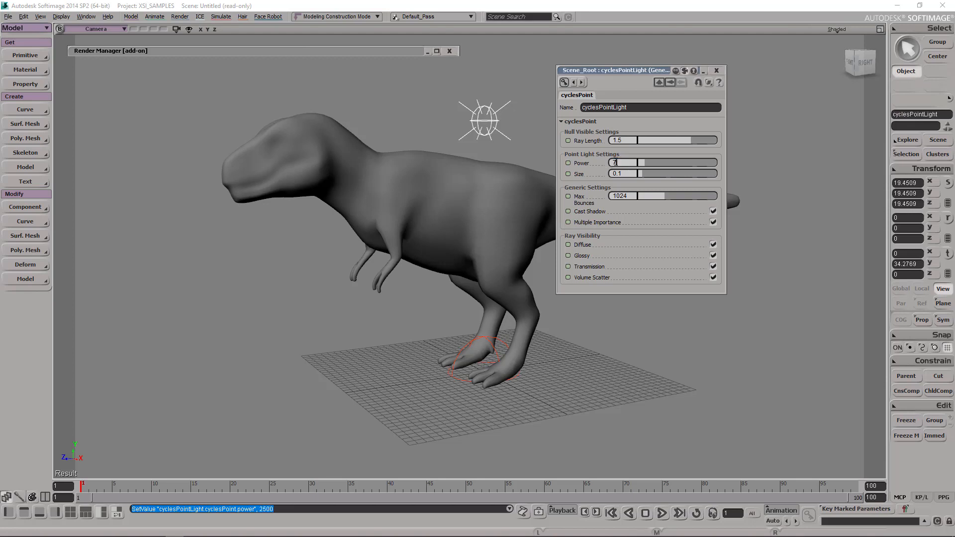
type("7800")
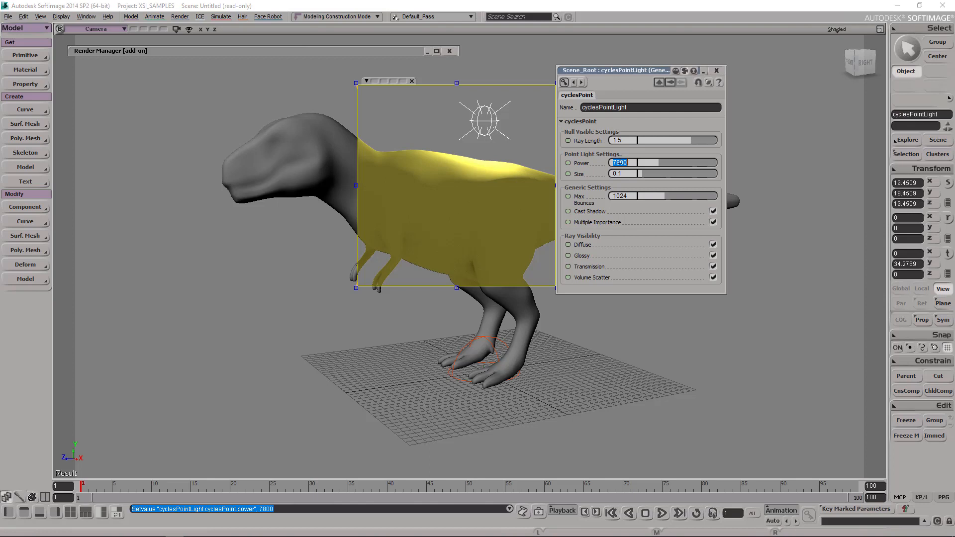
Raise the cyclesPointLight Power from 100 to 5800 to brighten the T-rex region render.
type("100")
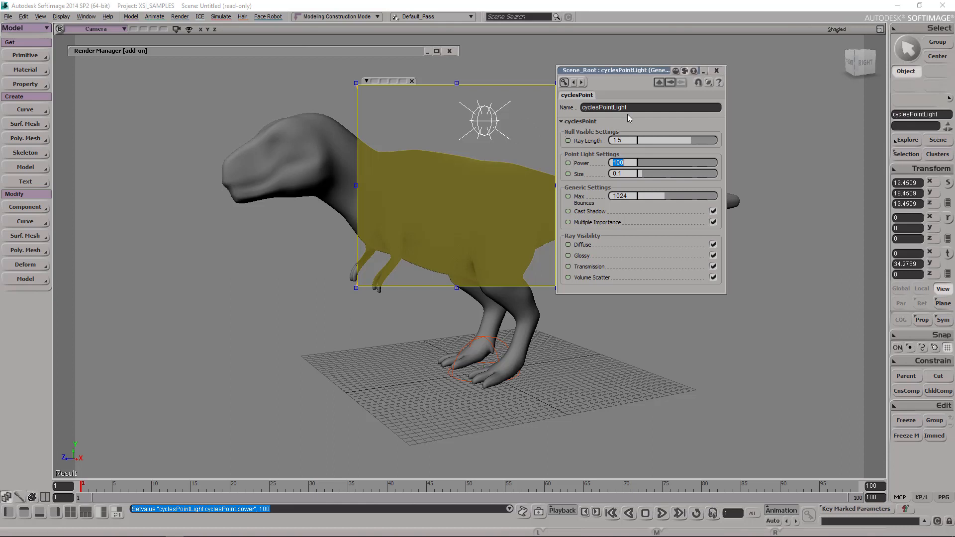
mouse_move(602, 193)
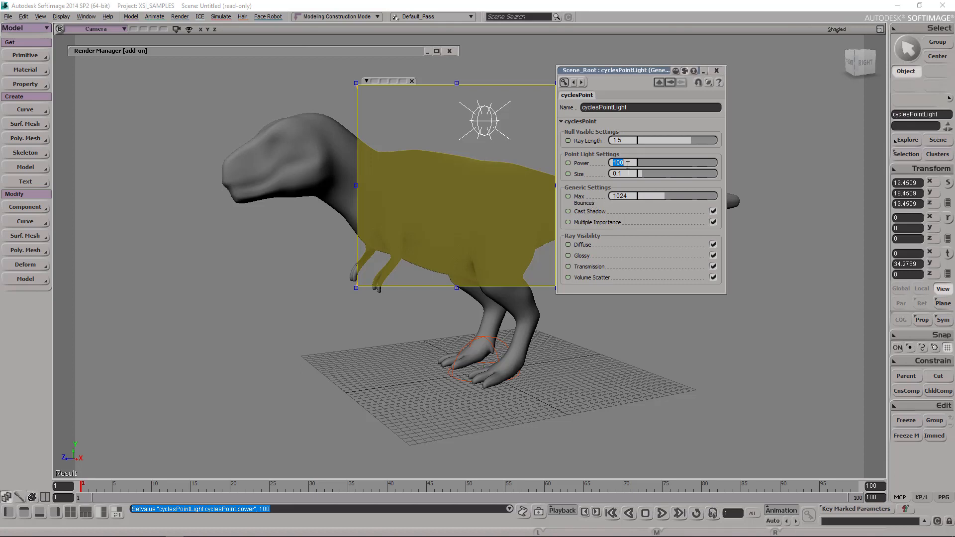
type("5800")
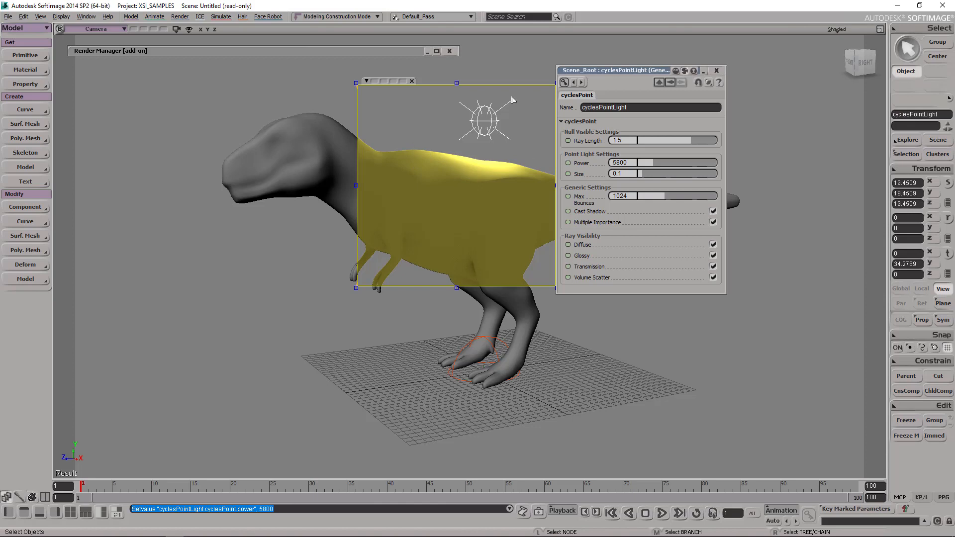
mouse_move(492, 126)
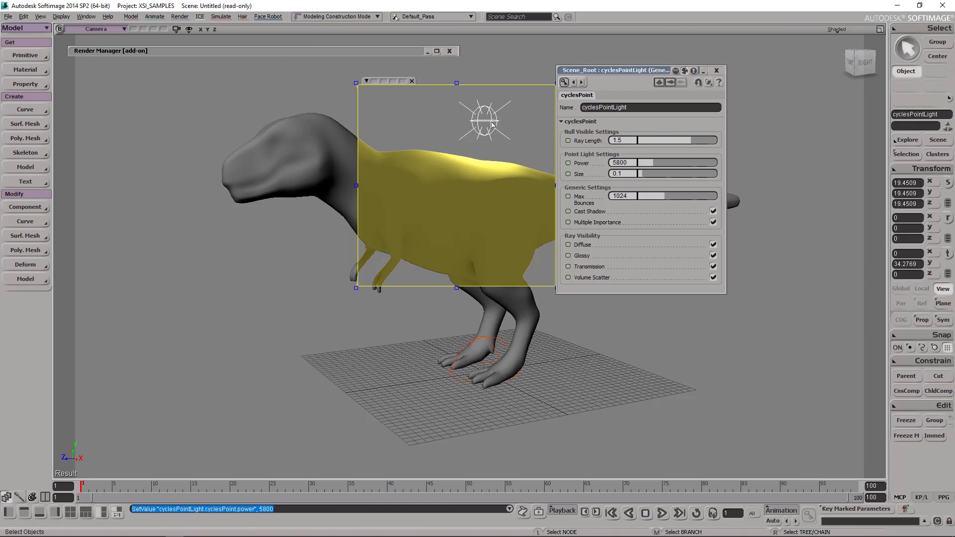
mouse_move(490, 126)
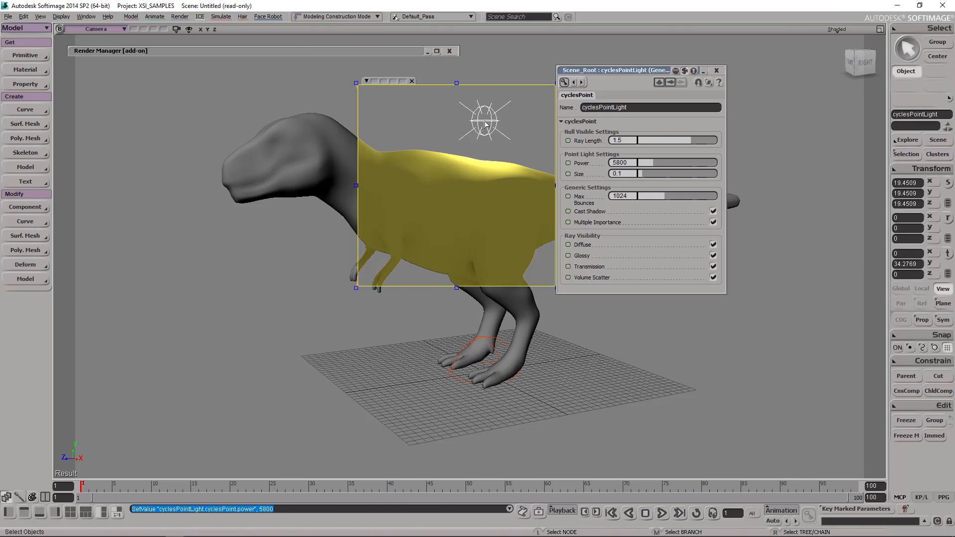
mouse_move(628, 155)
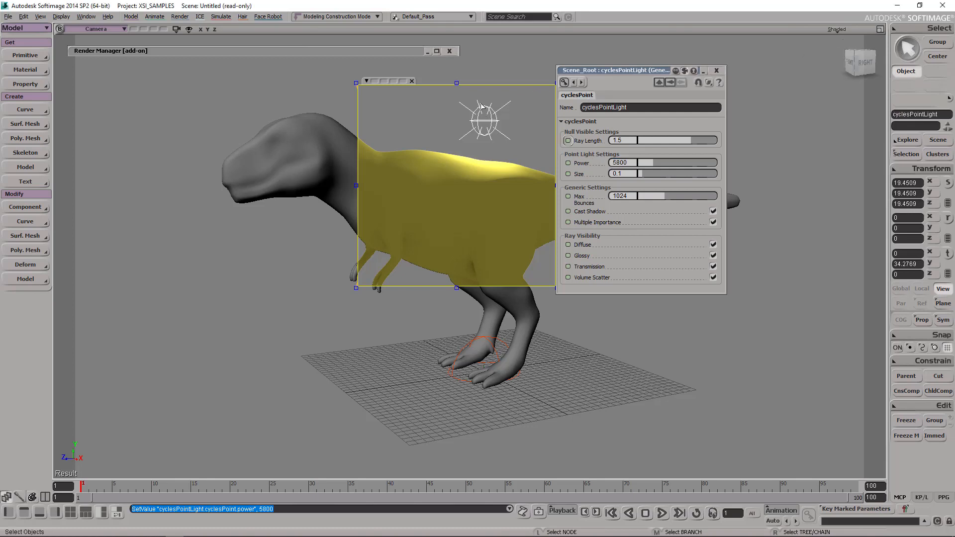
mouse_move(484, 121)
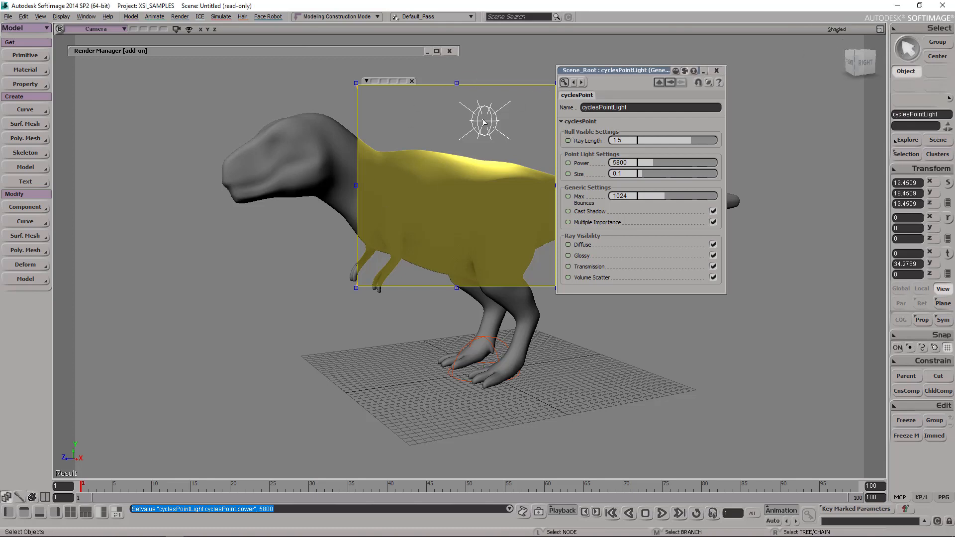
mouse_move(449, 186)
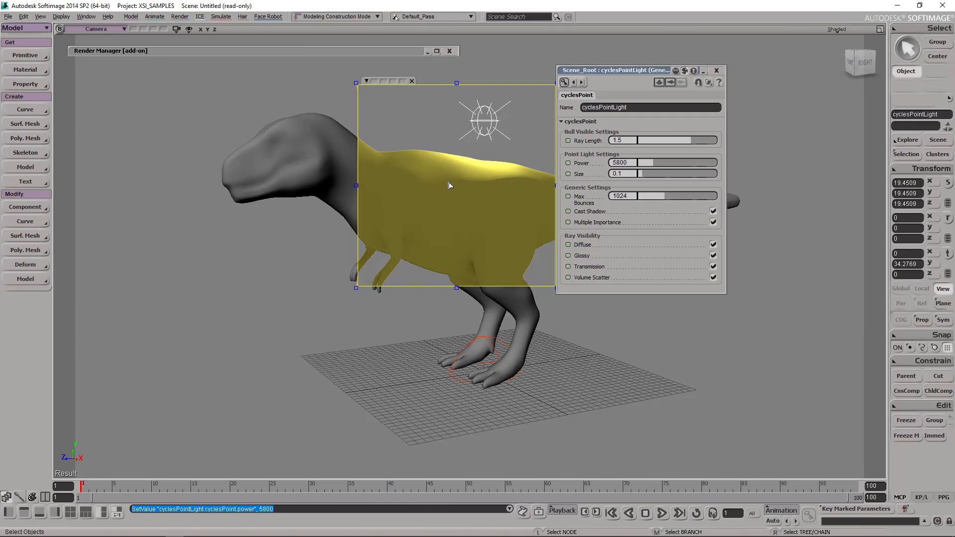
mouse_move(323, 55)
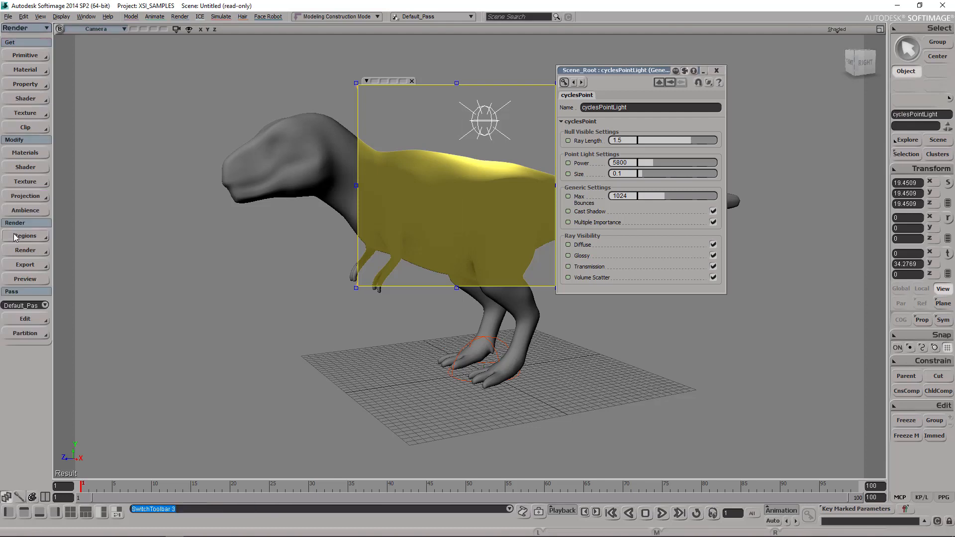
mouse_move(37, 238)
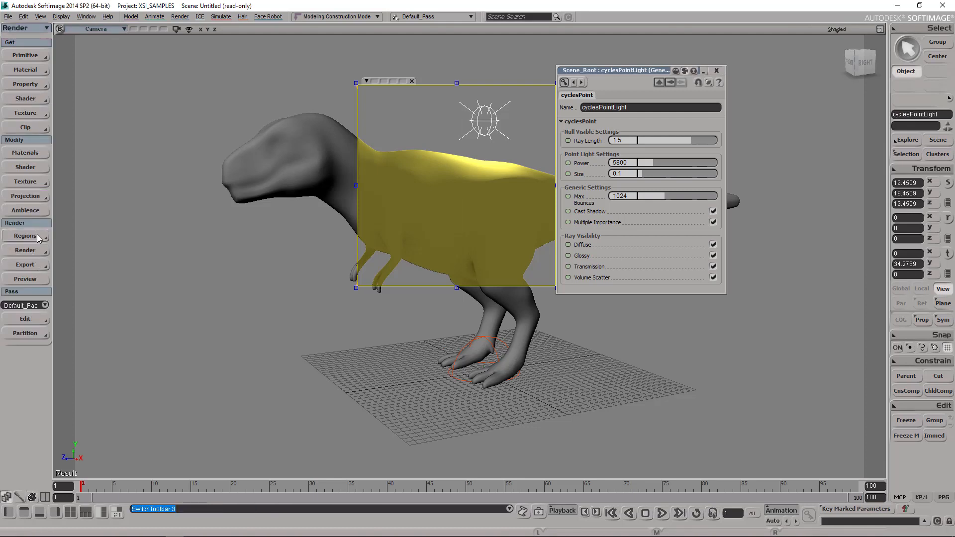
Set the render region's Cycles AA Samples to 24 after trying 4 and 32.
left_click(26, 236)
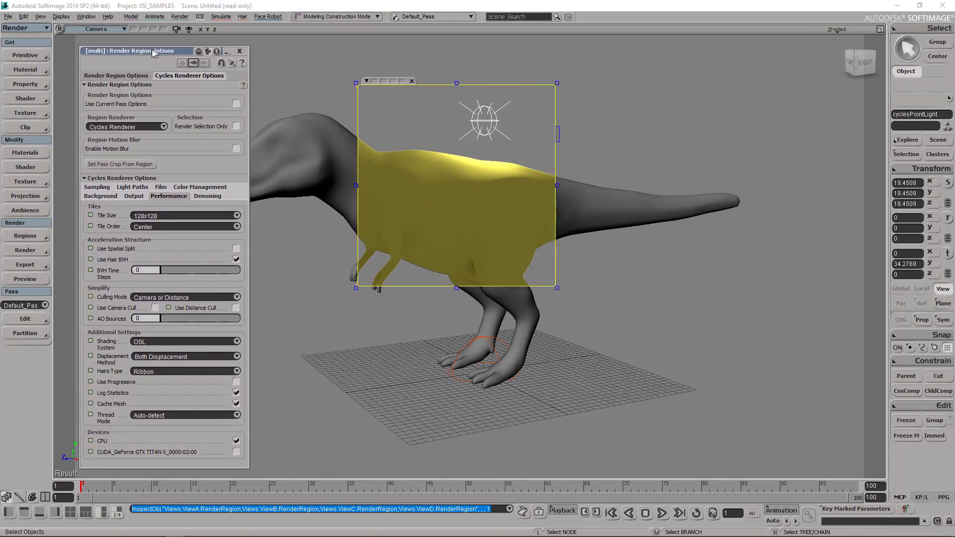
left_click(96, 187)
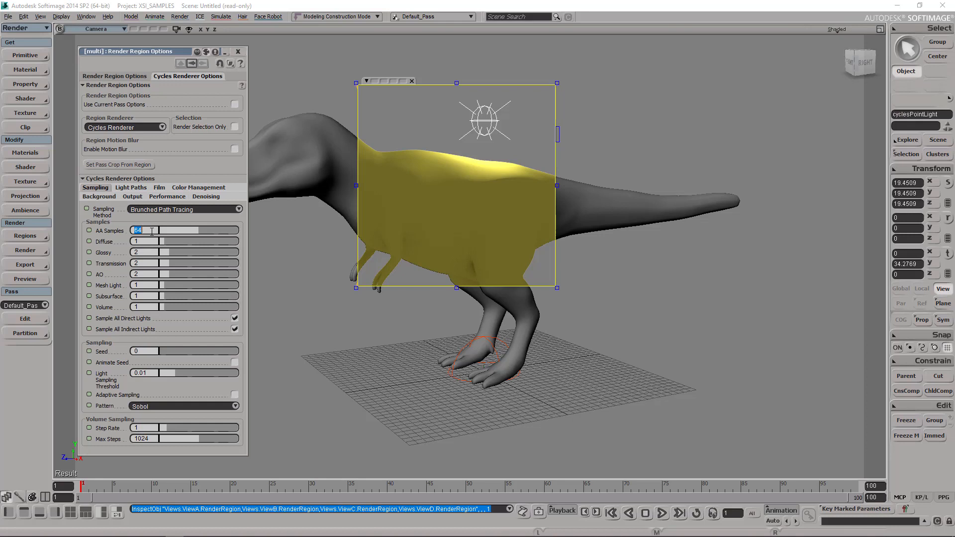
type("4")
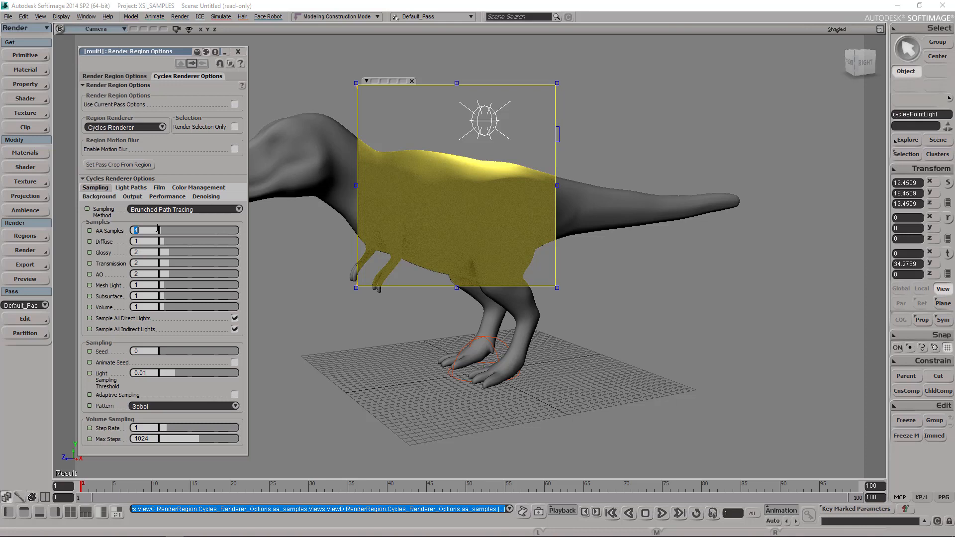
type("32")
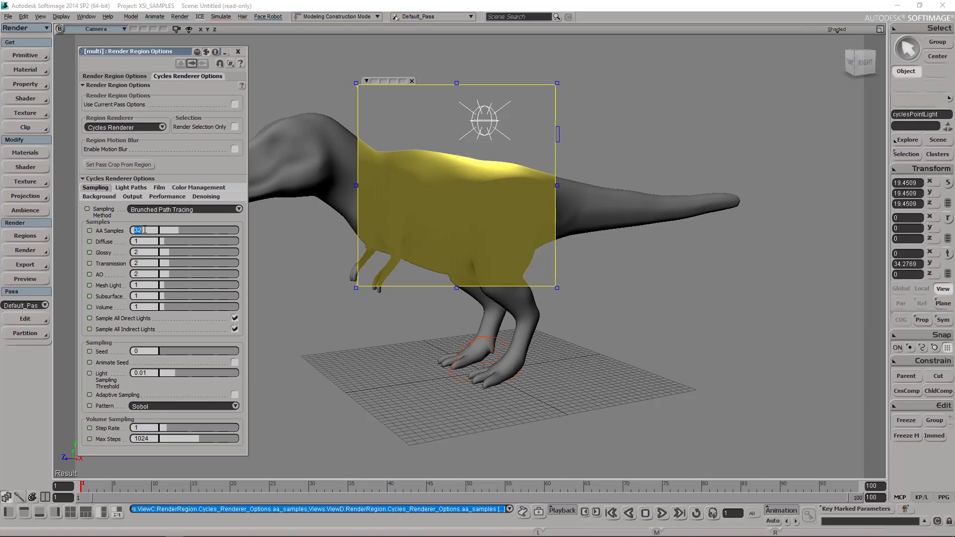
type("24")
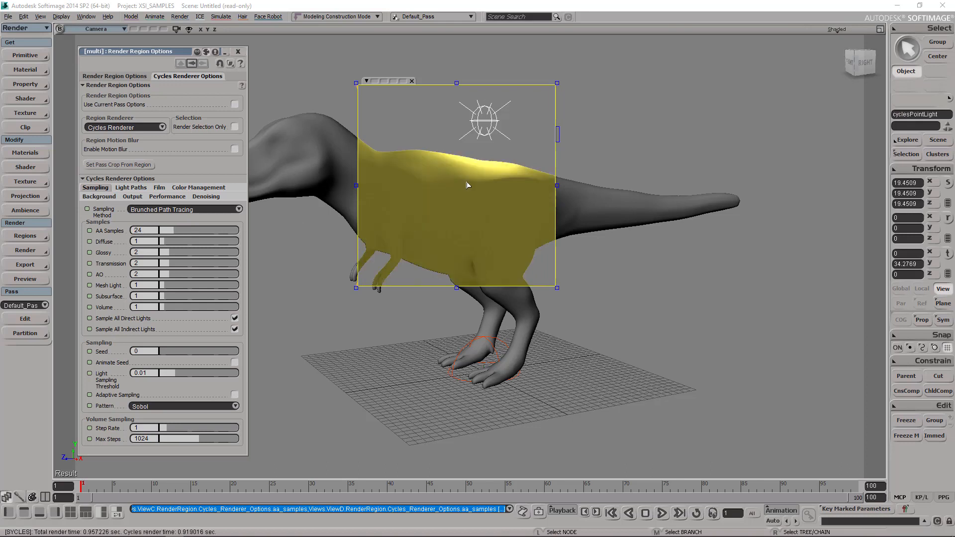
mouse_move(236, 253)
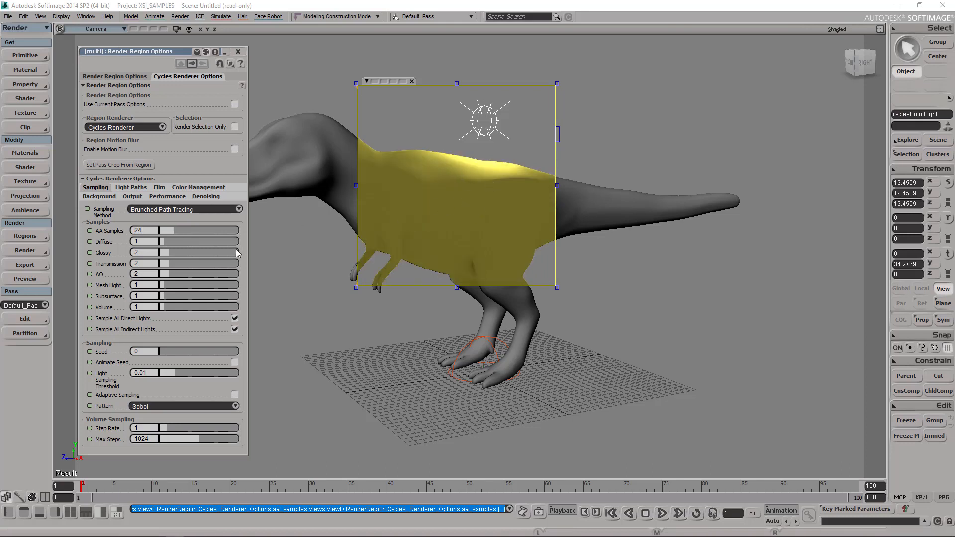
mouse_move(203, 201)
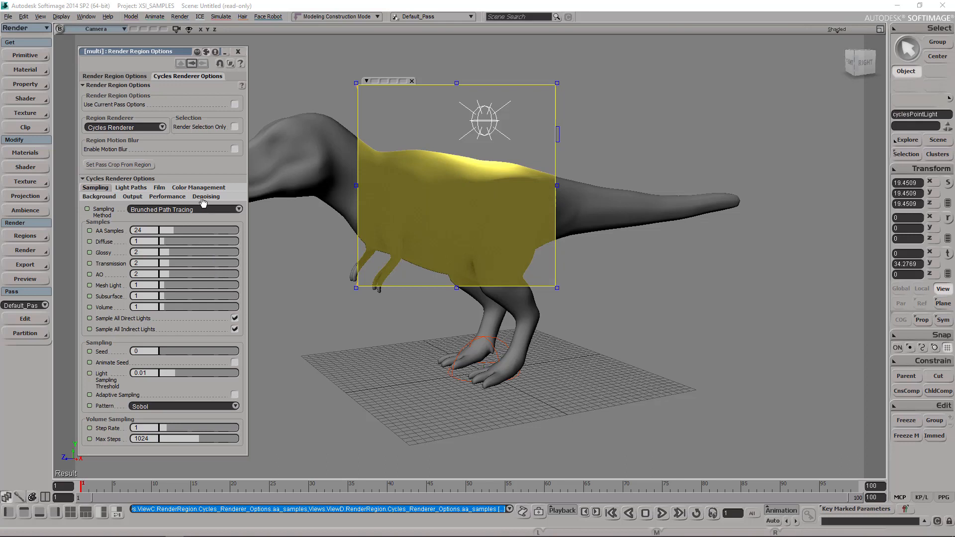
Enable Use Denoise for the region render, then disable it again with AA Samples at 64.
left_click(206, 196)
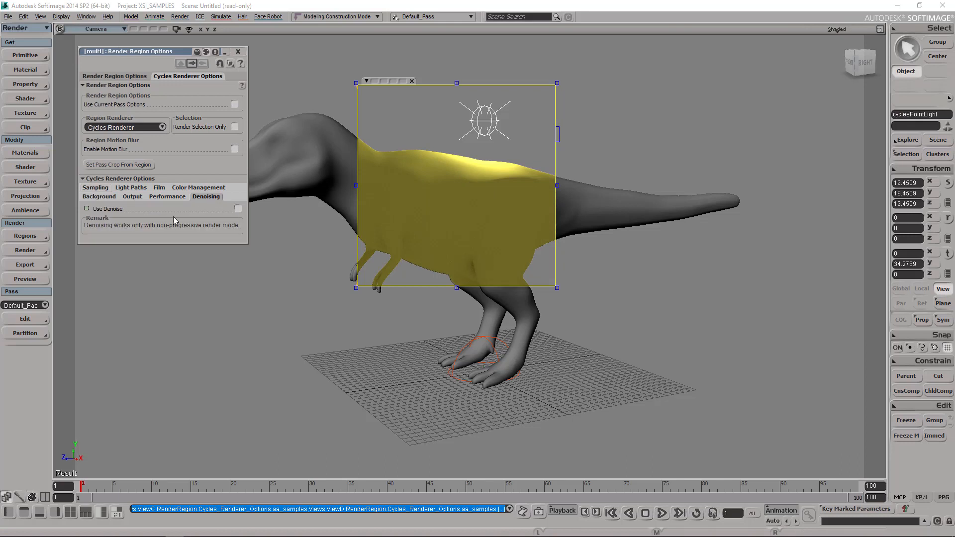
mouse_move(205, 230)
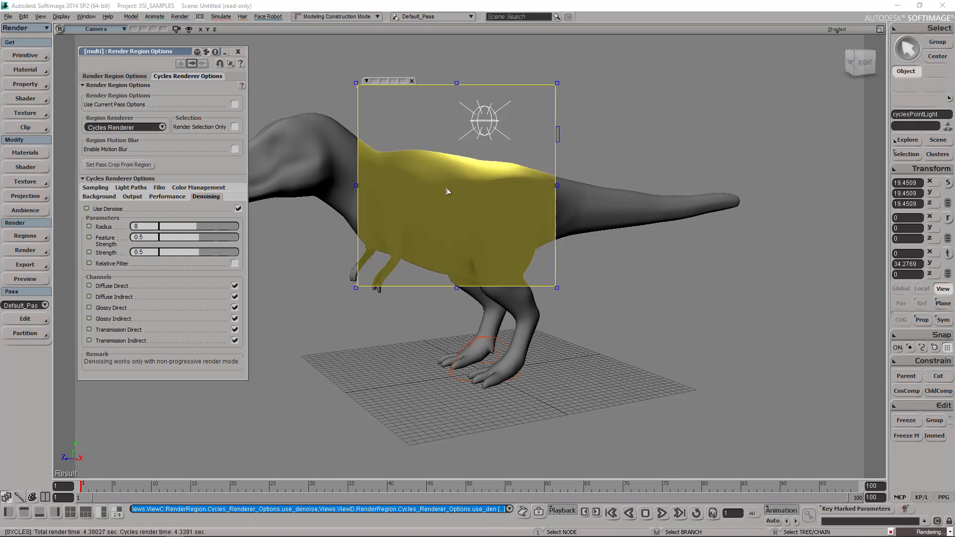
mouse_move(451, 191)
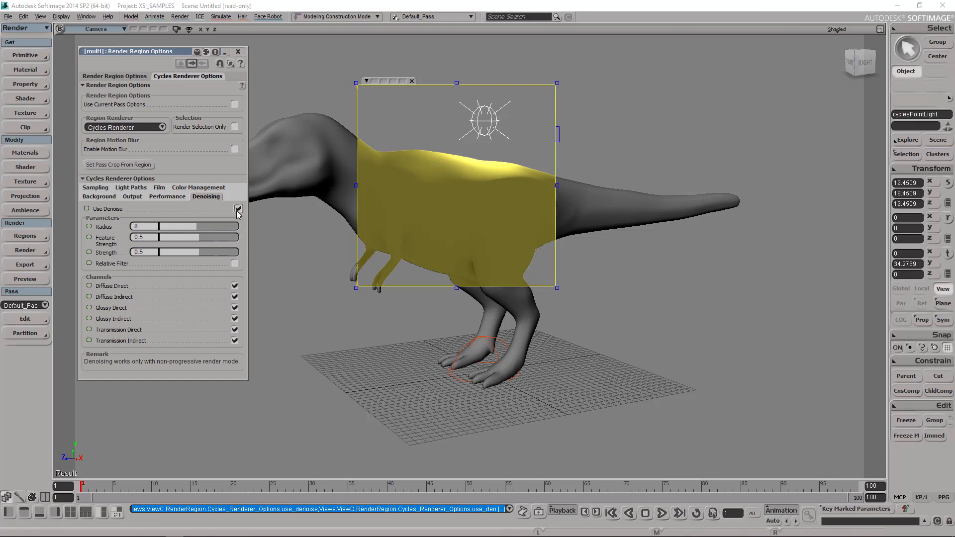
left_click(238, 208)
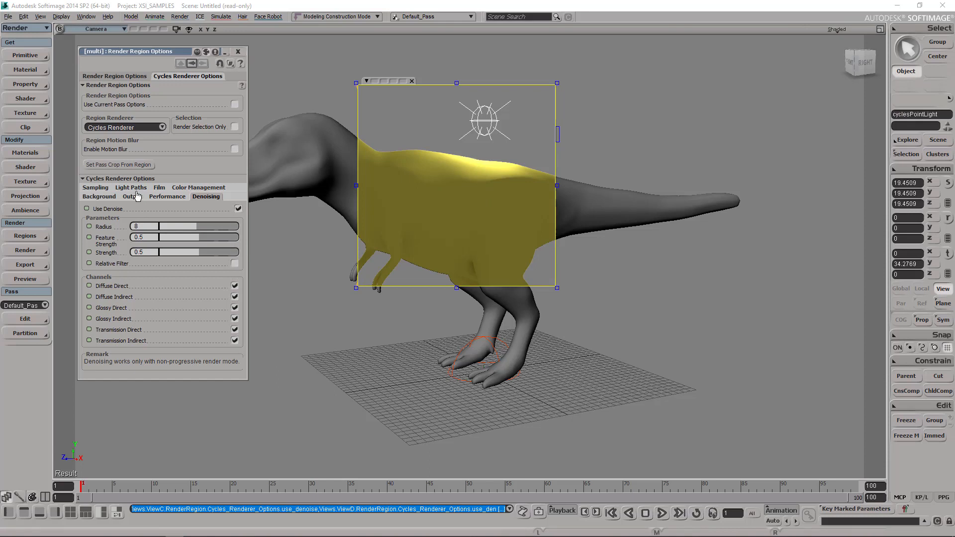
left_click(96, 187)
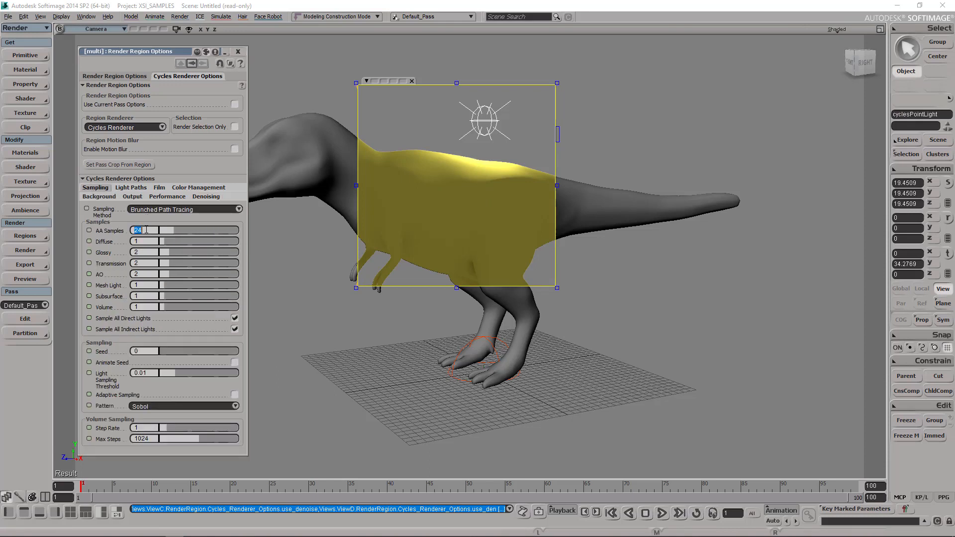
left_click(206, 195)
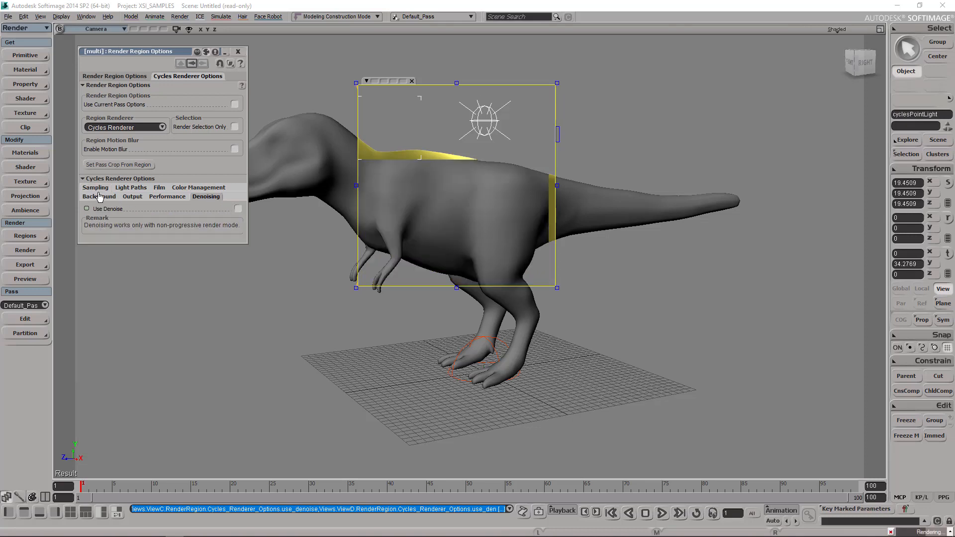
left_click(96, 187)
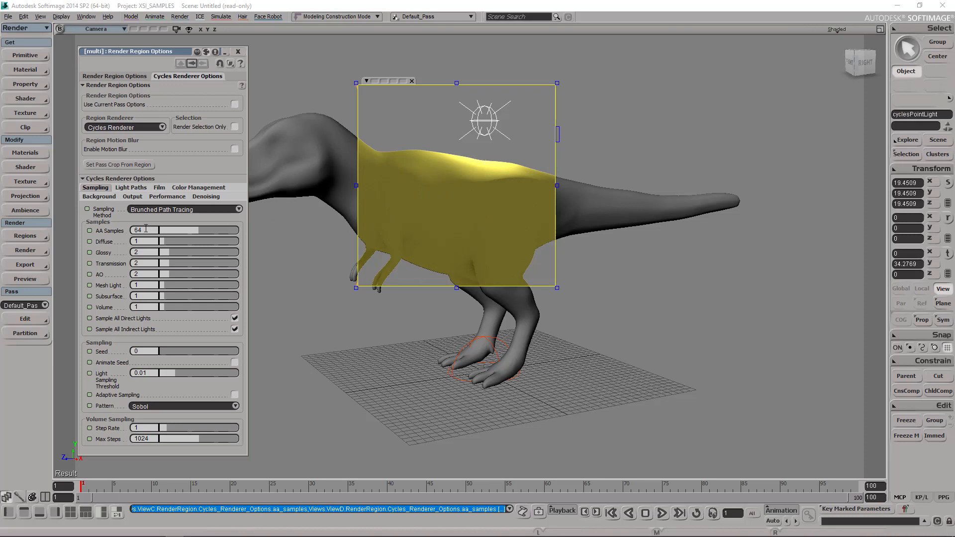
type("128")
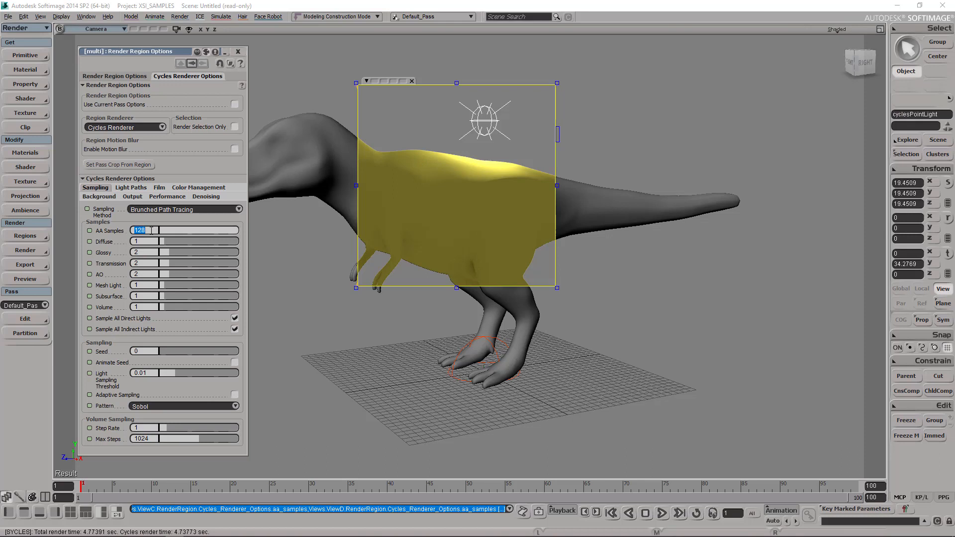
type("256")
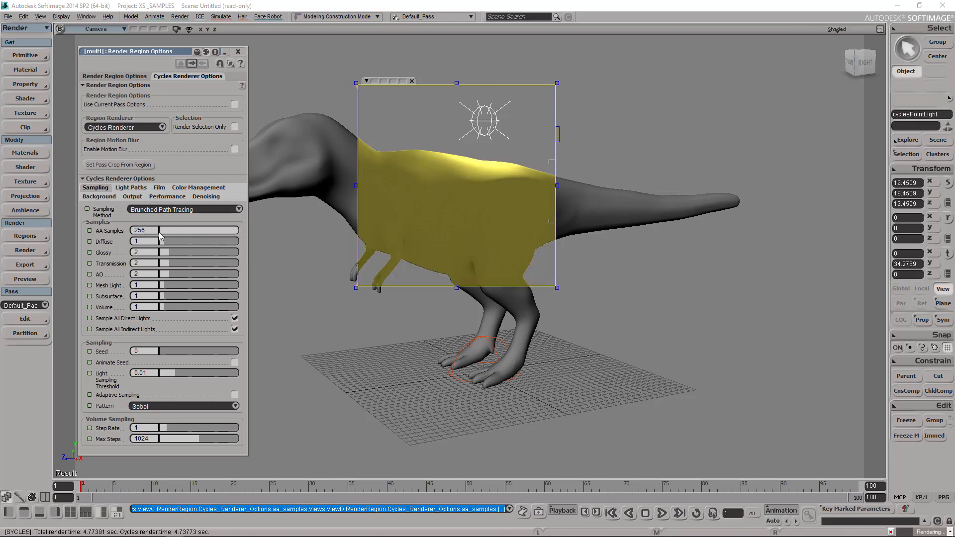
type("510")
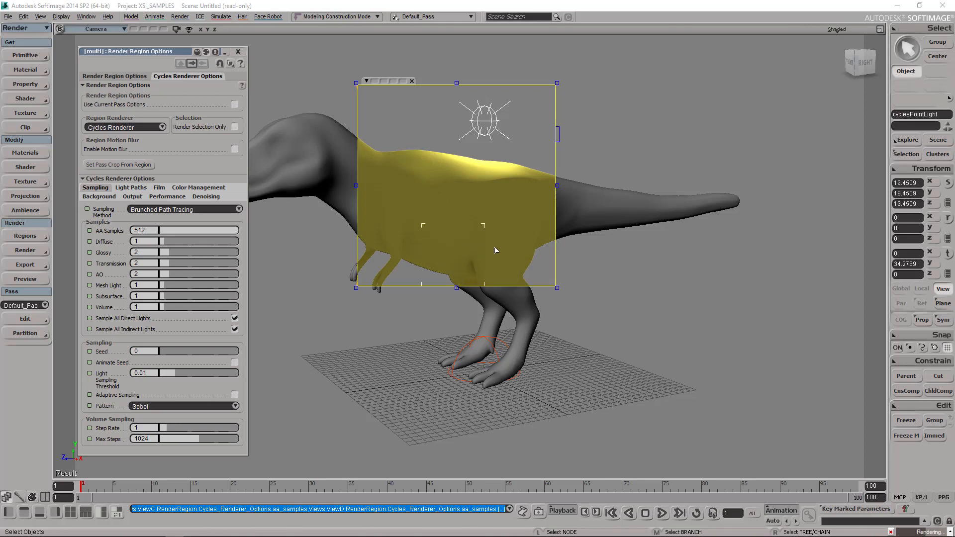
mouse_move(264, 349)
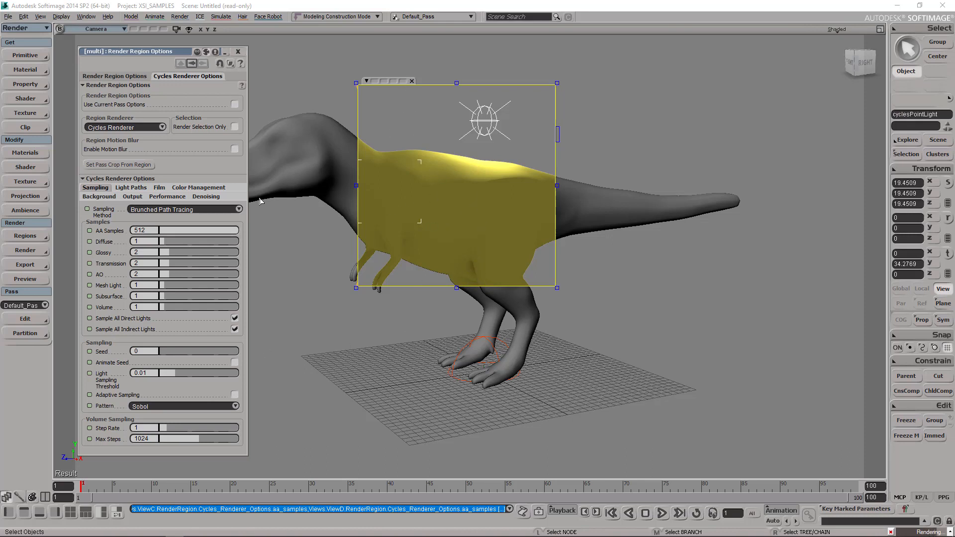
mouse_move(150, 217)
type("64")
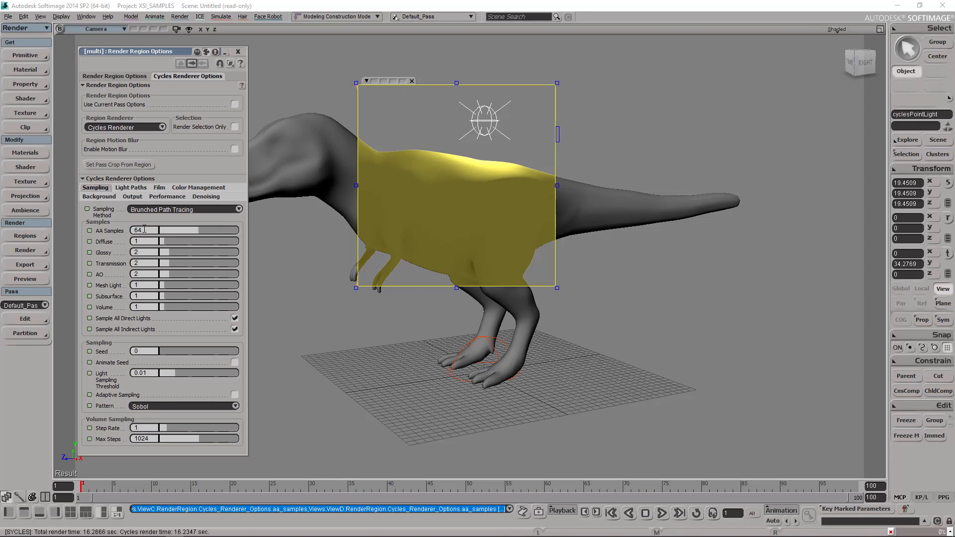
Give the T-rex's cycToonBSDF material a blue colour and reposition the node.
left_click(238, 50)
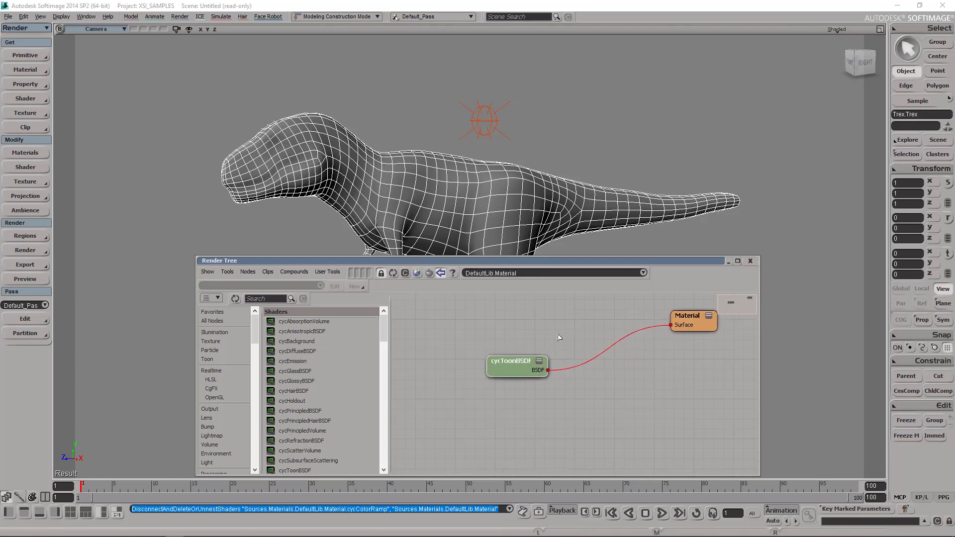
double_click(513, 360)
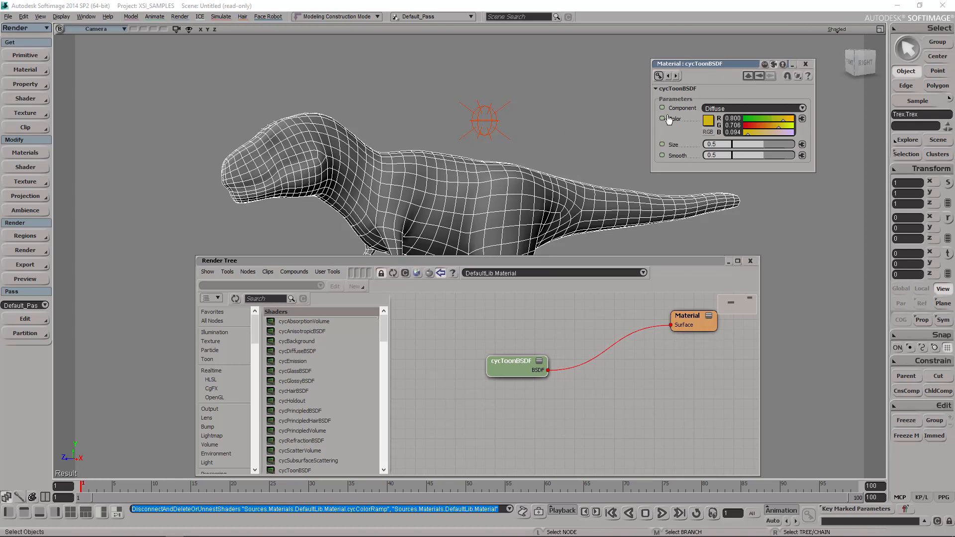
left_click(707, 120)
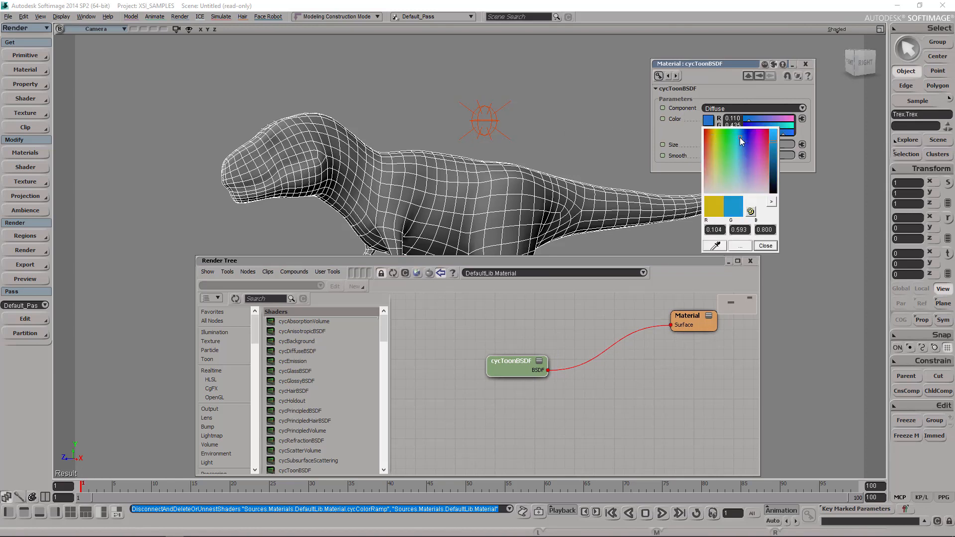
left_click(763, 245)
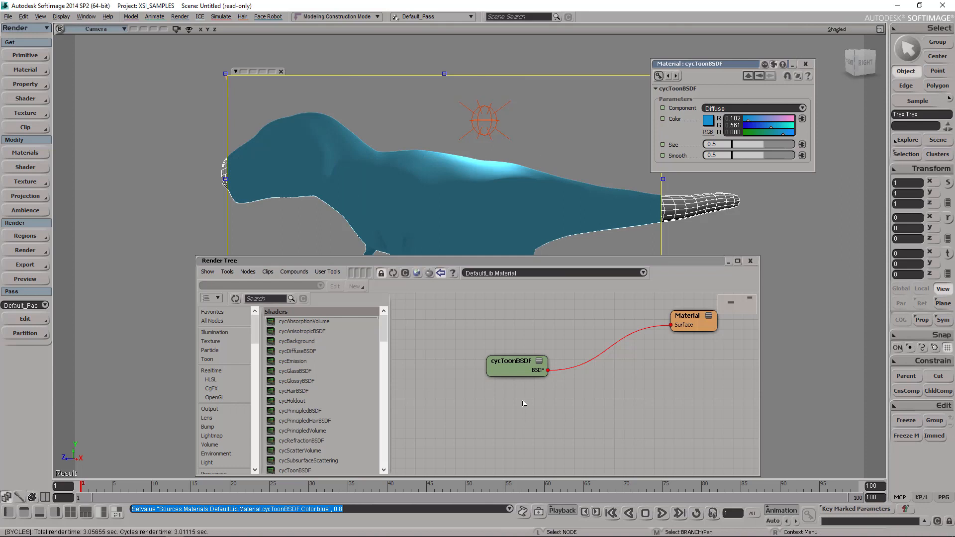
left_click_drag(516, 365, 584, 352)
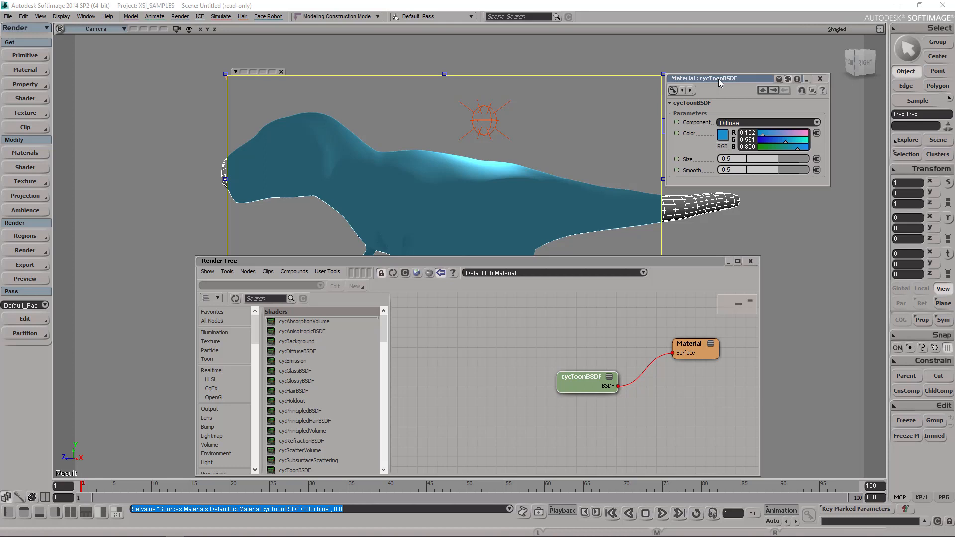
mouse_move(737, 141)
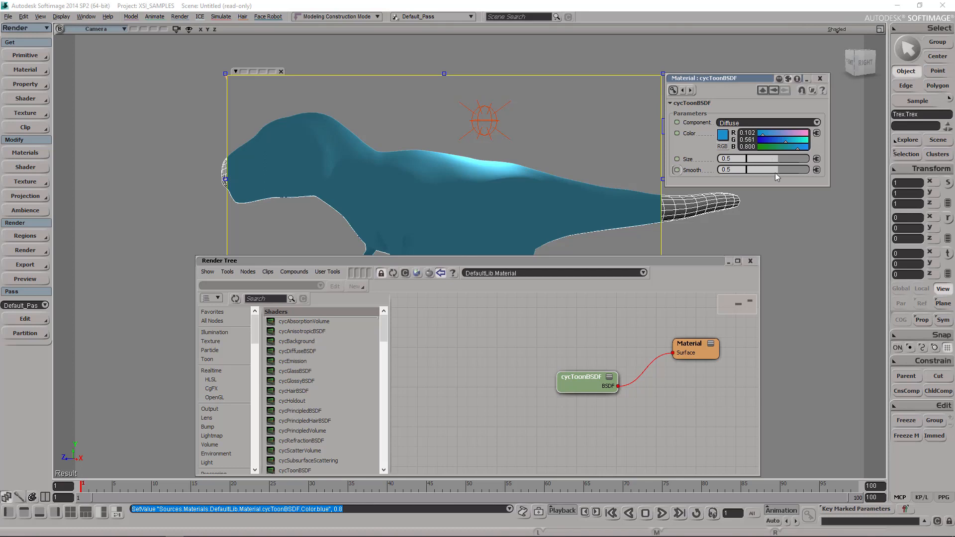
mouse_move(766, 175)
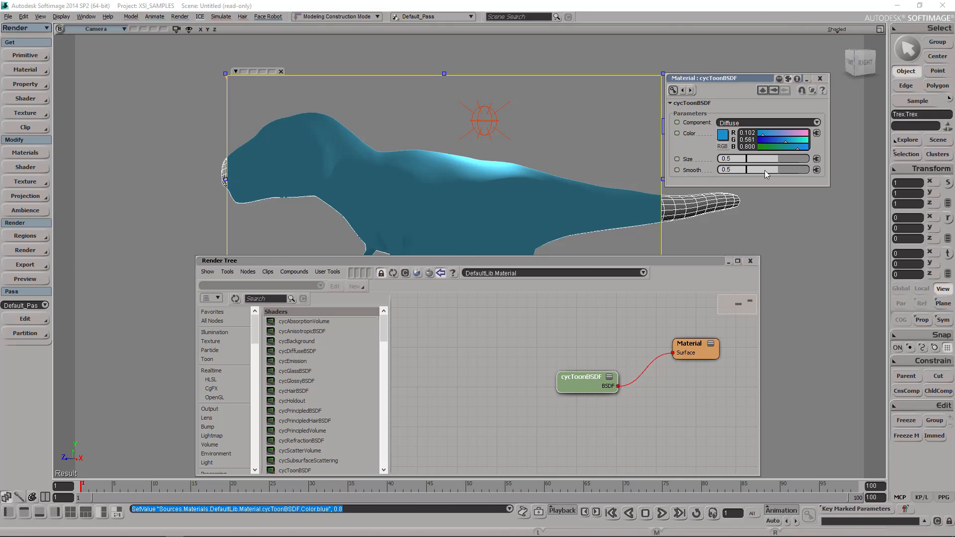
Set the toon BSDF Size to 0.912 and Smooth to 0 for hard-edged banding.
left_click_drag(760, 169, 722, 169)
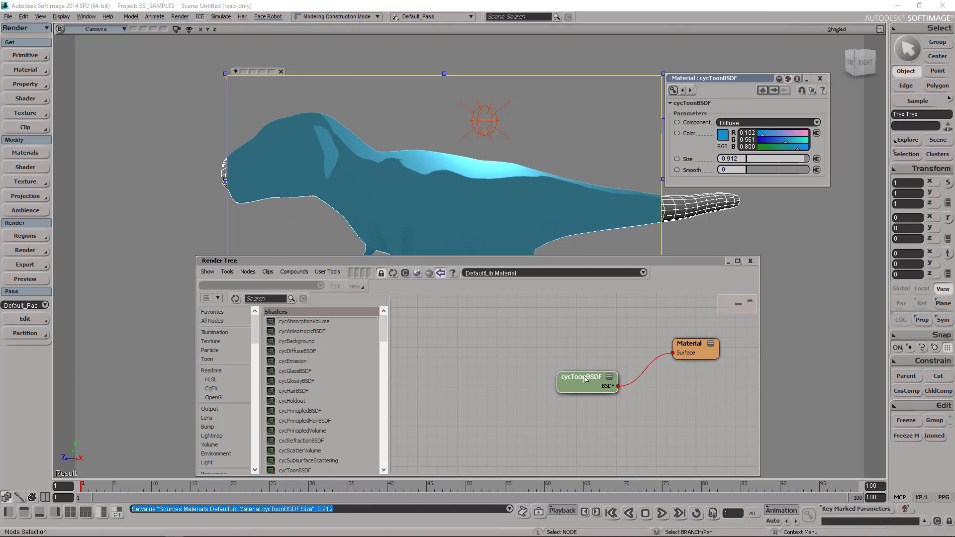
left_click_drag(585, 381, 571, 367)
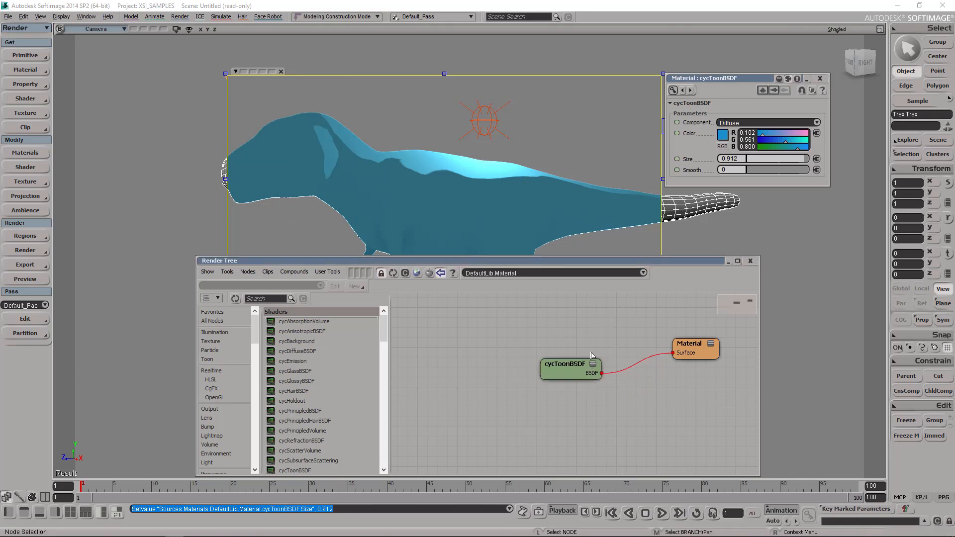
left_click_drag(571, 365, 579, 362)
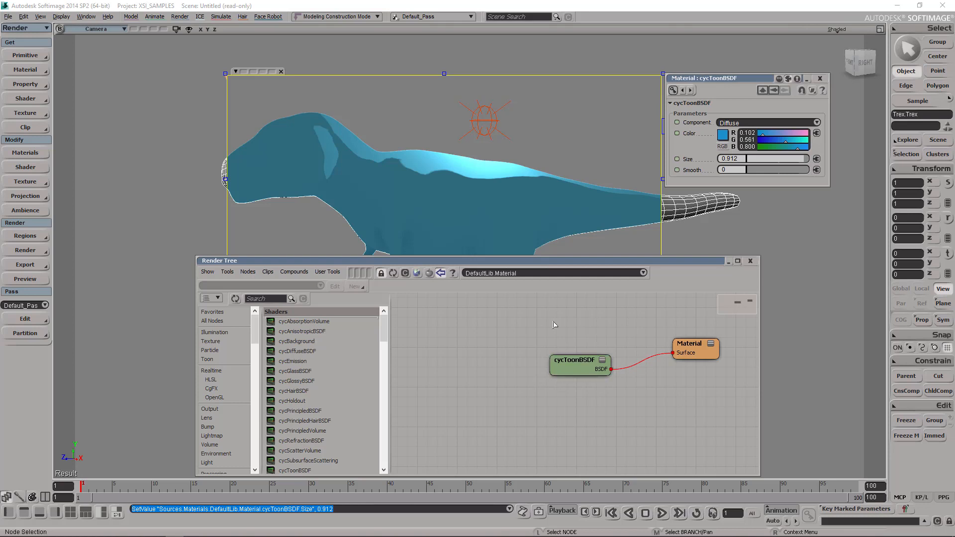
mouse_move(555, 330)
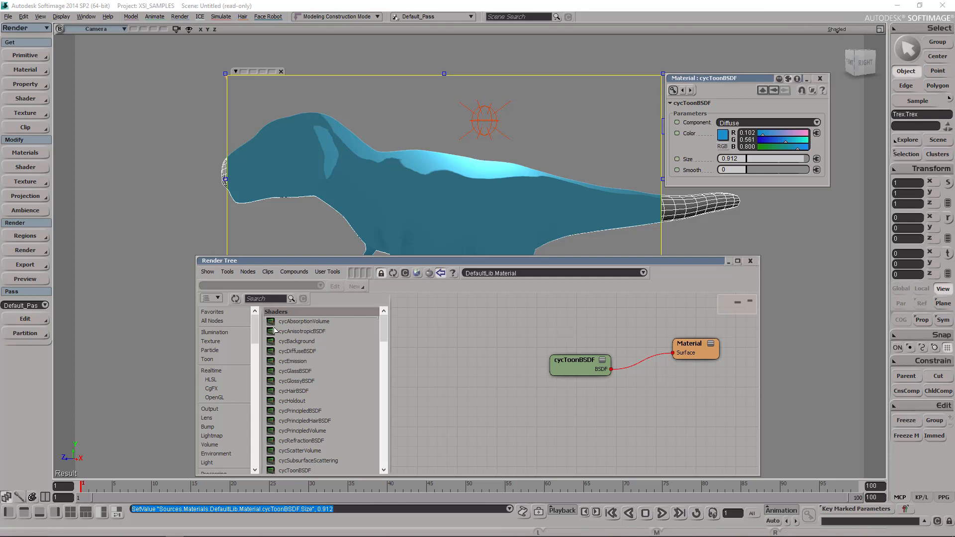
Filter the shader library with 'cyc' and pick cycToonBSDF from the results.
left_click(262, 298)
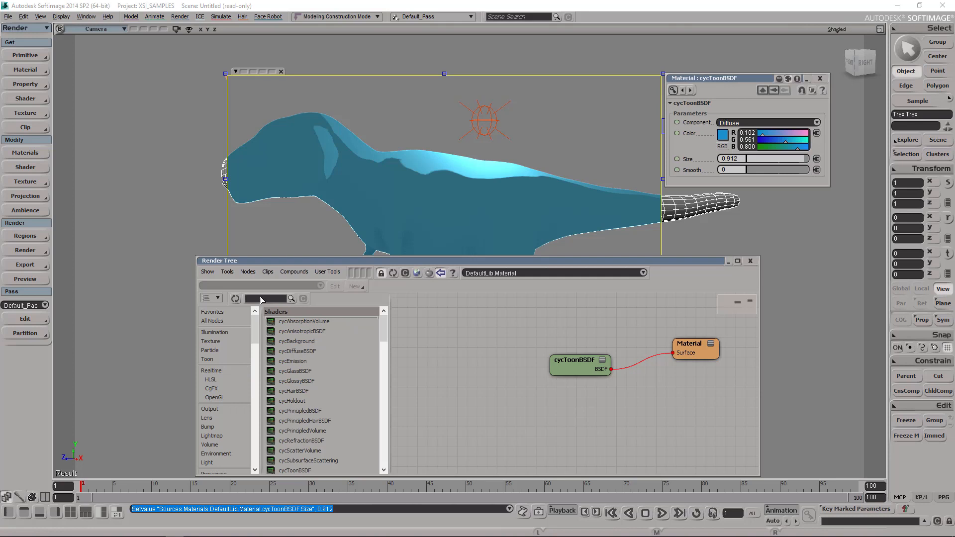
type("cycT")
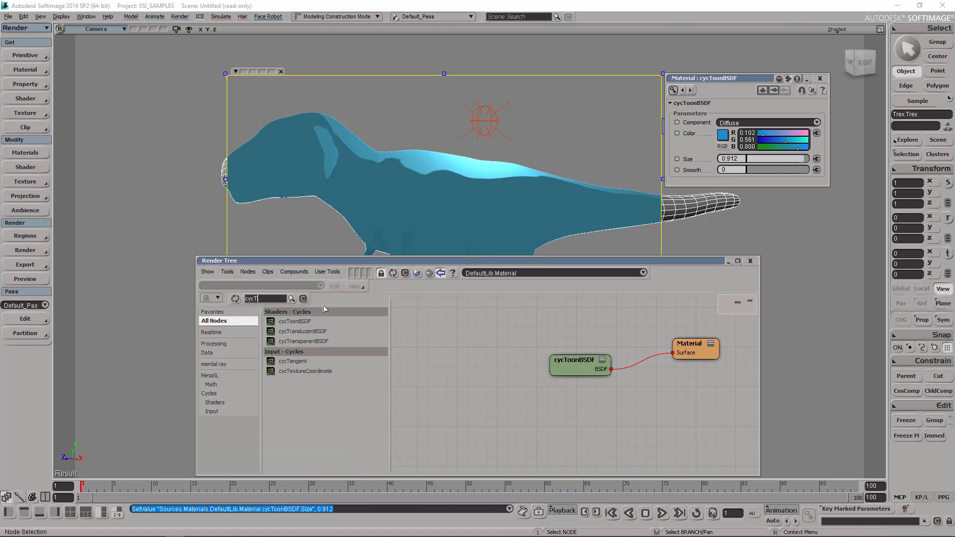
left_click(294, 321)
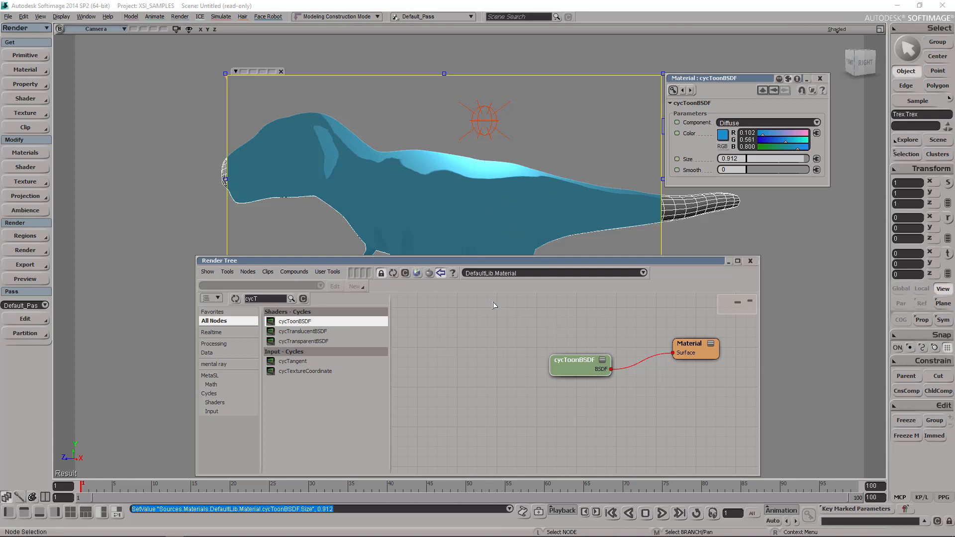
mouse_move(289, 153)
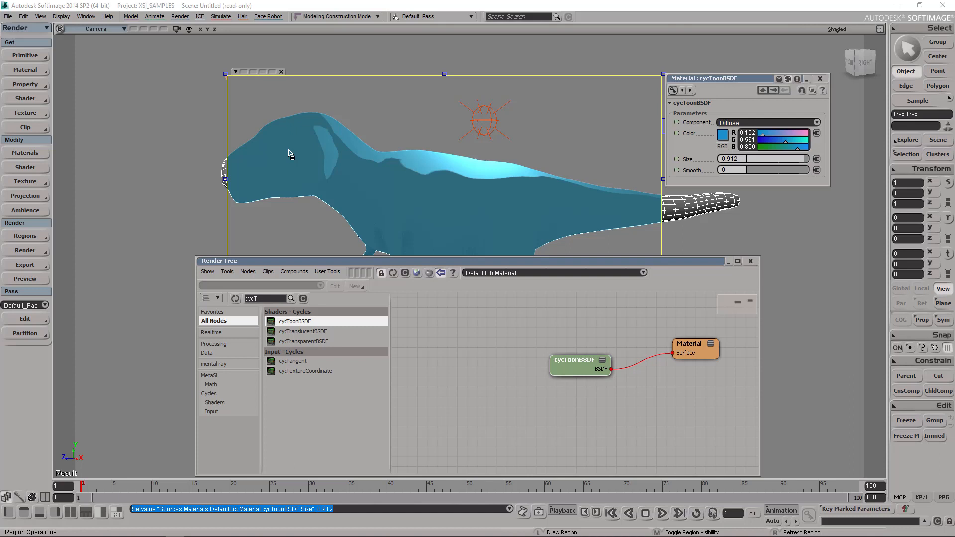
mouse_move(531, 272)
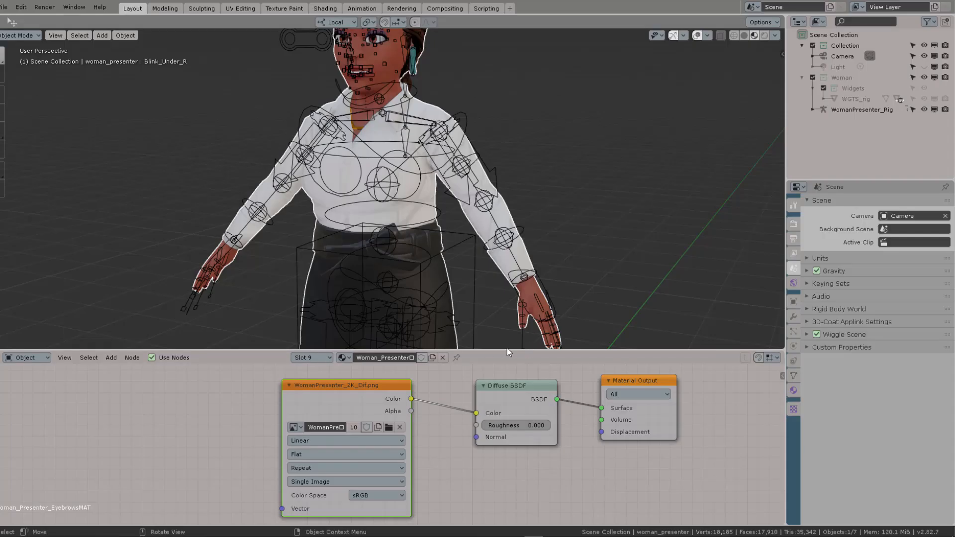
mouse_move(425, 380)
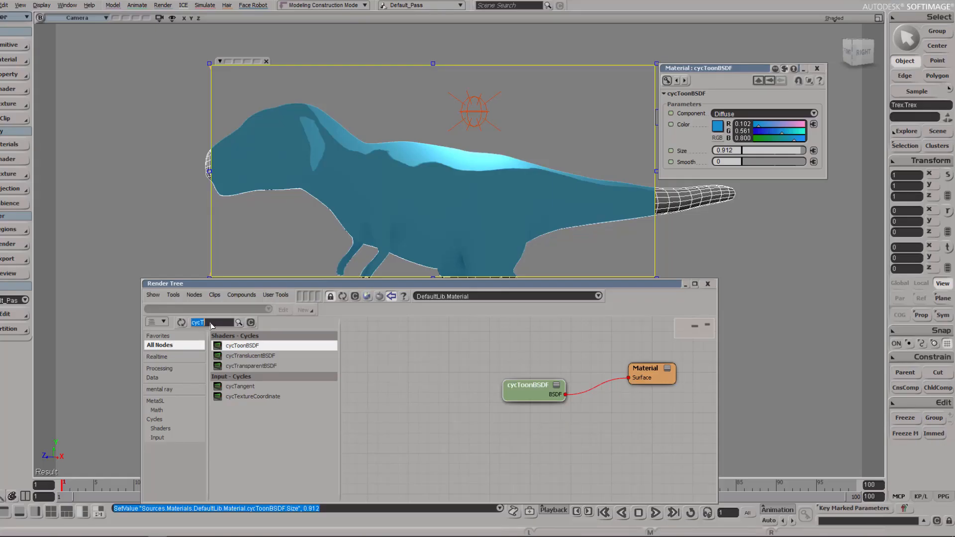
mouse_move(218, 314)
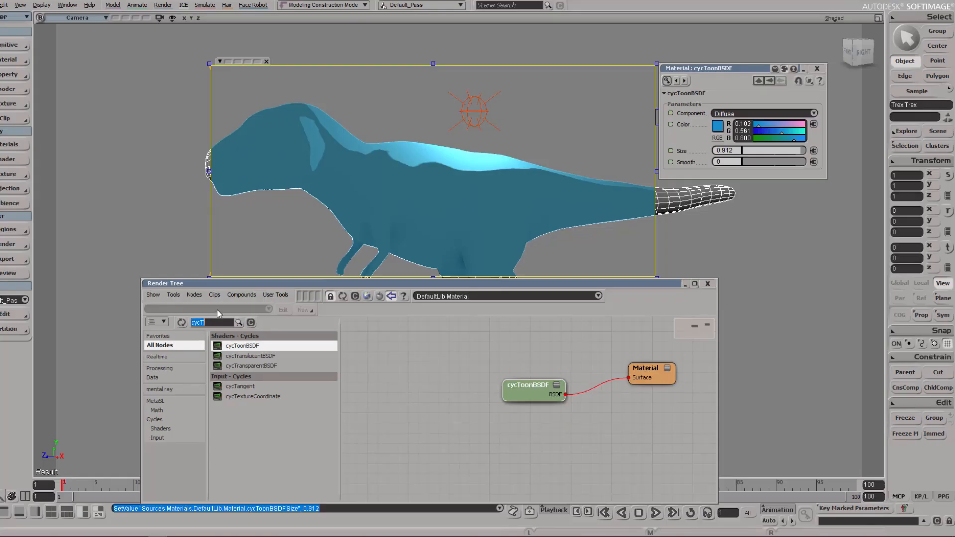
Change the shader library search text to 'sy' before clearing it for the diffuse shader.
type("sy")
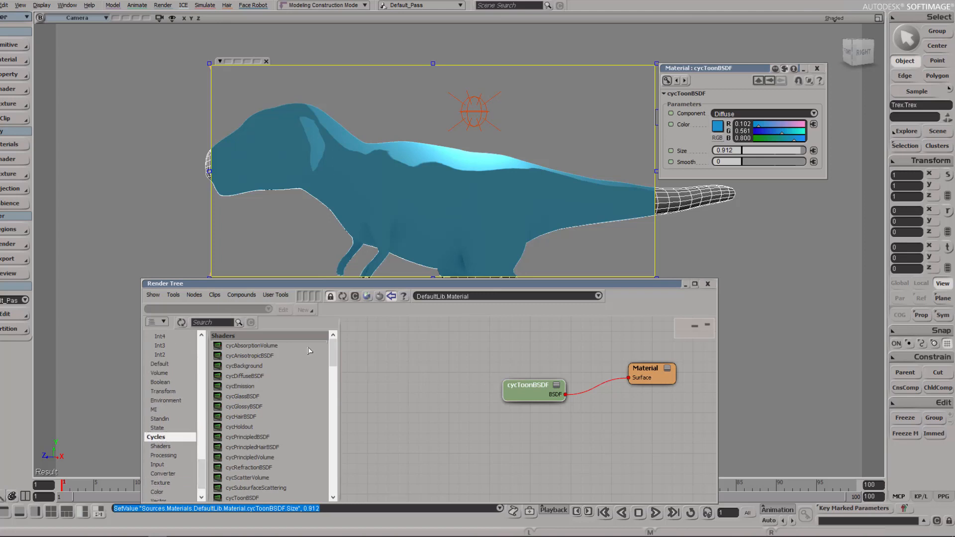
mouse_move(252, 381)
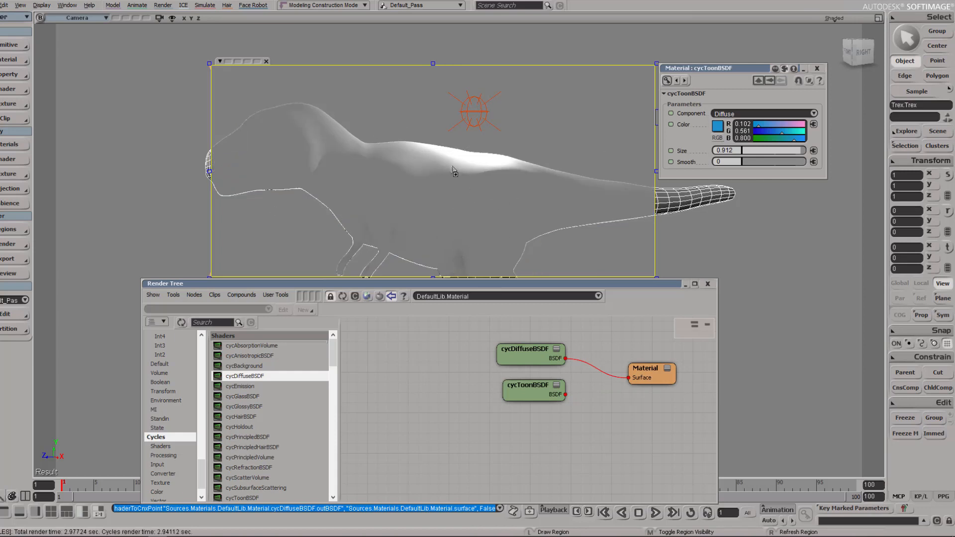
In Renderer Options Performance, change the Cycles Shading System from OSL to SVM.
left_click(7, 244)
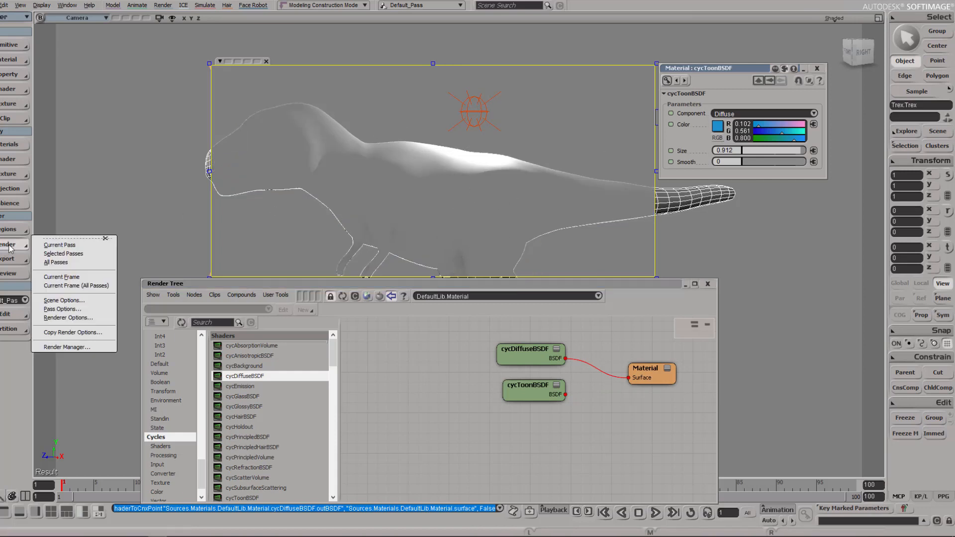
mouse_move(69, 349)
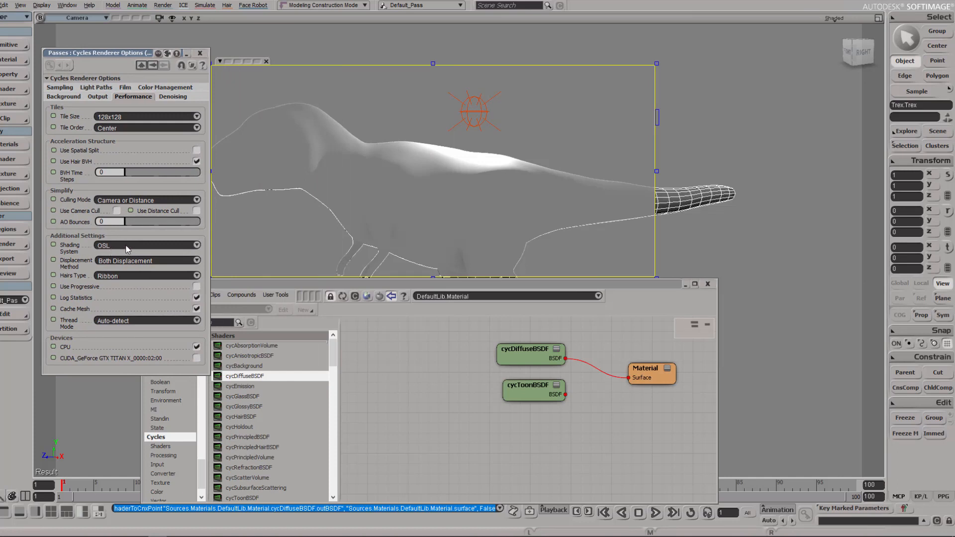
left_click(146, 244)
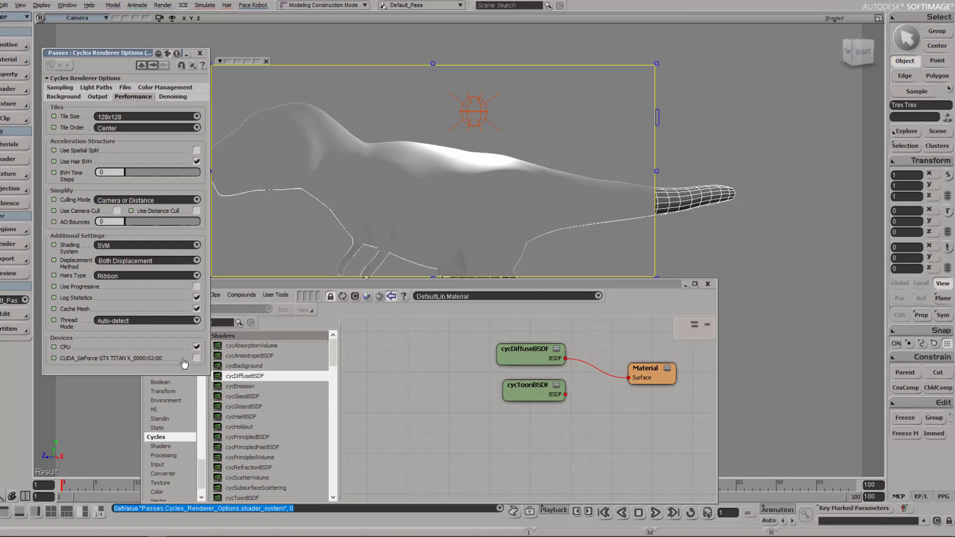
left_click(196, 359)
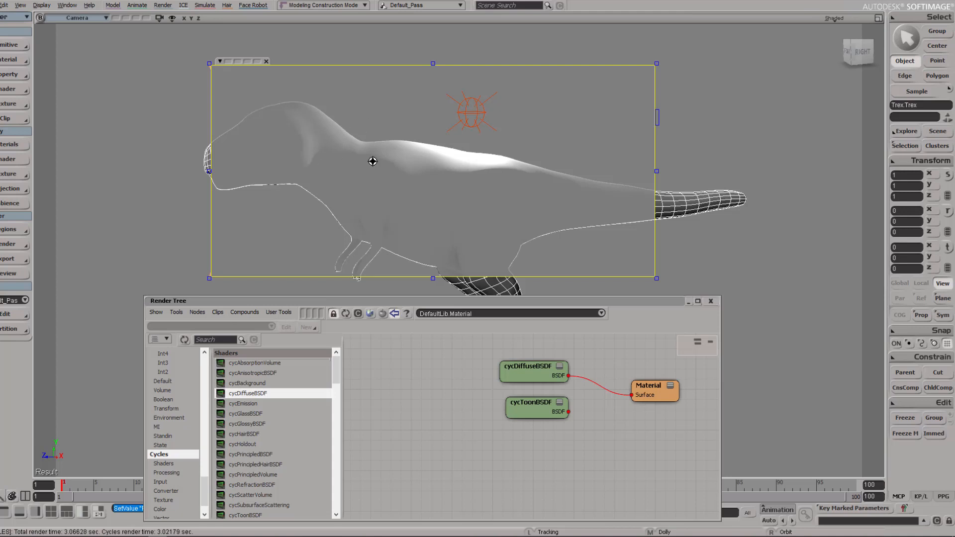
mouse_move(405, 158)
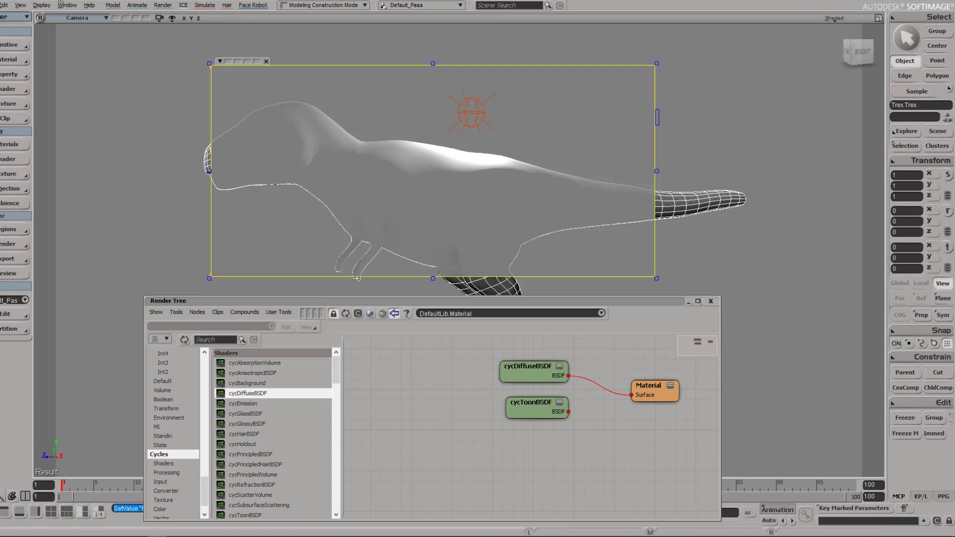
mouse_move(18, 258)
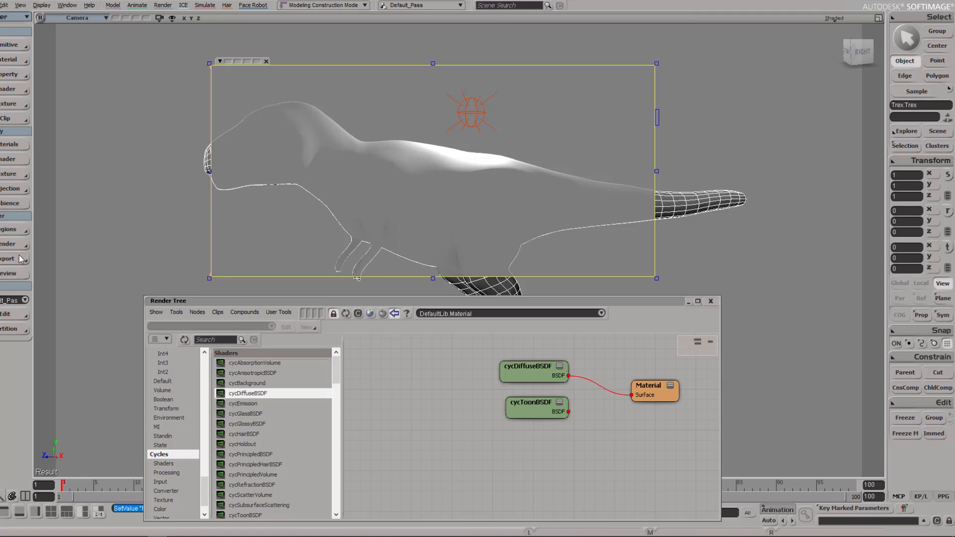
In Pass Options Sampling, set the Cycles AA Samples to 64.
left_click(5, 259)
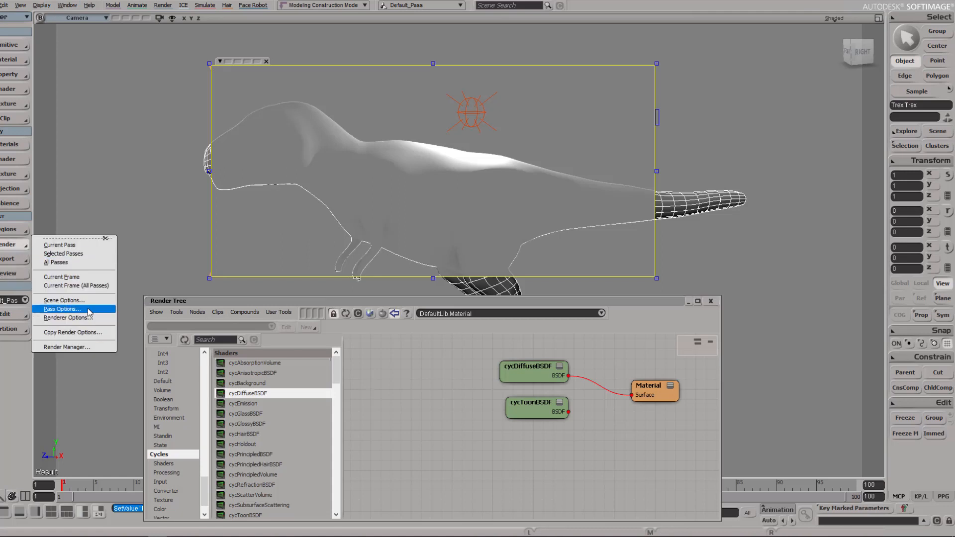
left_click(61, 309)
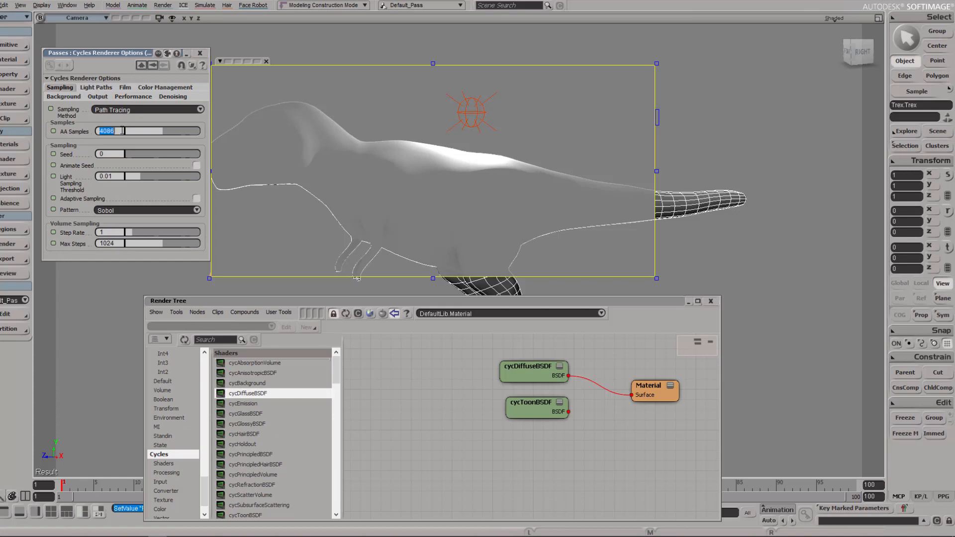
type("64")
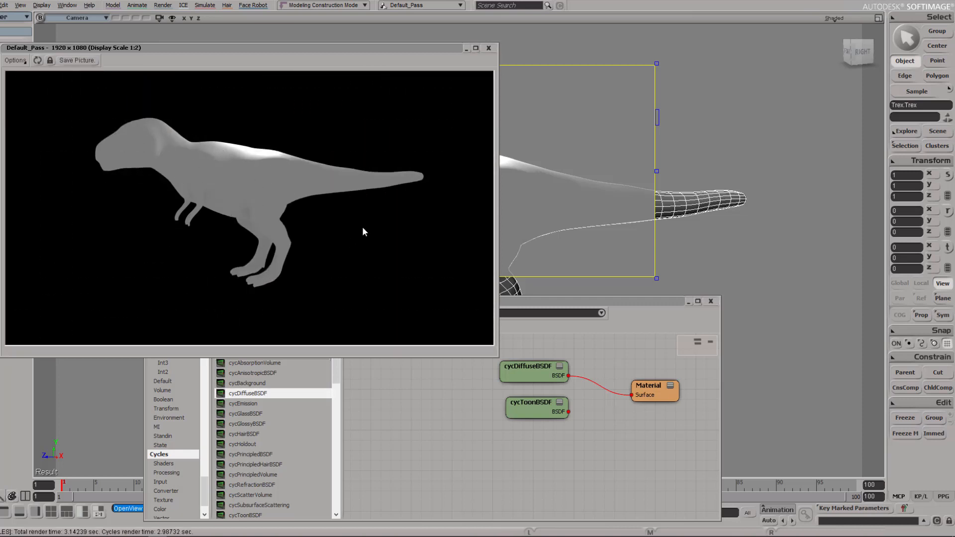
mouse_move(371, 211)
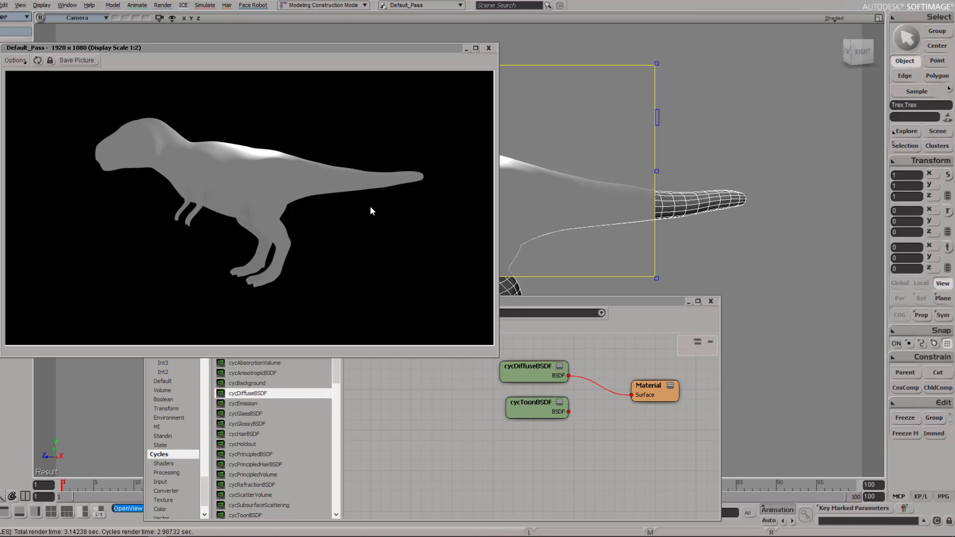
mouse_move(355, 120)
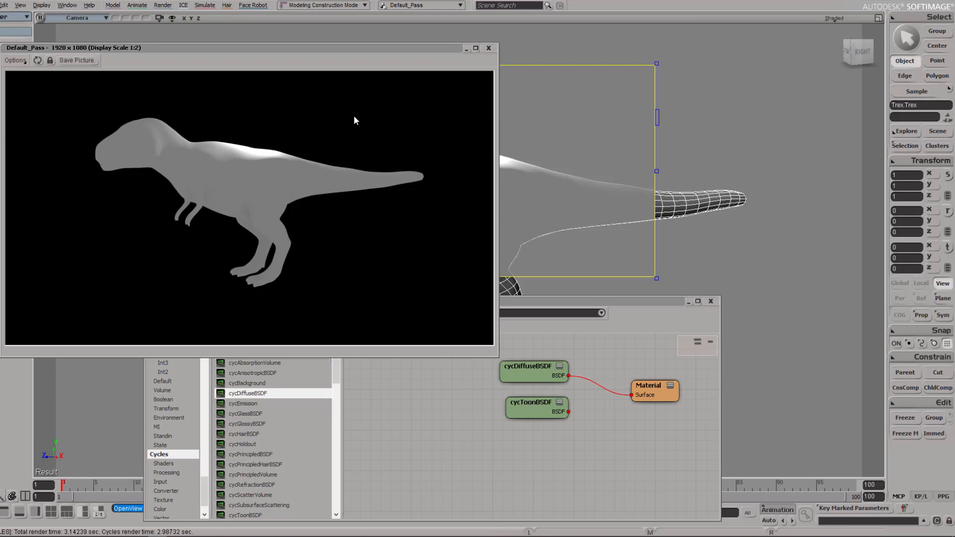
mouse_move(417, 93)
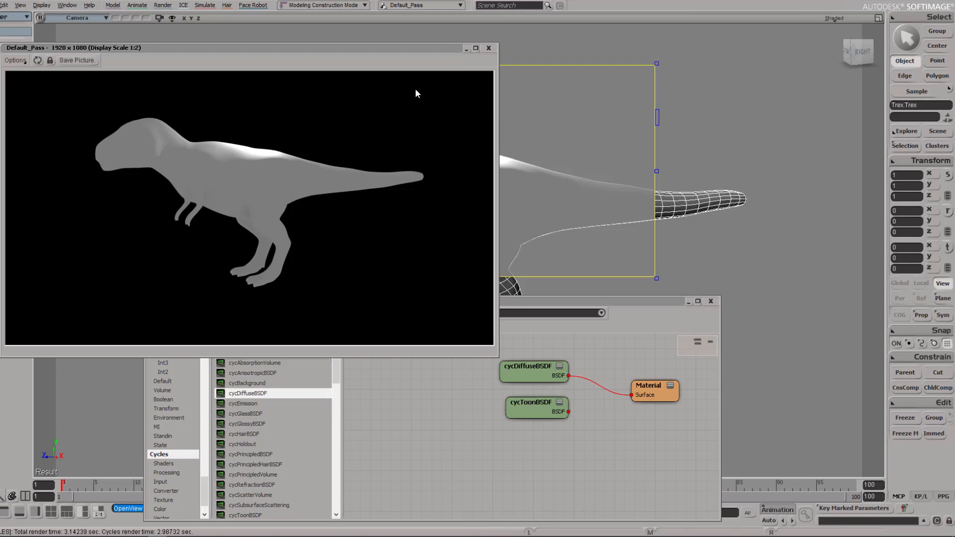
mouse_move(378, 115)
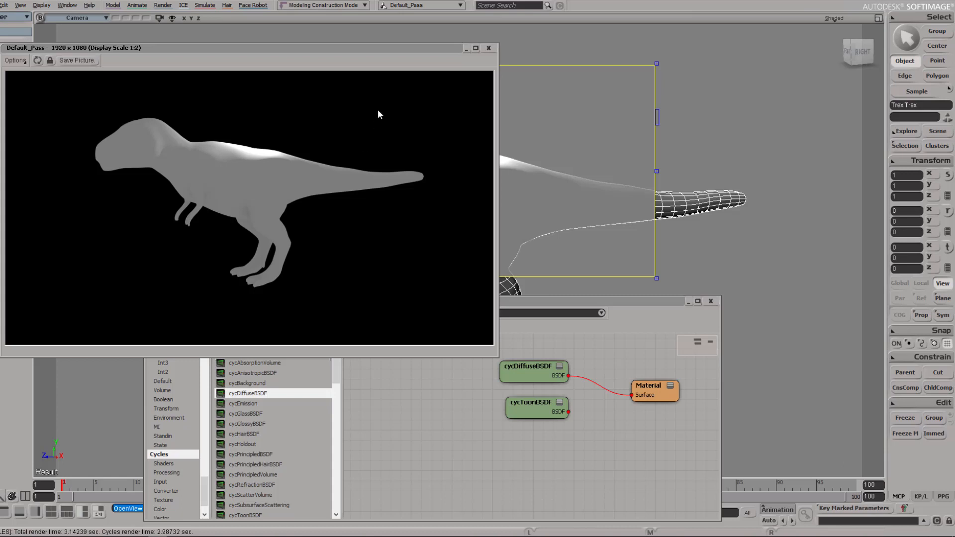
mouse_move(377, 136)
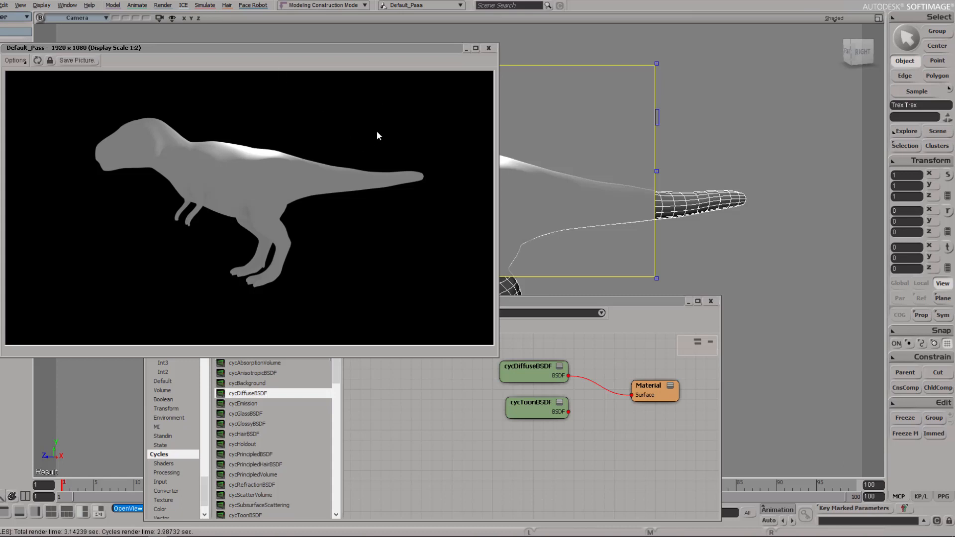
mouse_move(183, 116)
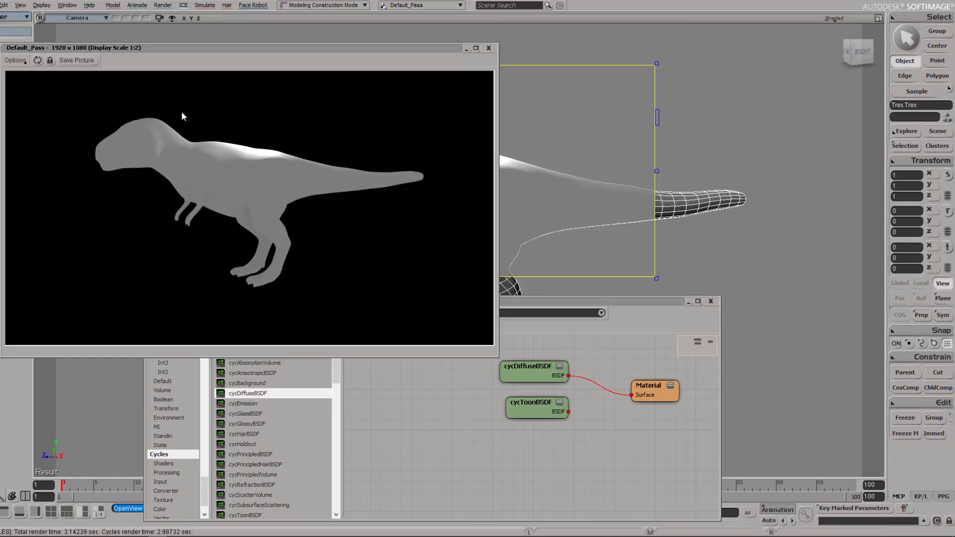
mouse_move(464, 98)
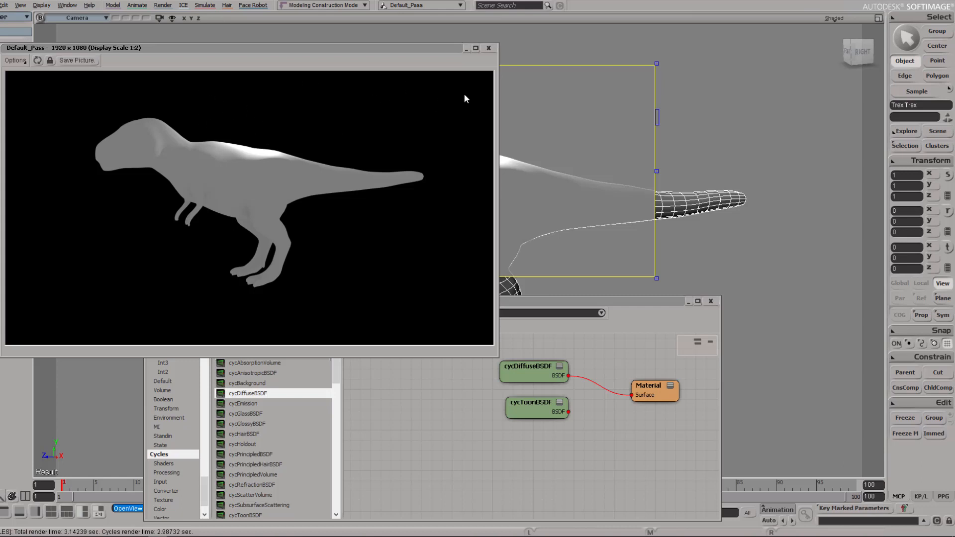
mouse_move(300, 215)
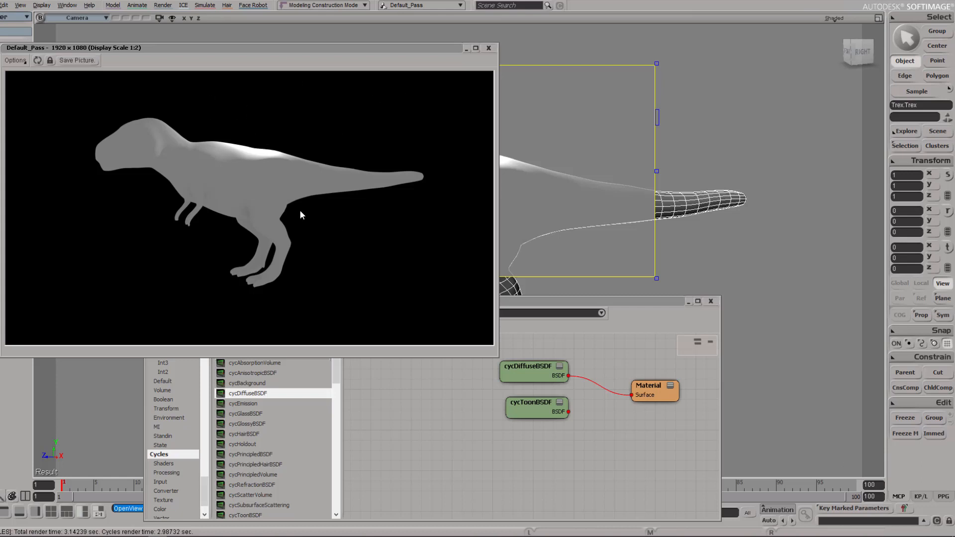
mouse_move(178, 160)
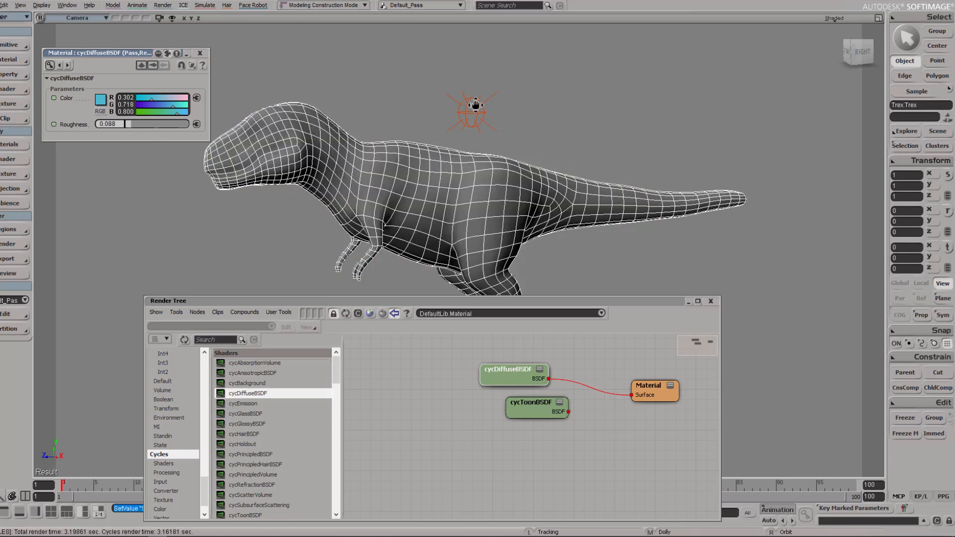
Add a Cycles Area Light and Cycles Background from Get > Primitive > Light.
left_click(472, 109)
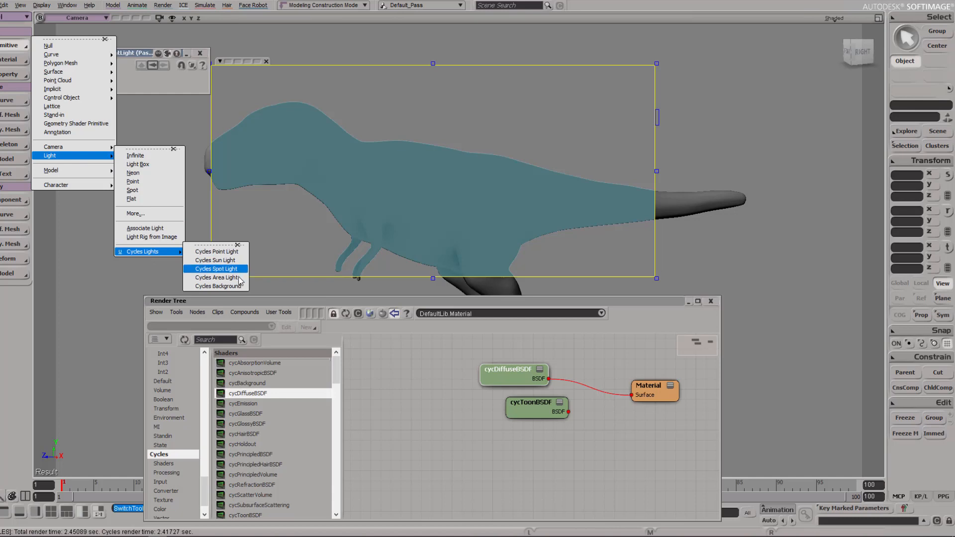
left_click(217, 277)
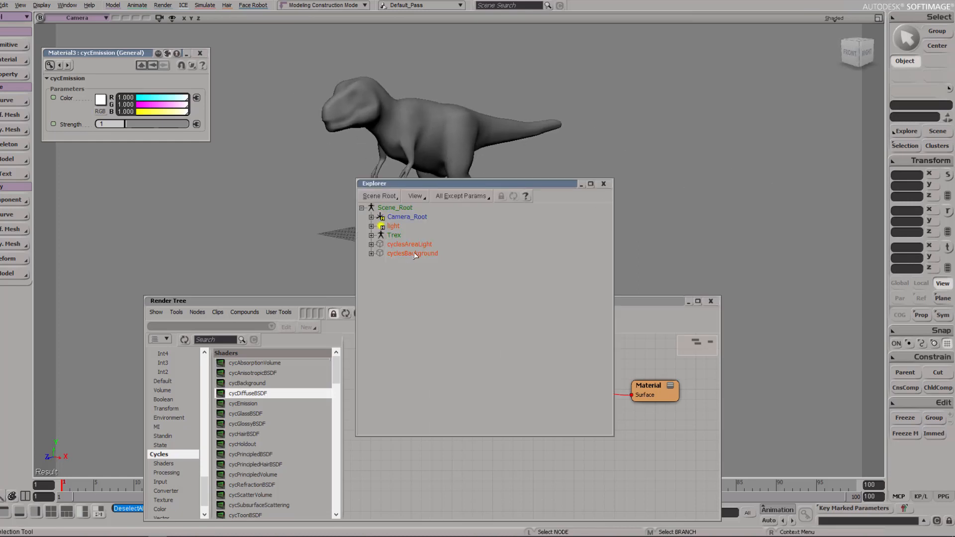
Move cyclesAreaLight up above the T-rex and rotate it to aim down at its back.
left_click(408, 244)
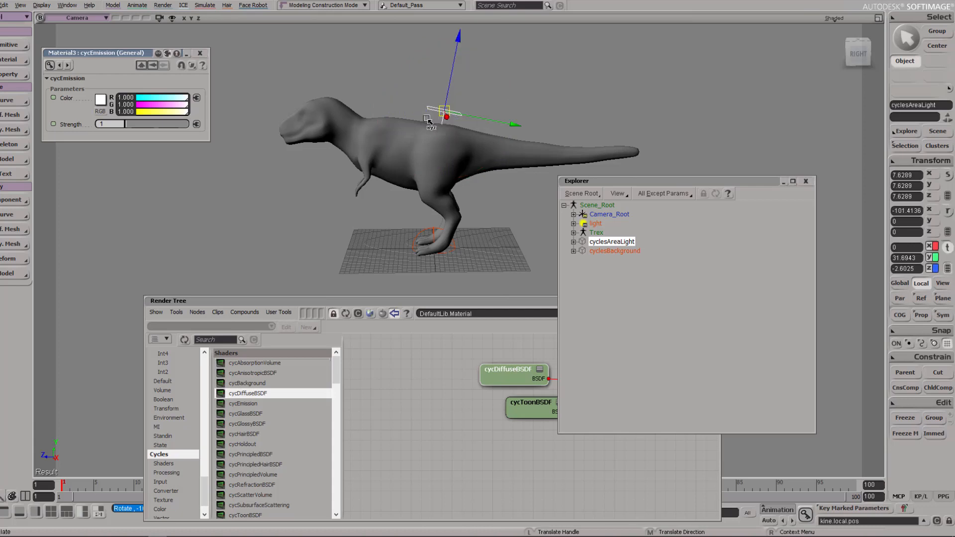
left_click_drag(444, 116, 487, 86)
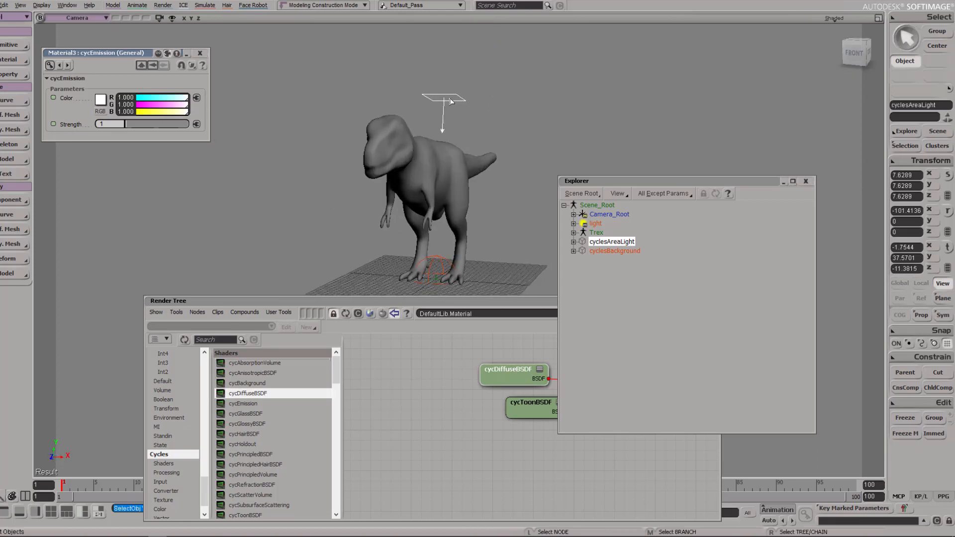
left_click(921, 283)
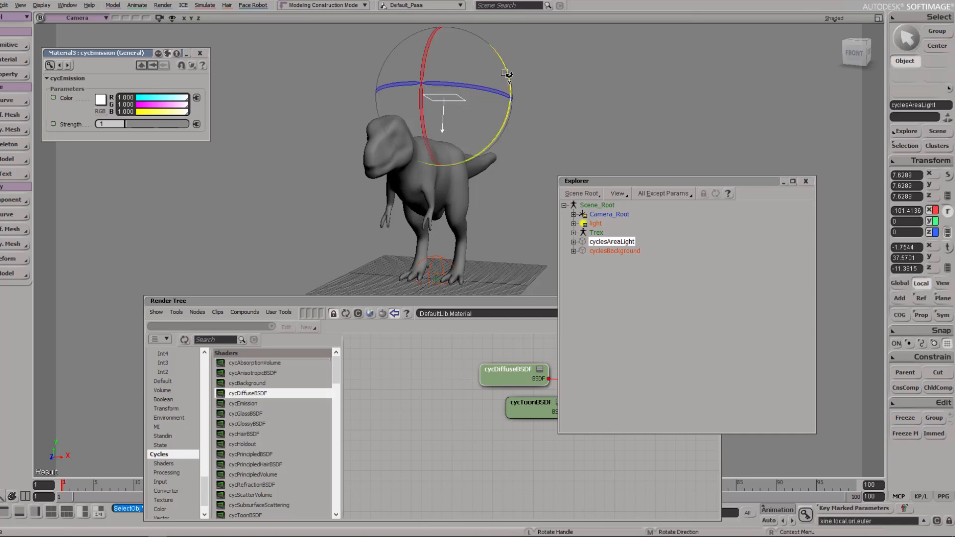
left_click_drag(508, 72, 469, 98)
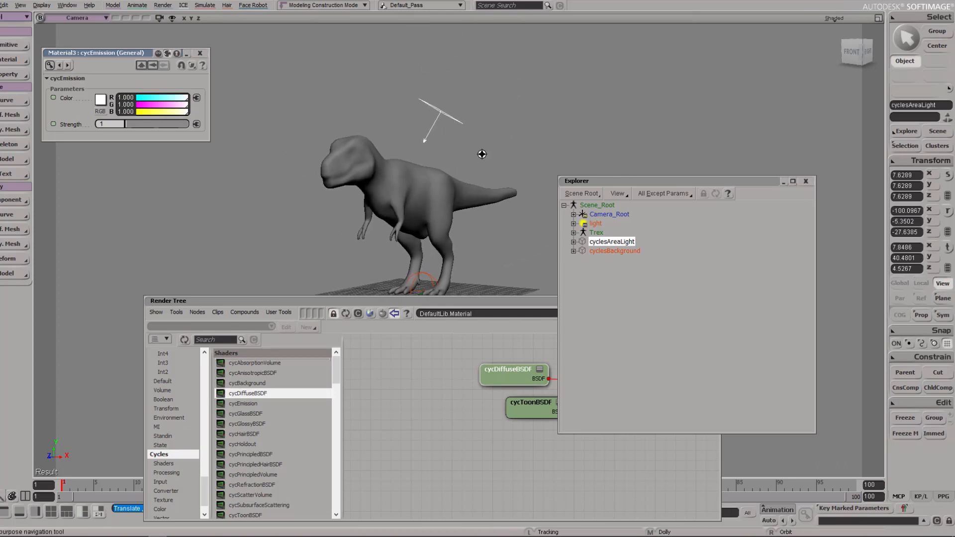
left_click_drag(481, 154, 497, 157)
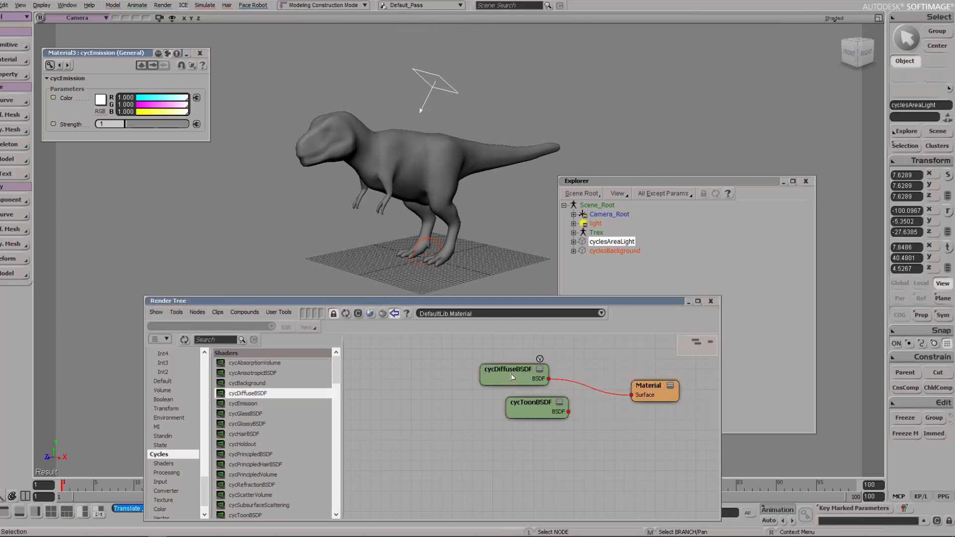
left_click(508, 369)
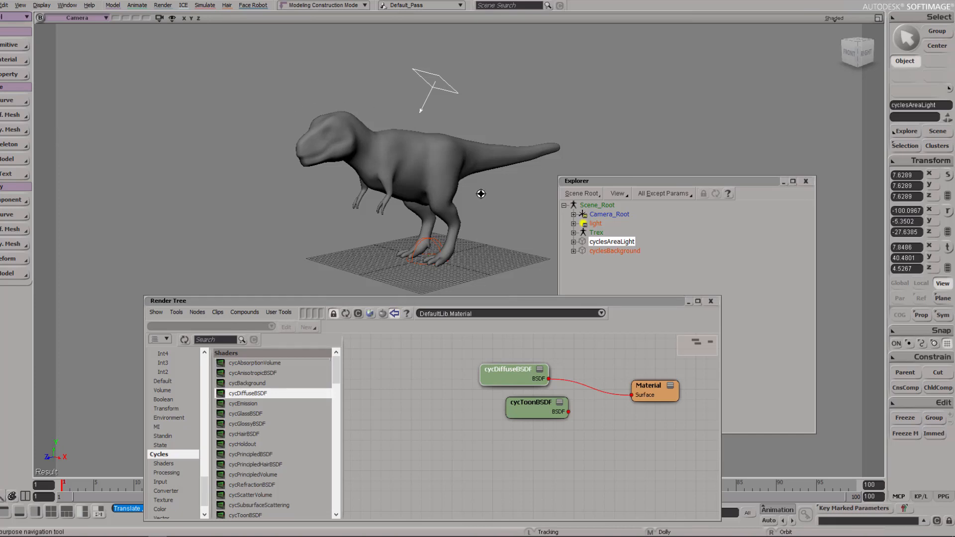
mouse_move(475, 82)
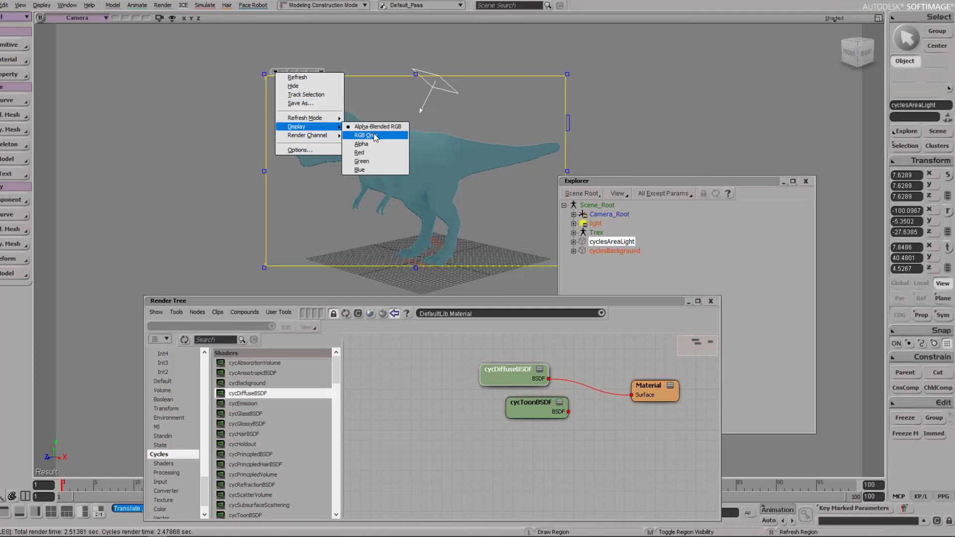
left_click(365, 134)
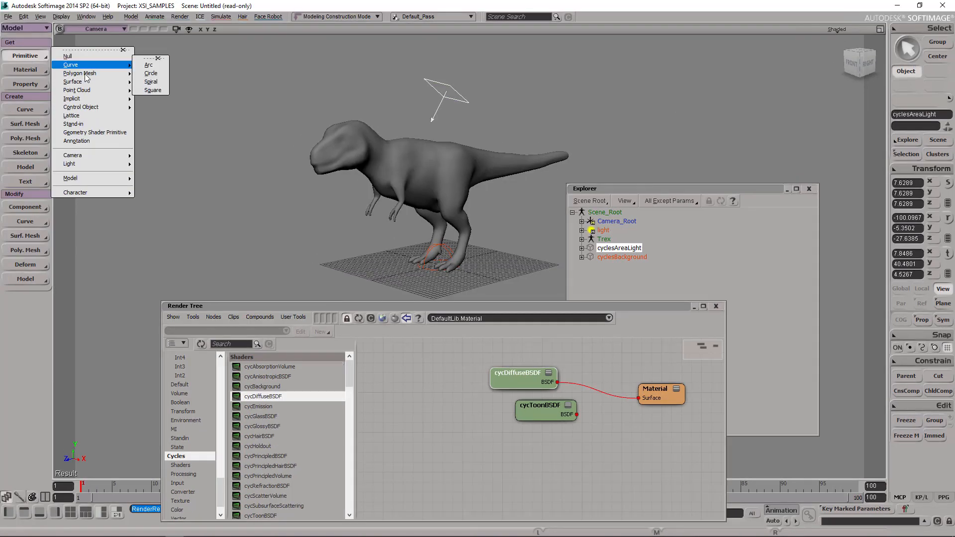
mouse_move(80, 72)
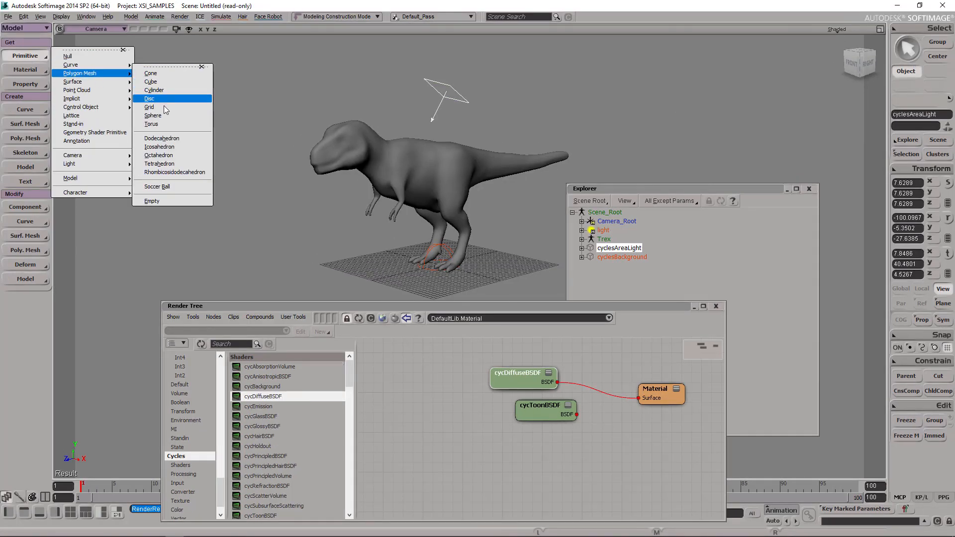
Add a polygon grid floor under the T-rex and close the Render Tree window.
left_click(148, 107)
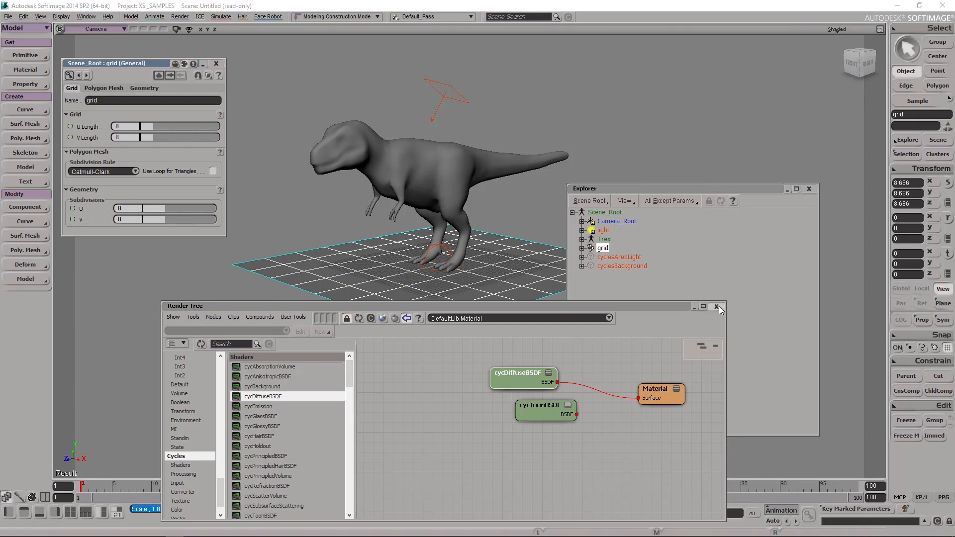
left_click(25, 69)
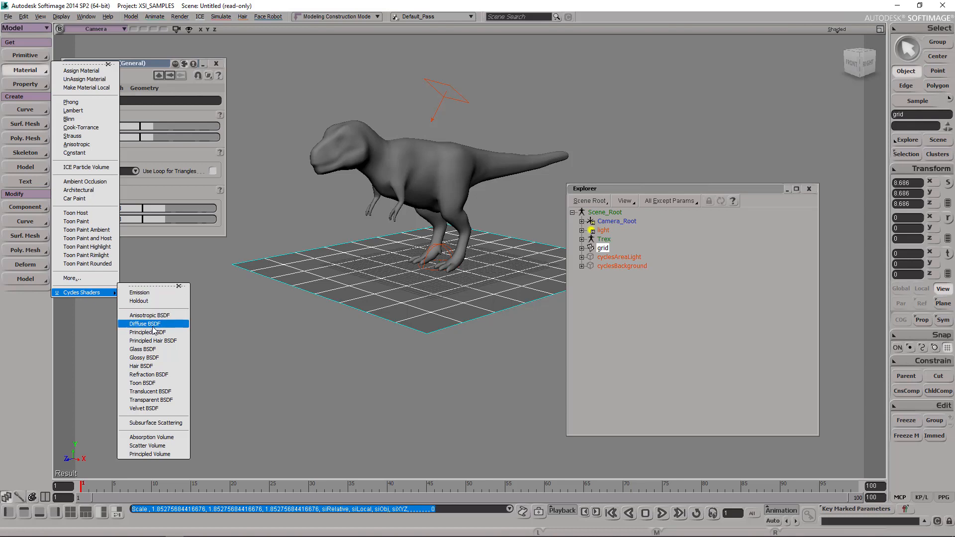
mouse_move(153, 332)
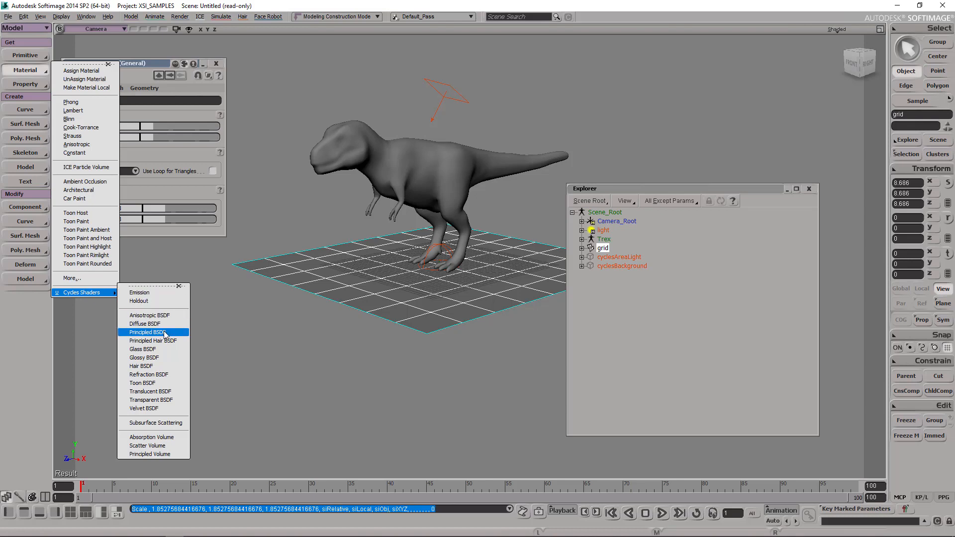
Assign a Cycles Principled BSDF material to the grid floor.
left_click(151, 333)
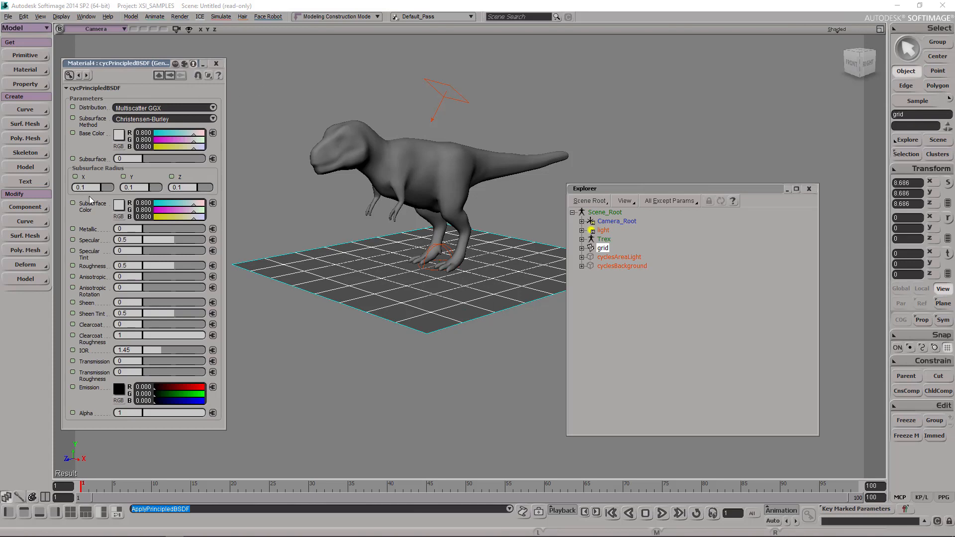
mouse_move(107, 180)
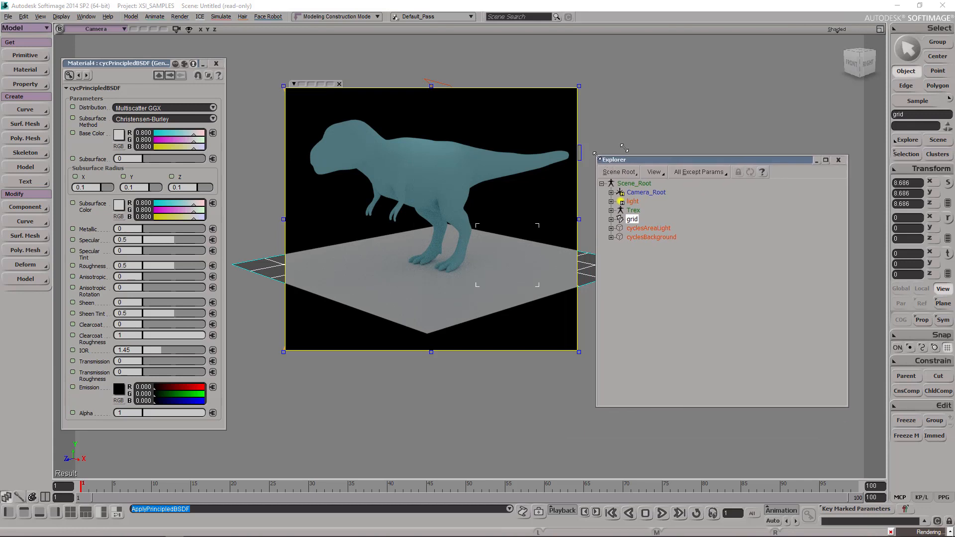
Move the Explorer aside so the region render of the T-rex on the floor is visible.
left_click_drag(620, 159, 652, 111)
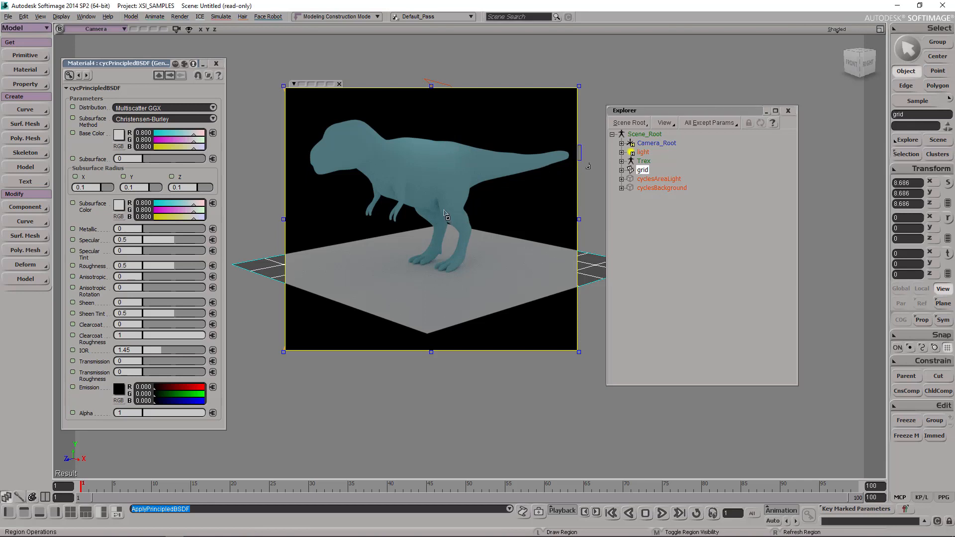
mouse_move(460, 196)
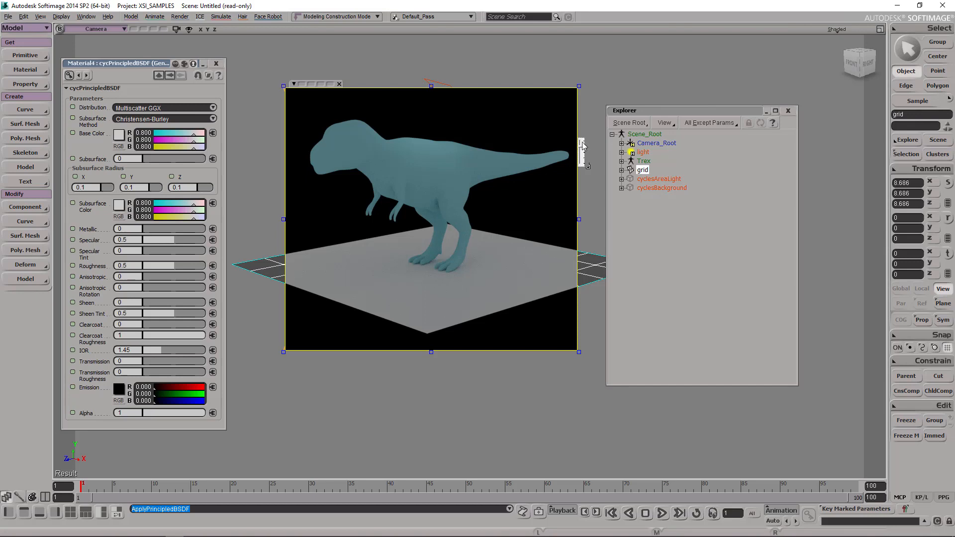
mouse_move(412, 196)
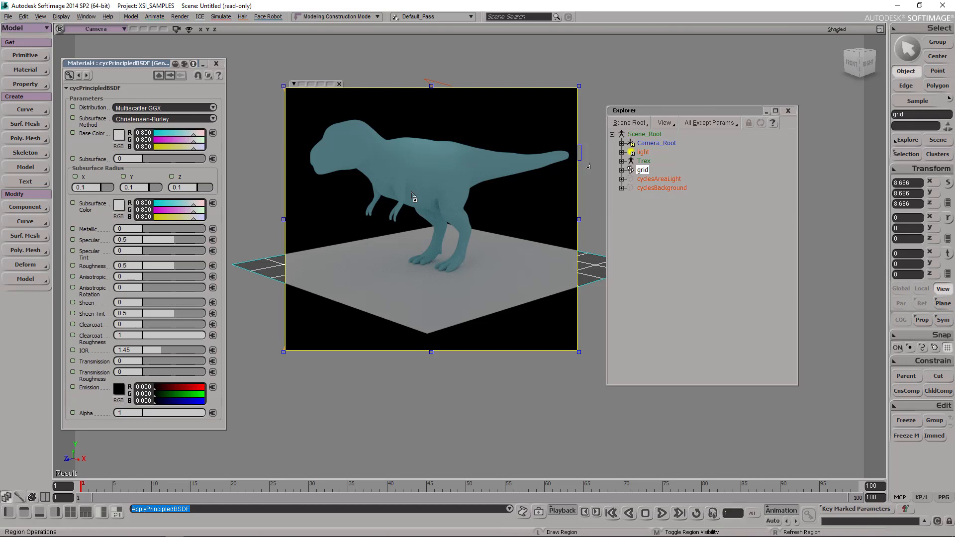
mouse_move(64, 254)
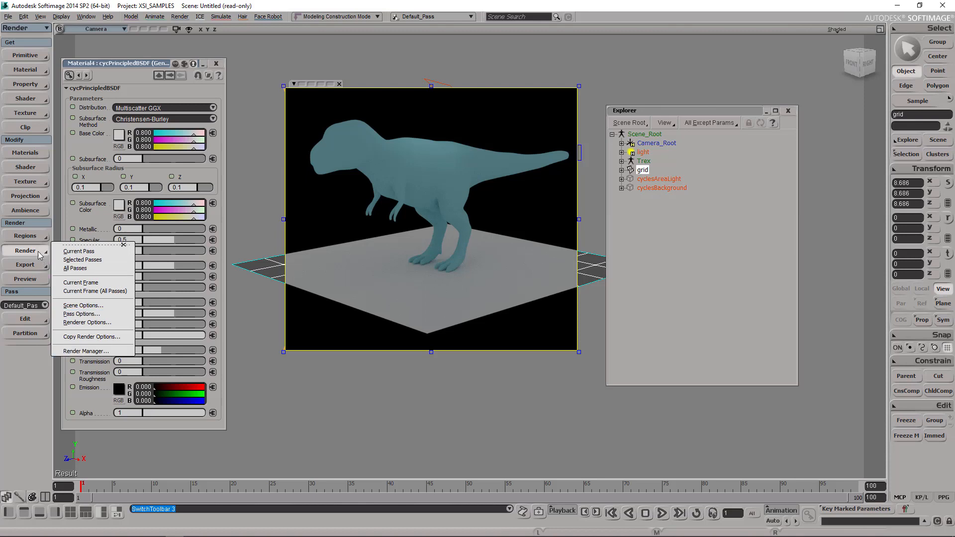
Raise Cycles AA Samples for the region render to 128, then to 256.
left_click(25, 237)
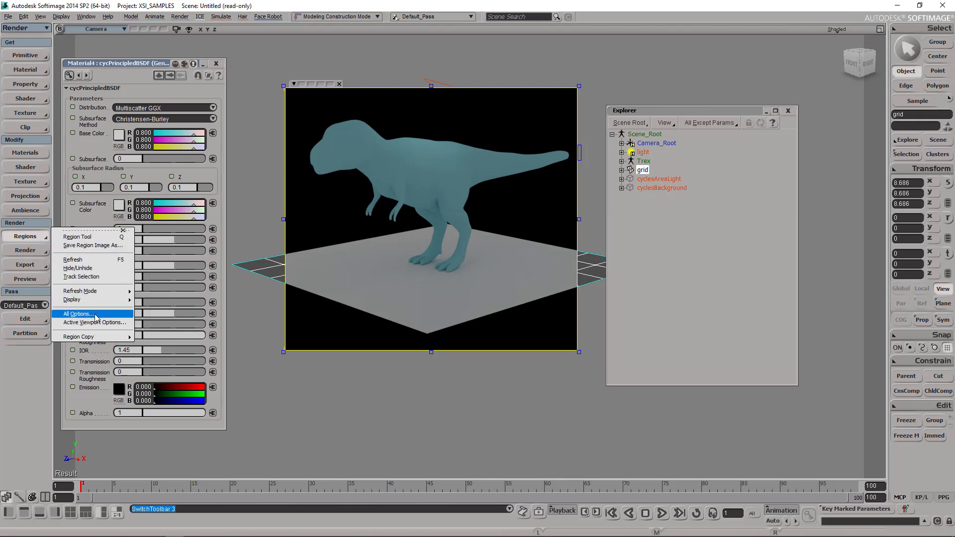
left_click(77, 313)
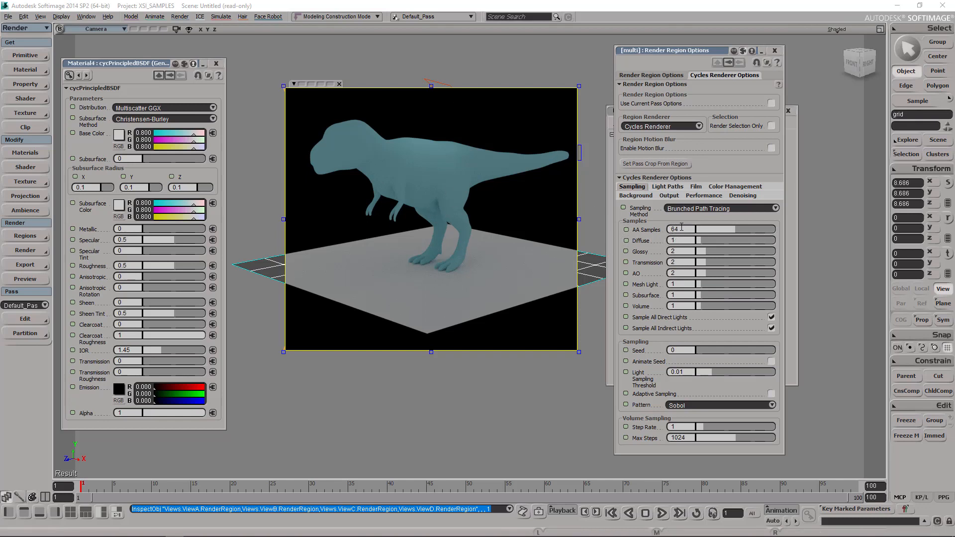
type("128")
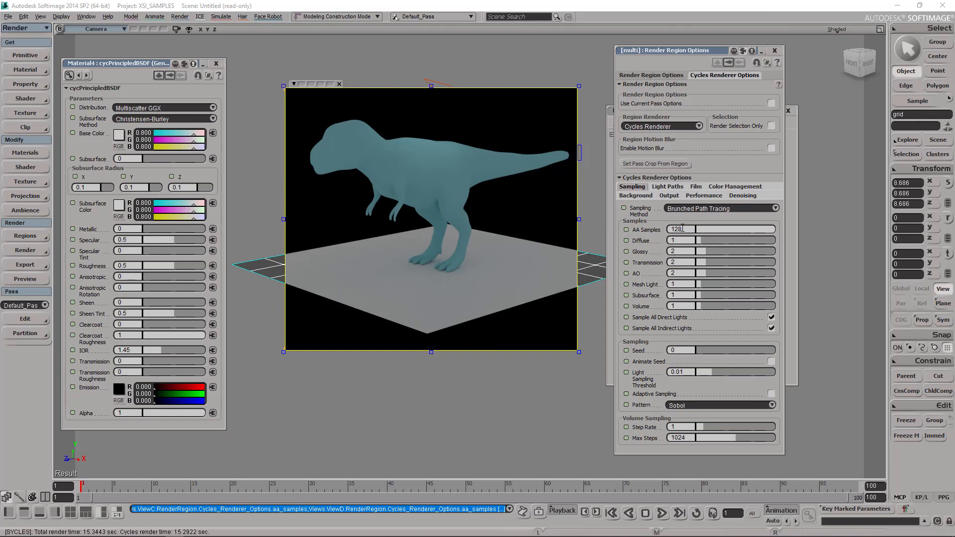
type("256")
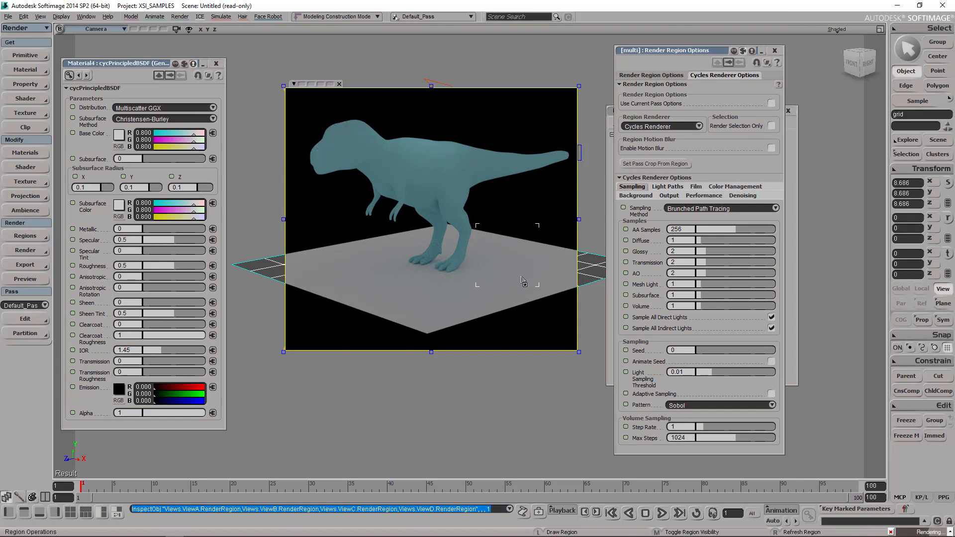
mouse_move(517, 262)
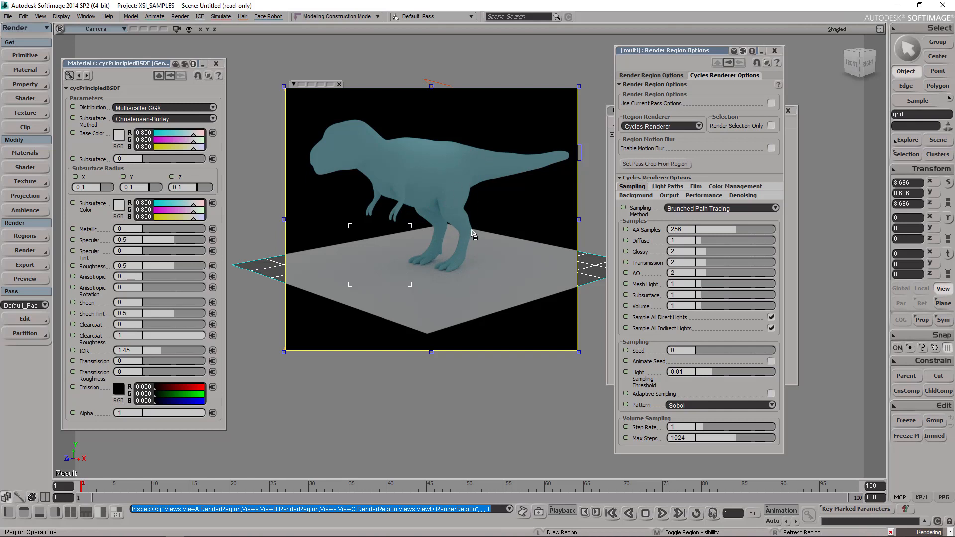
Enable Use Denoise for the region render and lower AA Samples to 64.
left_click(742, 195)
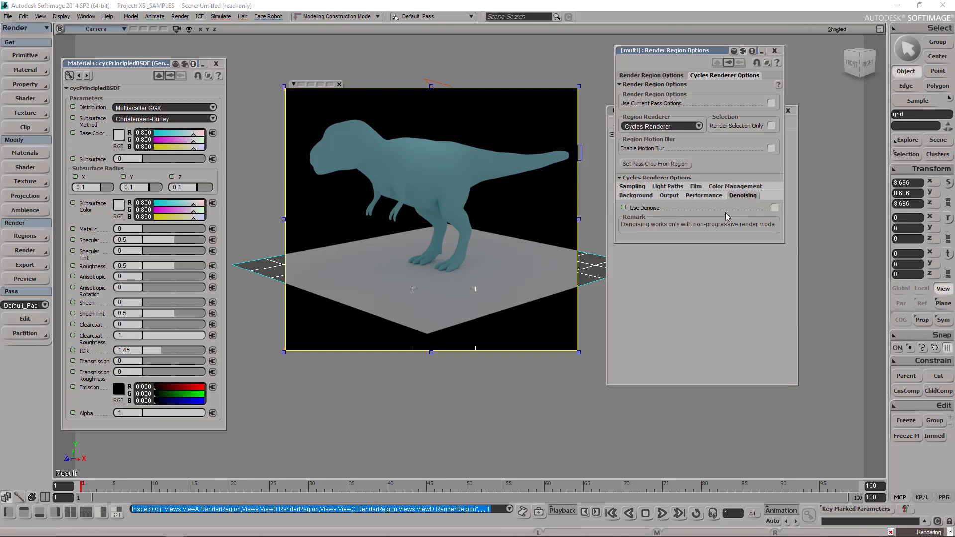
left_click(774, 207)
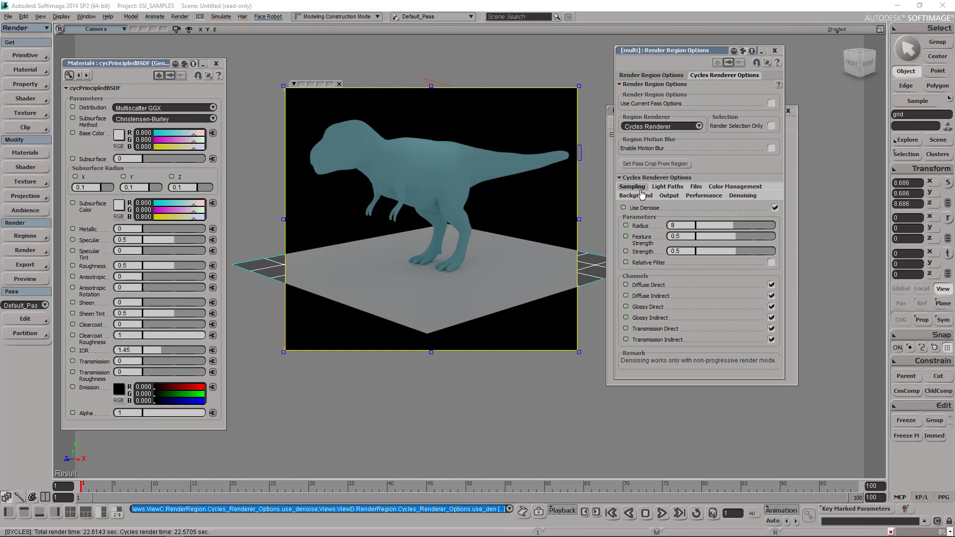
left_click(632, 186)
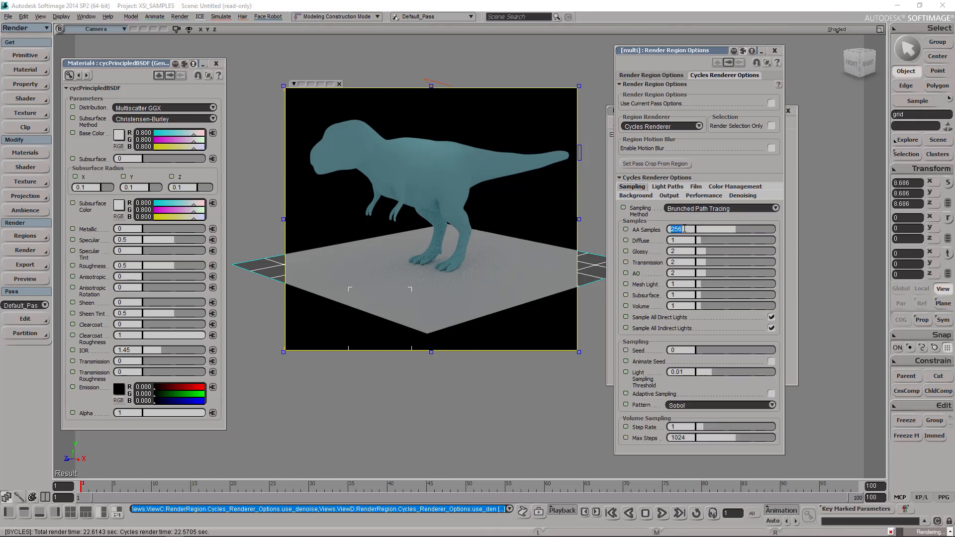
type("64")
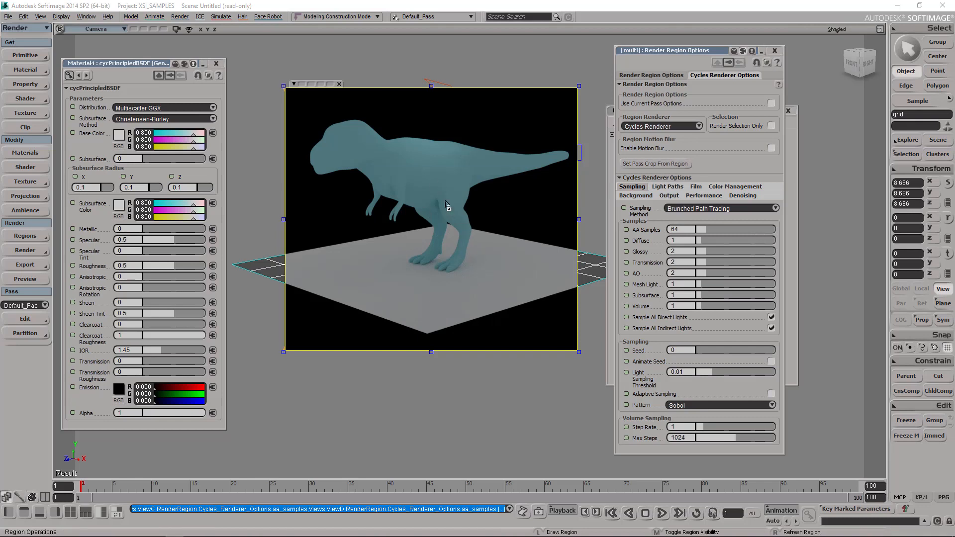
mouse_move(748, 55)
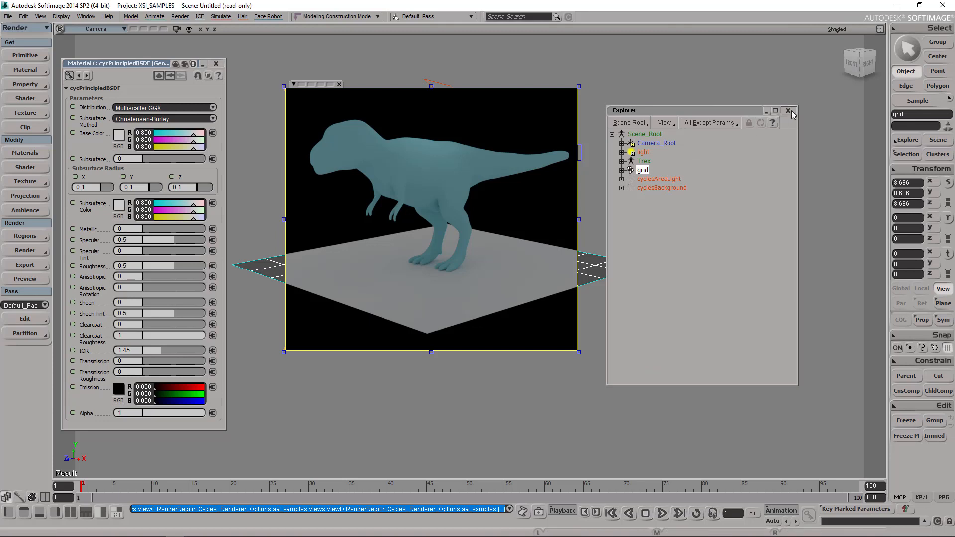
Dismiss the Blender splash screen and bring up the File menu.
left_click(789, 110)
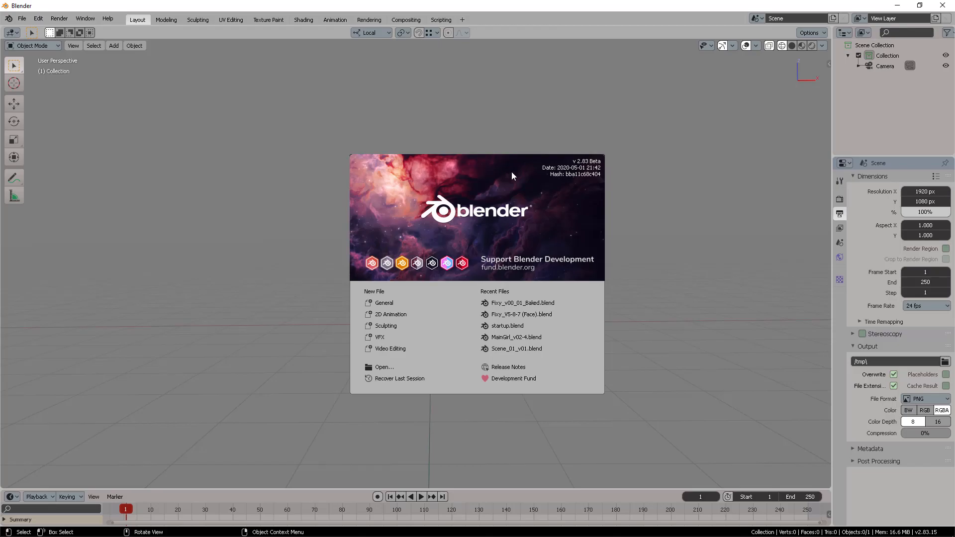
mouse_move(505, 23)
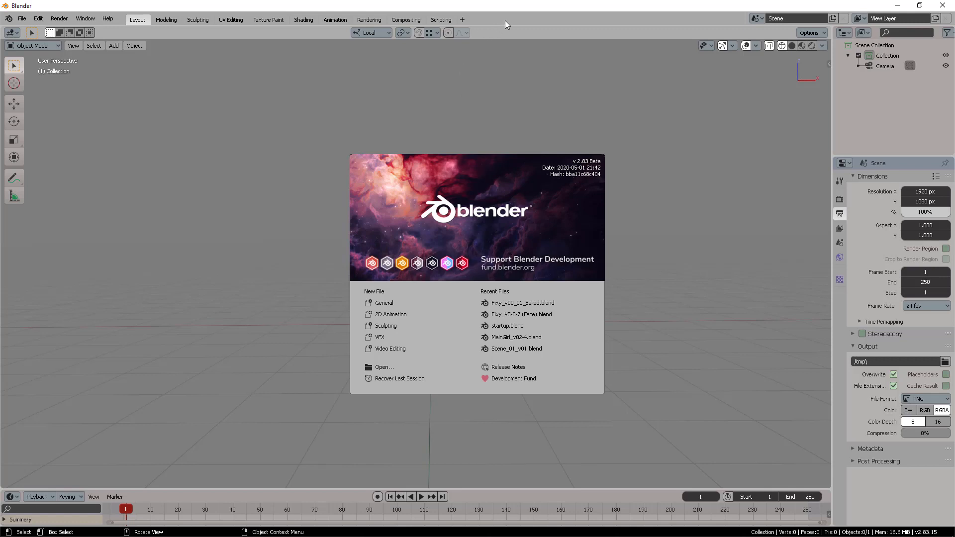
mouse_move(525, 183)
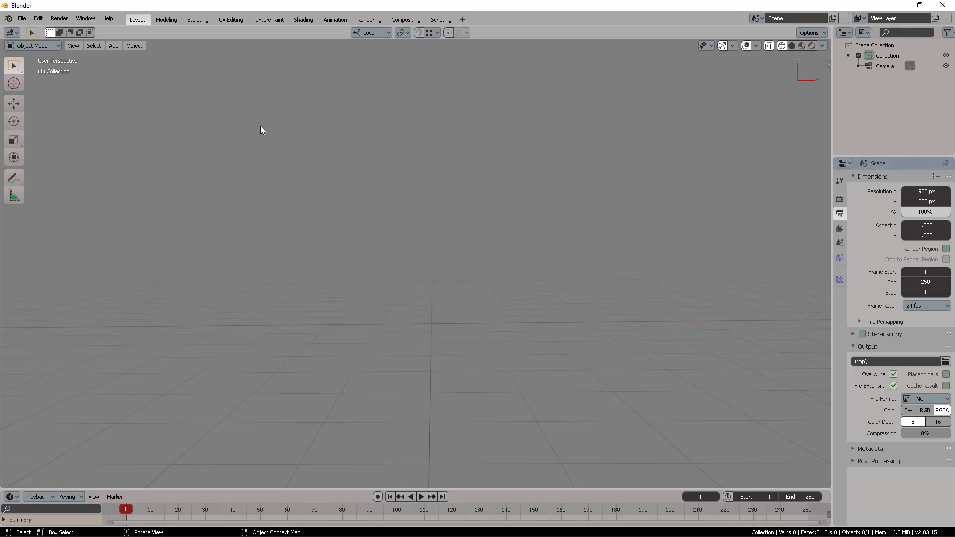
left_click(22, 18)
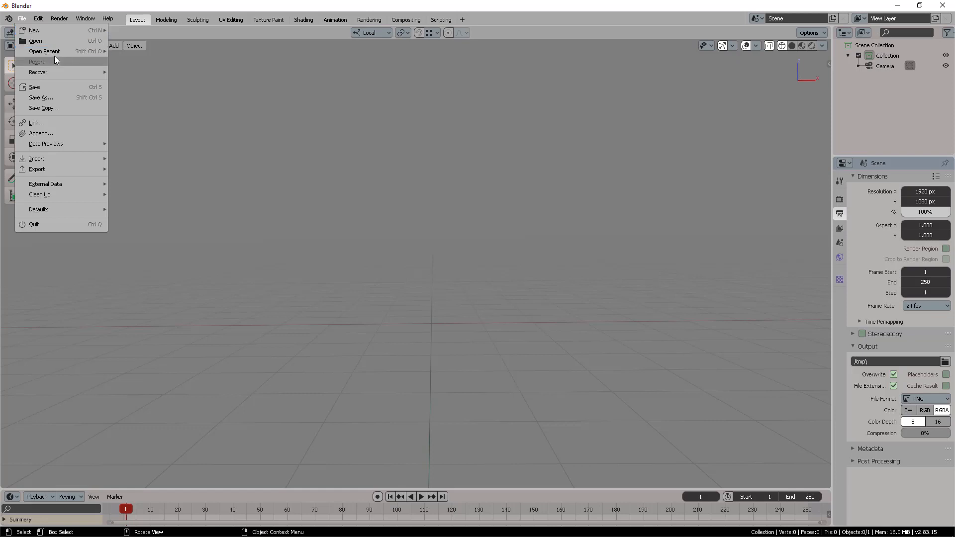
mouse_move(45, 51)
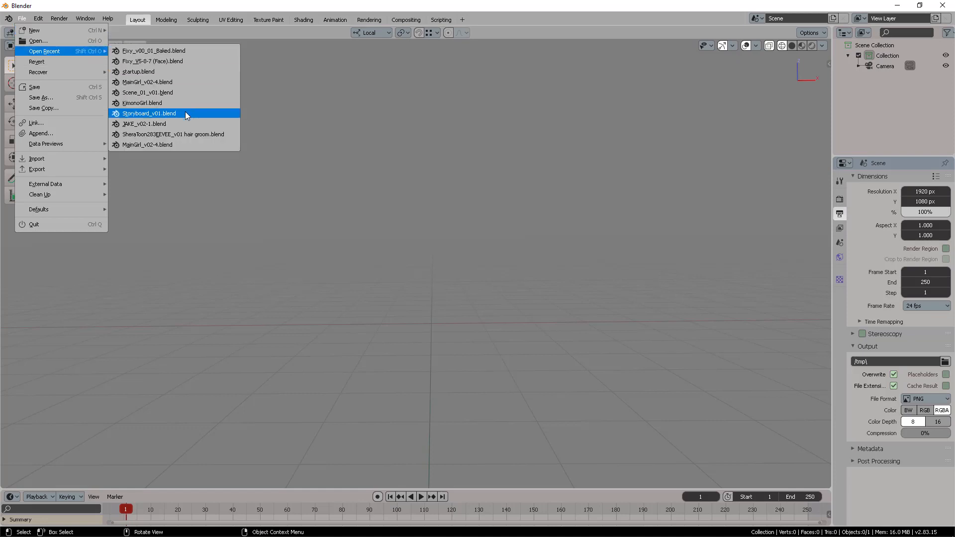
Load KimonoGirl.blend from recent files and close the floating Outliner window.
left_click(142, 102)
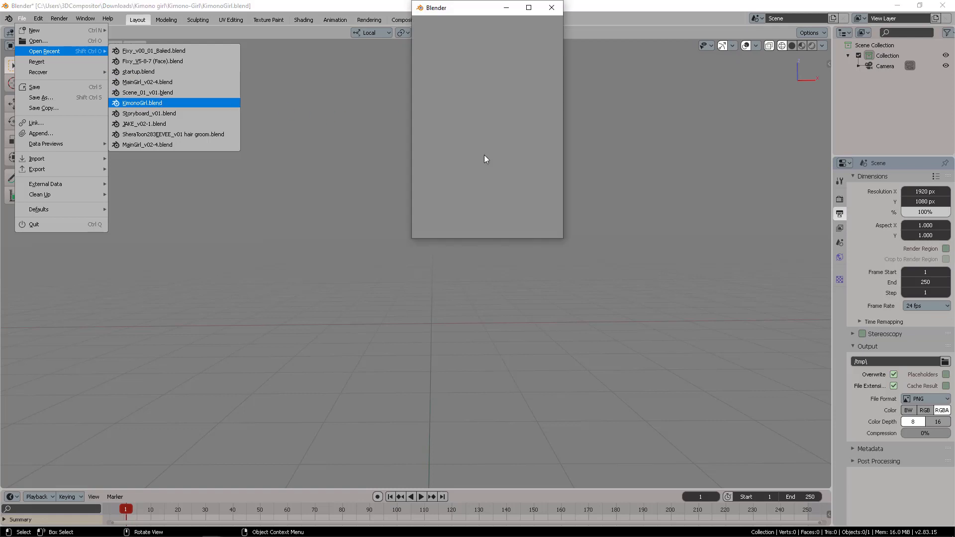
left_click(143, 102)
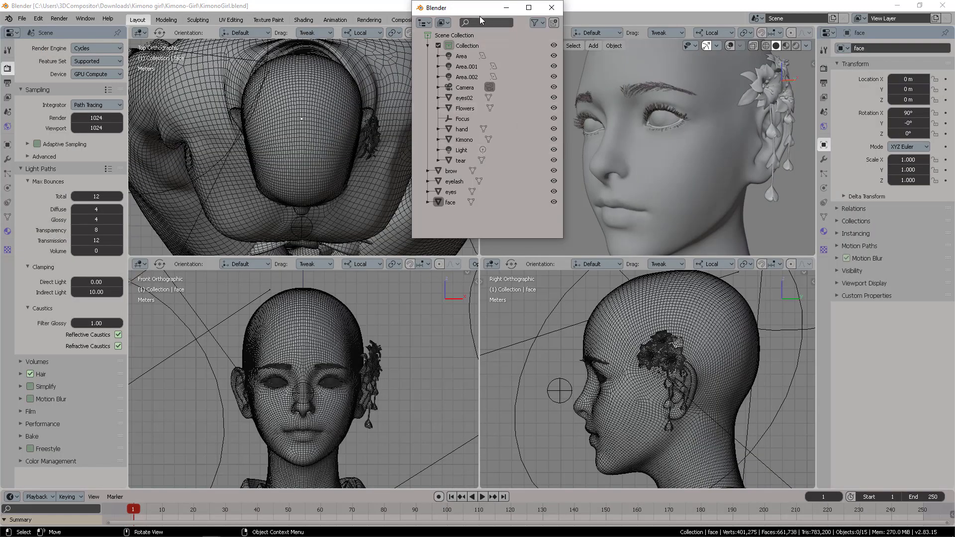
left_click_drag(482, 7, 627, 100)
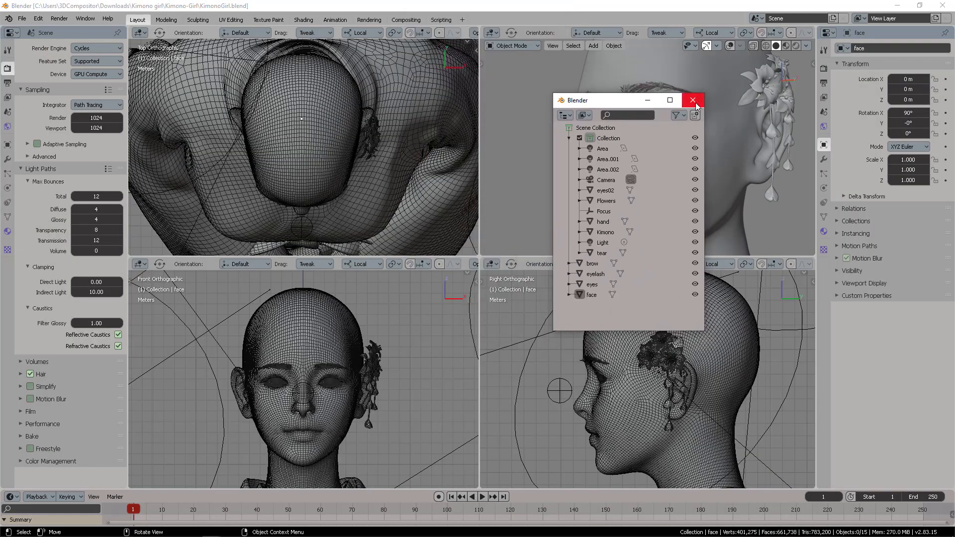
left_click(692, 100)
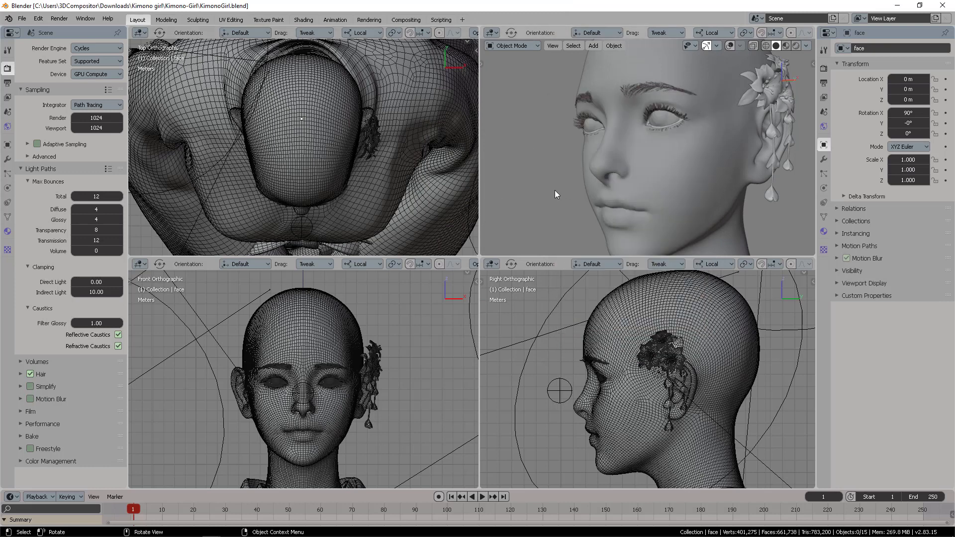
mouse_move(503, 283)
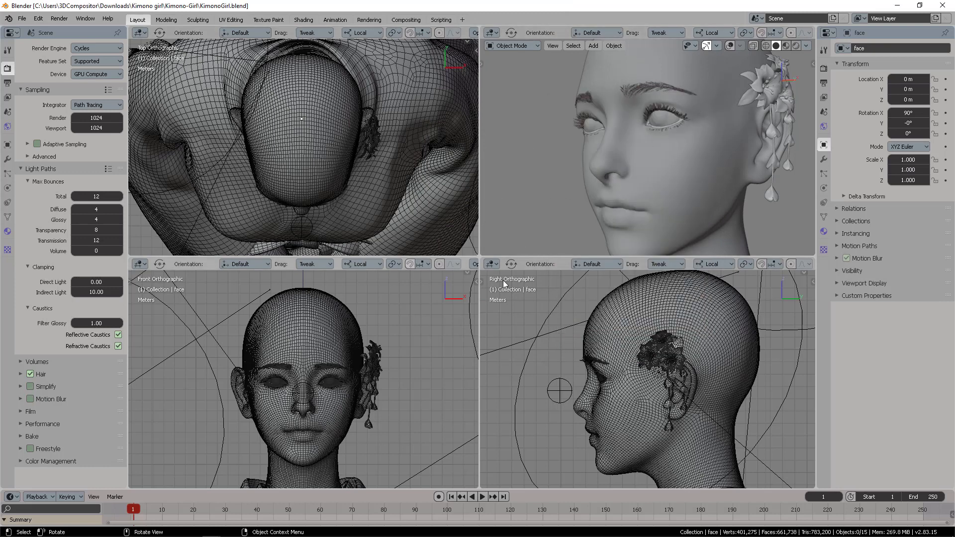
mouse_move(522, 255)
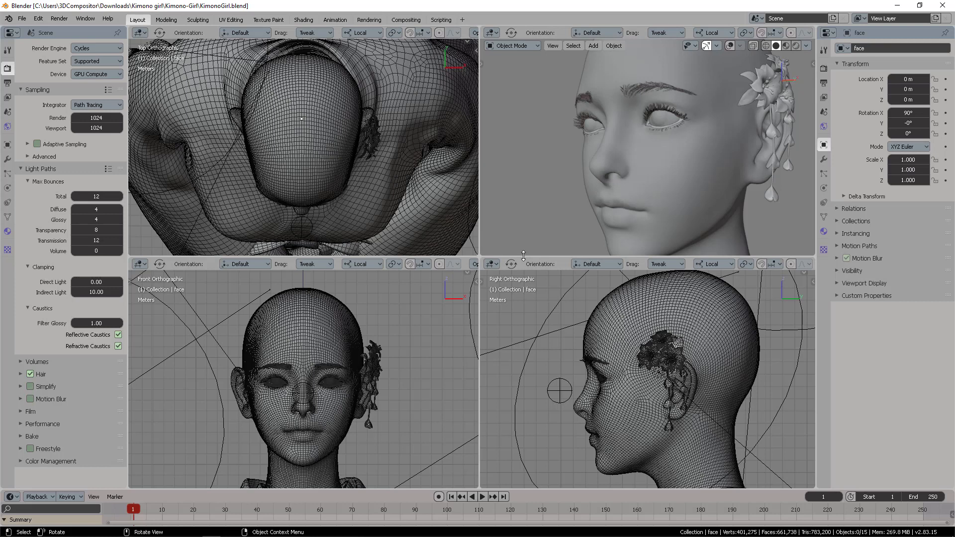
mouse_move(563, 188)
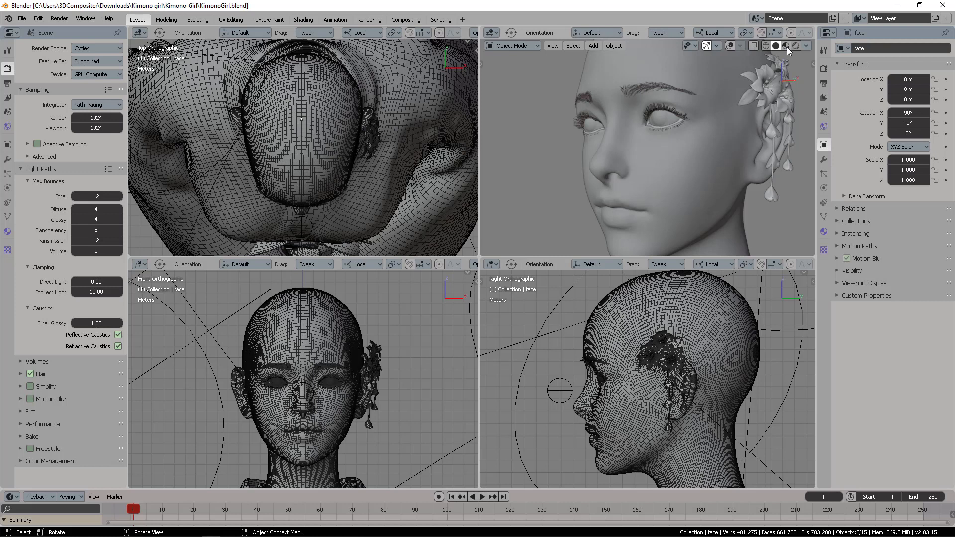
Switch the perspective view to Material Preview, then to Cycles Rendered shading.
left_click(785, 45)
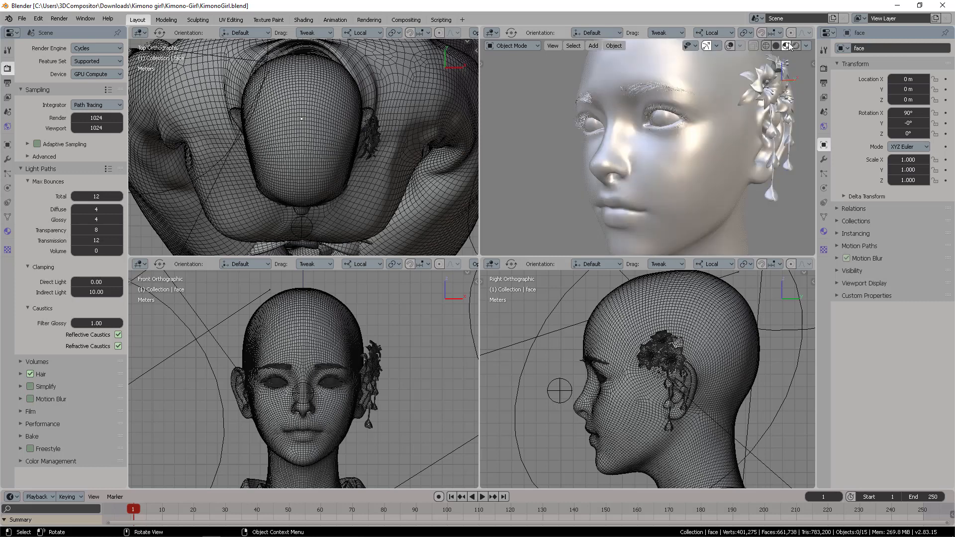
mouse_move(714, 88)
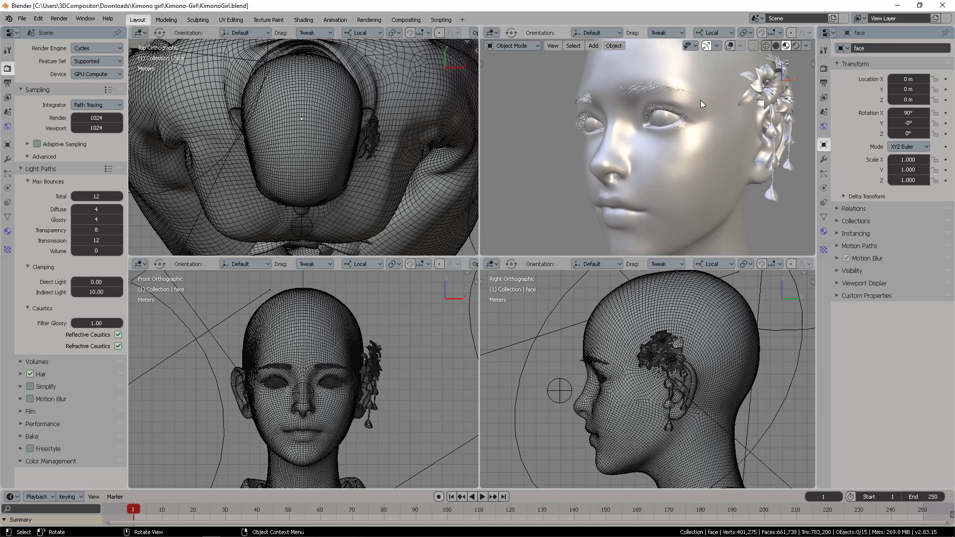
mouse_move(715, 117)
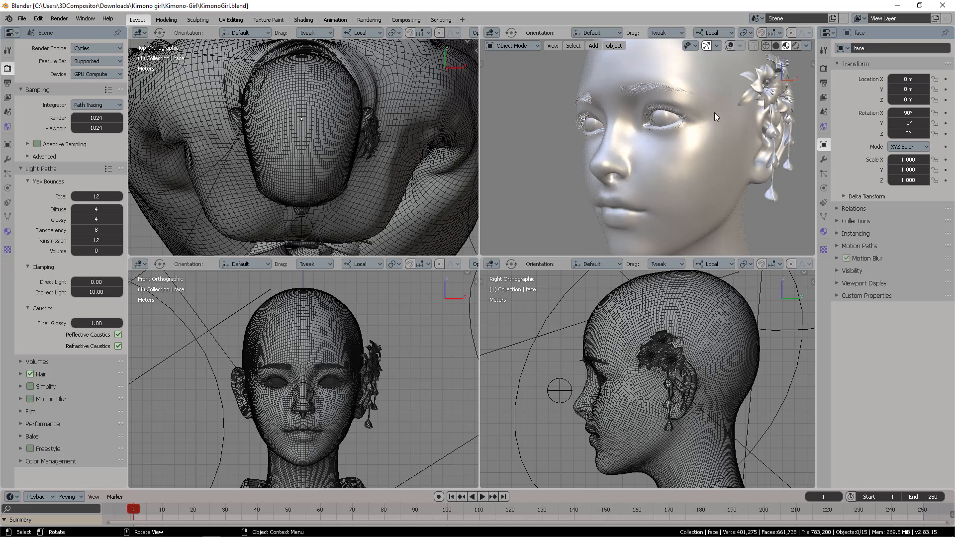
mouse_move(707, 113)
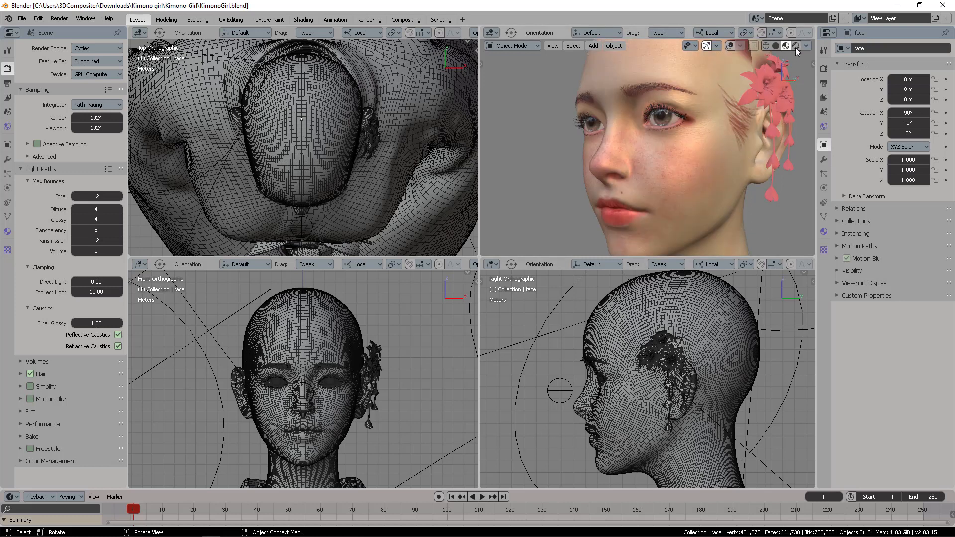
left_click(785, 45)
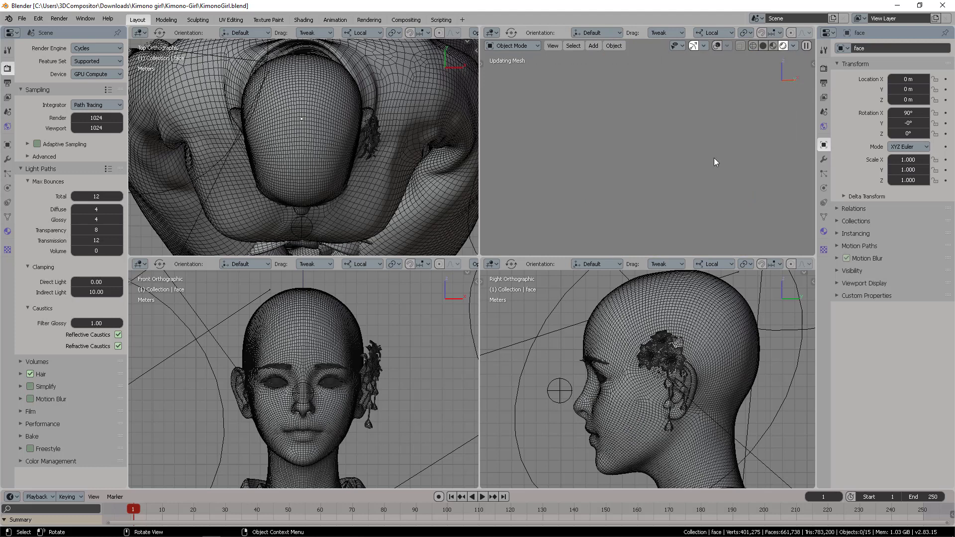
mouse_move(729, 110)
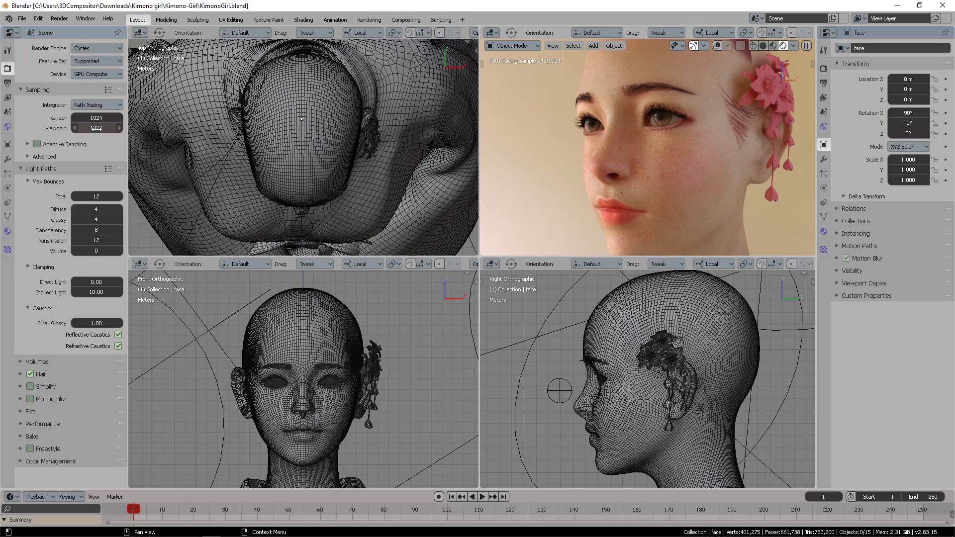
mouse_move(95, 128)
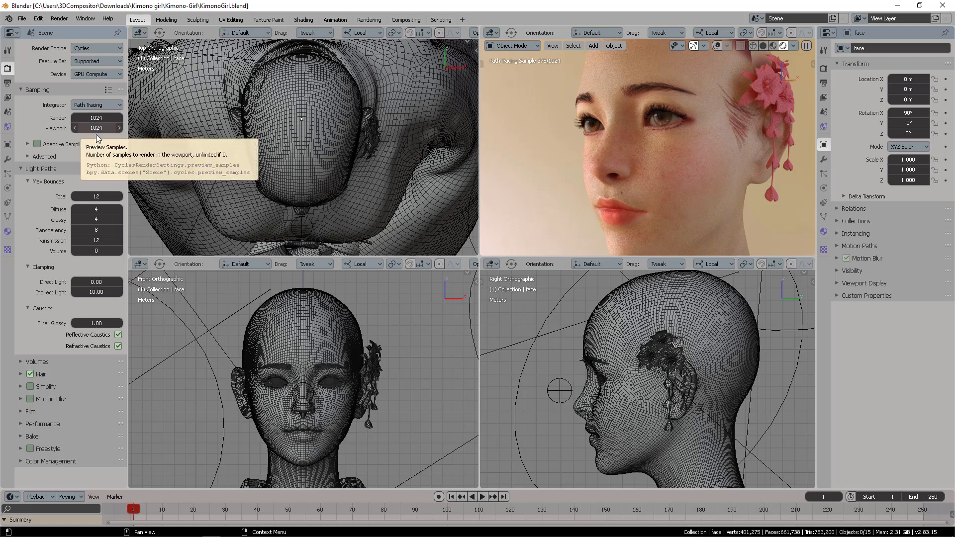